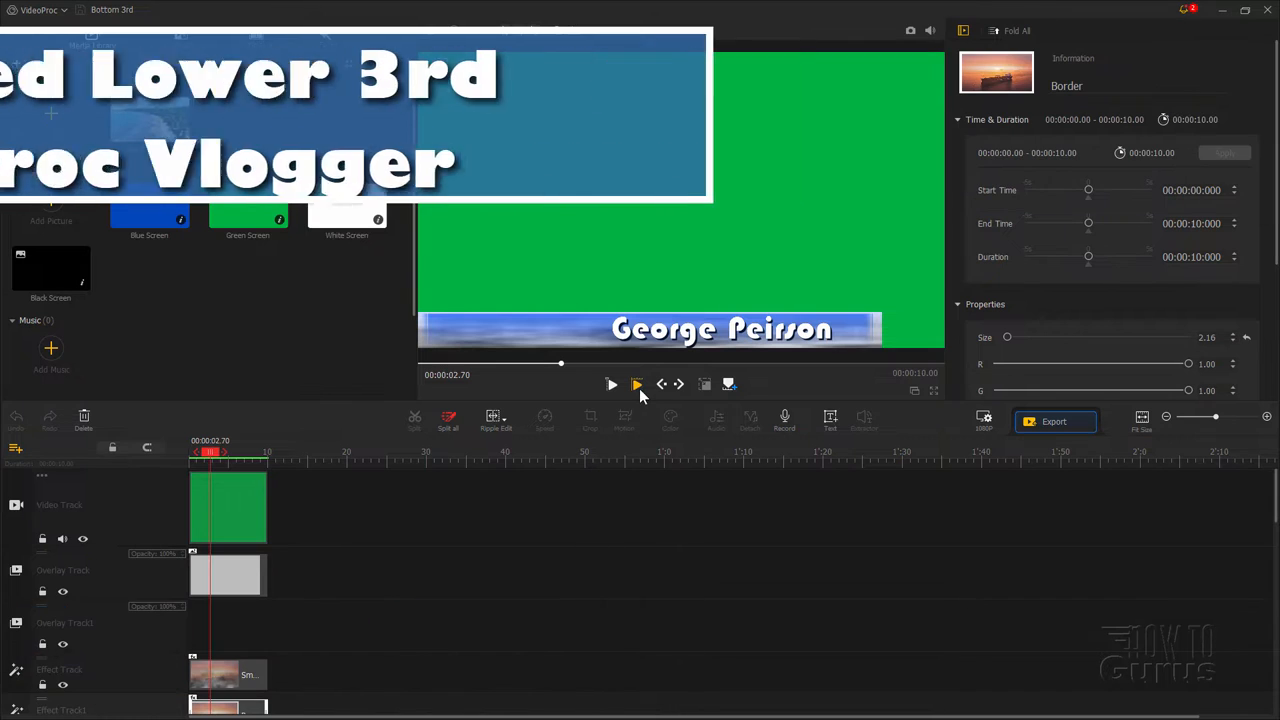
Step: Play back the lower-third preview twice, then clear the timeline
left_click(611, 384)
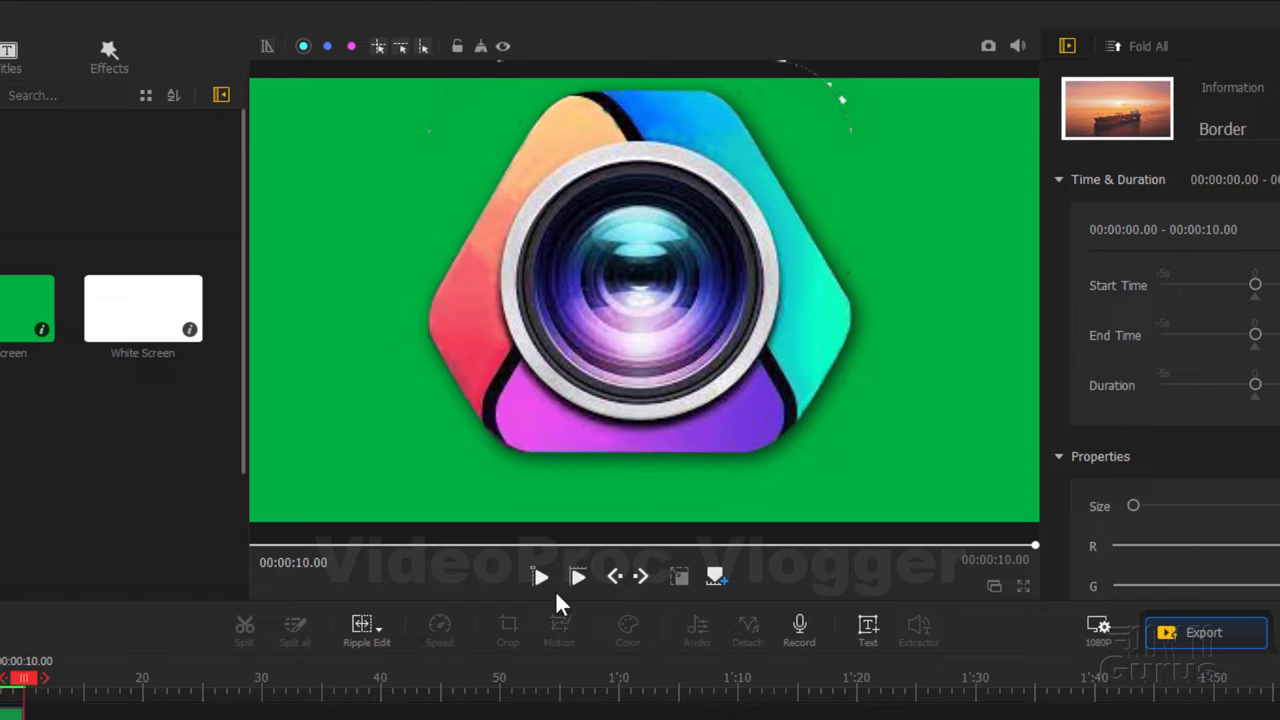
left_click(541, 576)
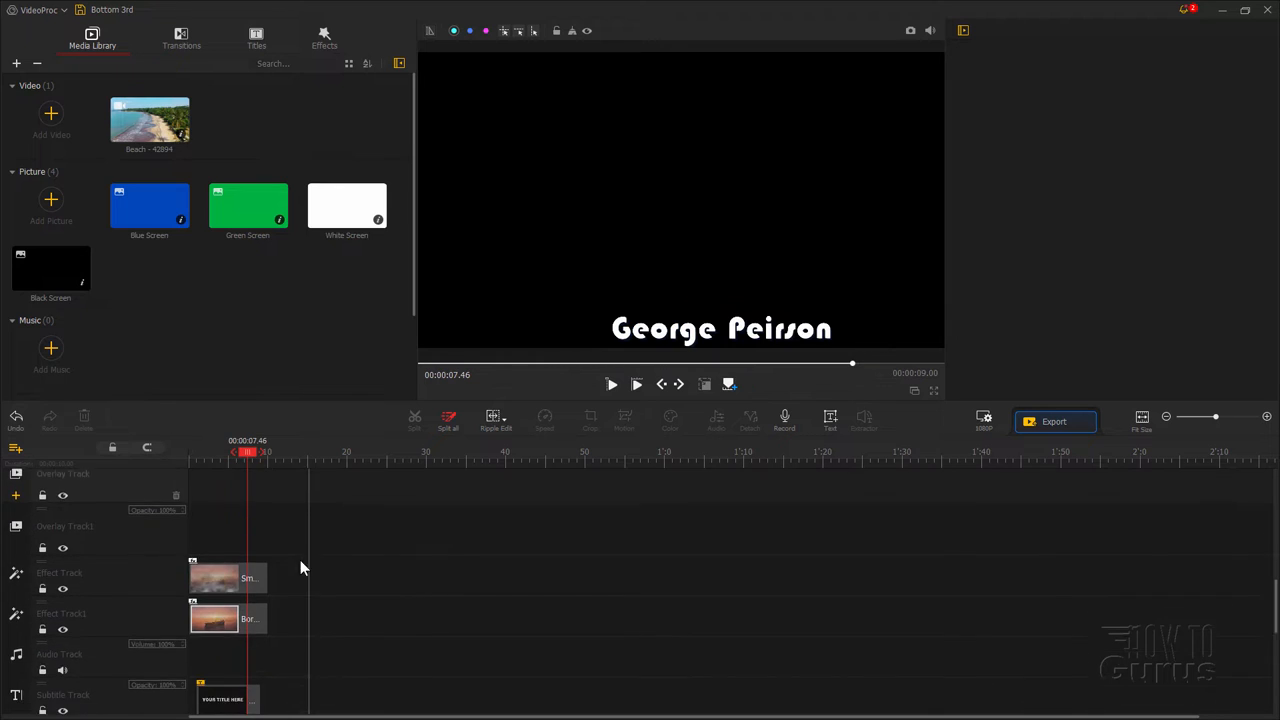
left_click(228, 698)
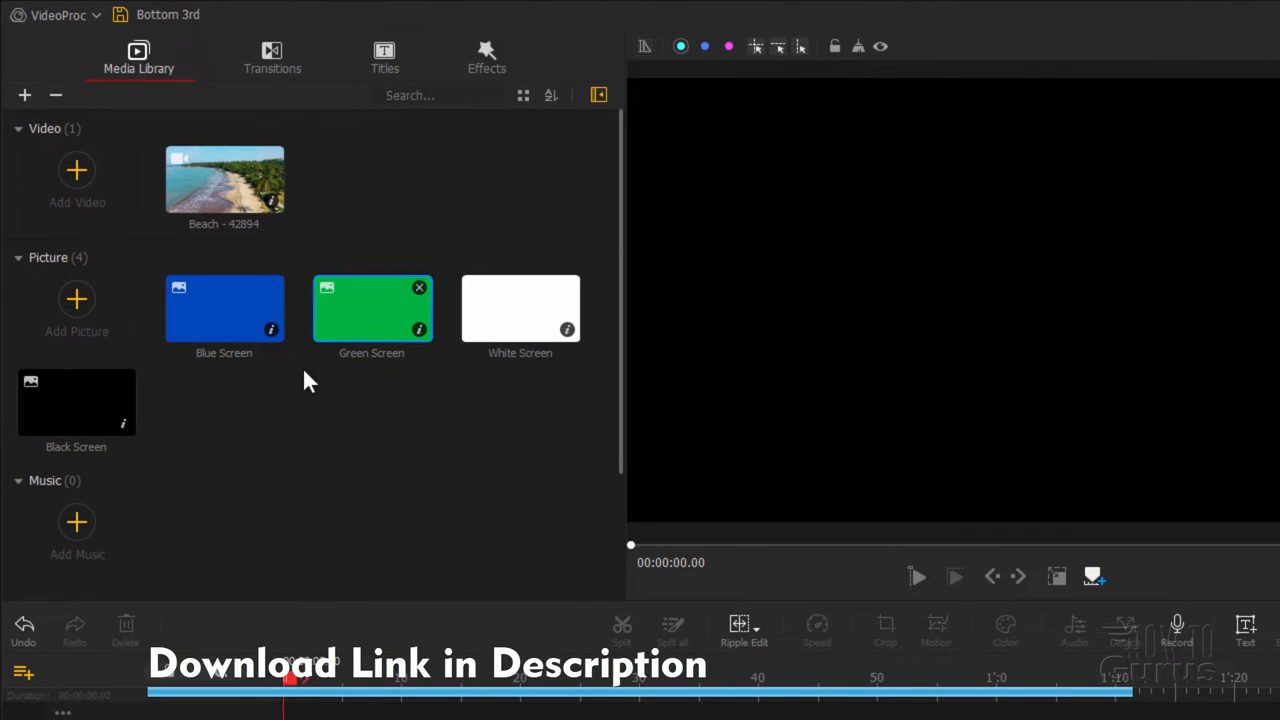
mouse_move(224, 365)
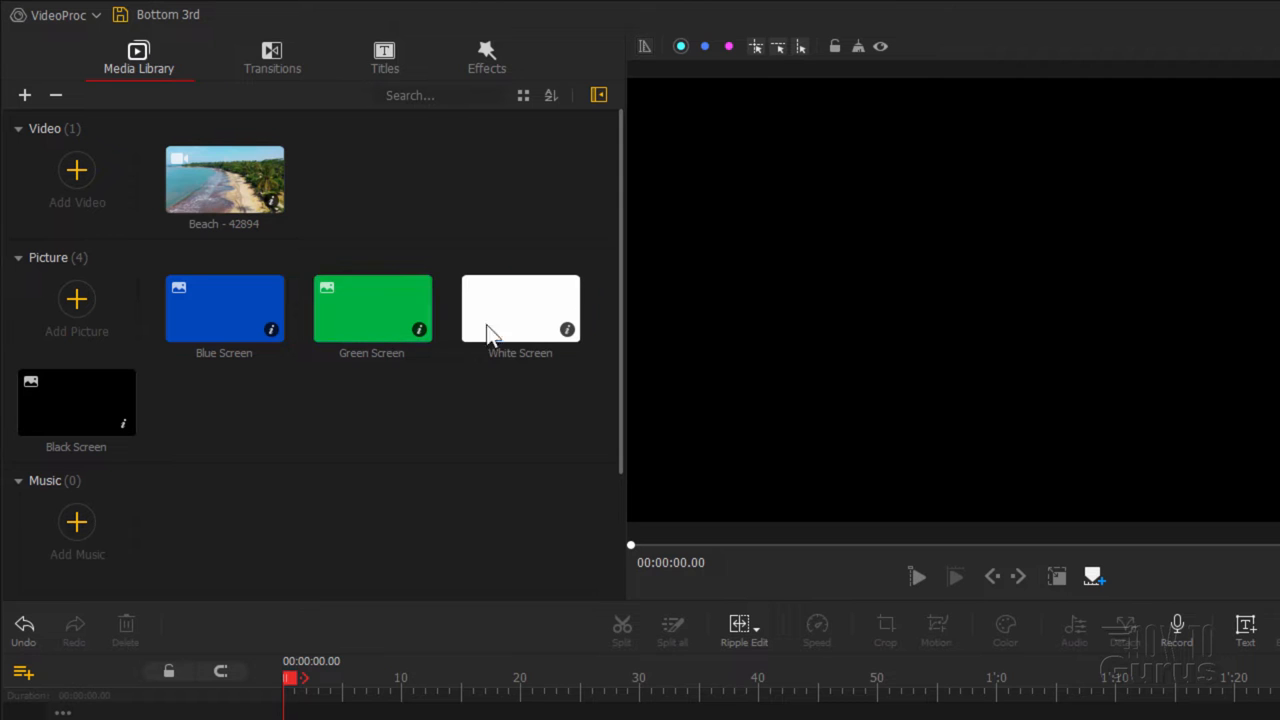
mouse_move(390, 435)
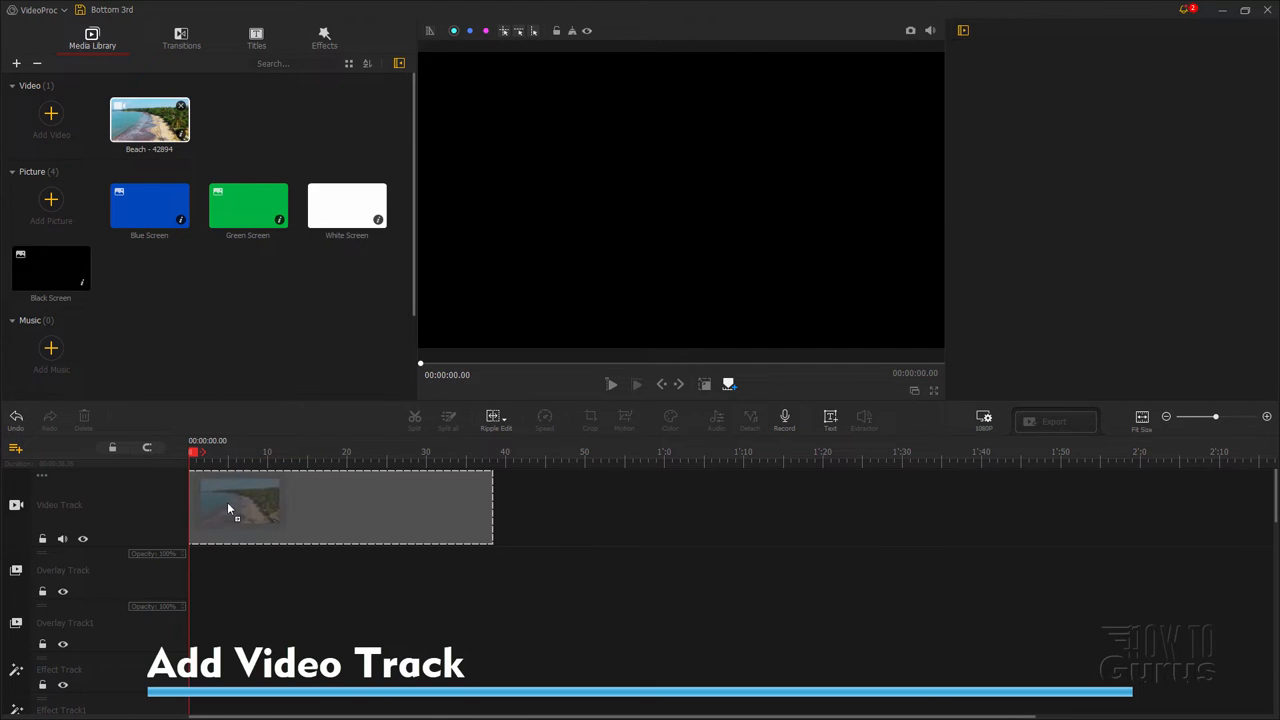
Step: Select the Beach - 42894 clip on the video track to show its Inspector properties
left_click(340, 505)
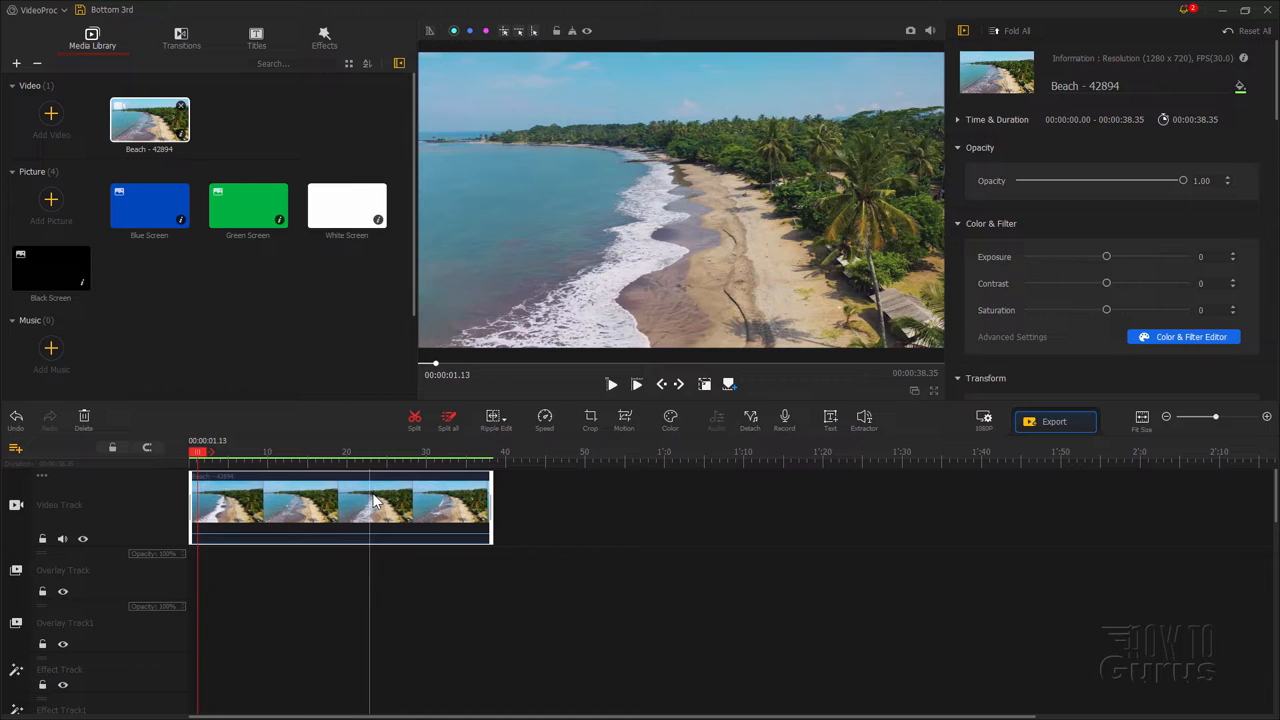
mouse_move(935, 517)
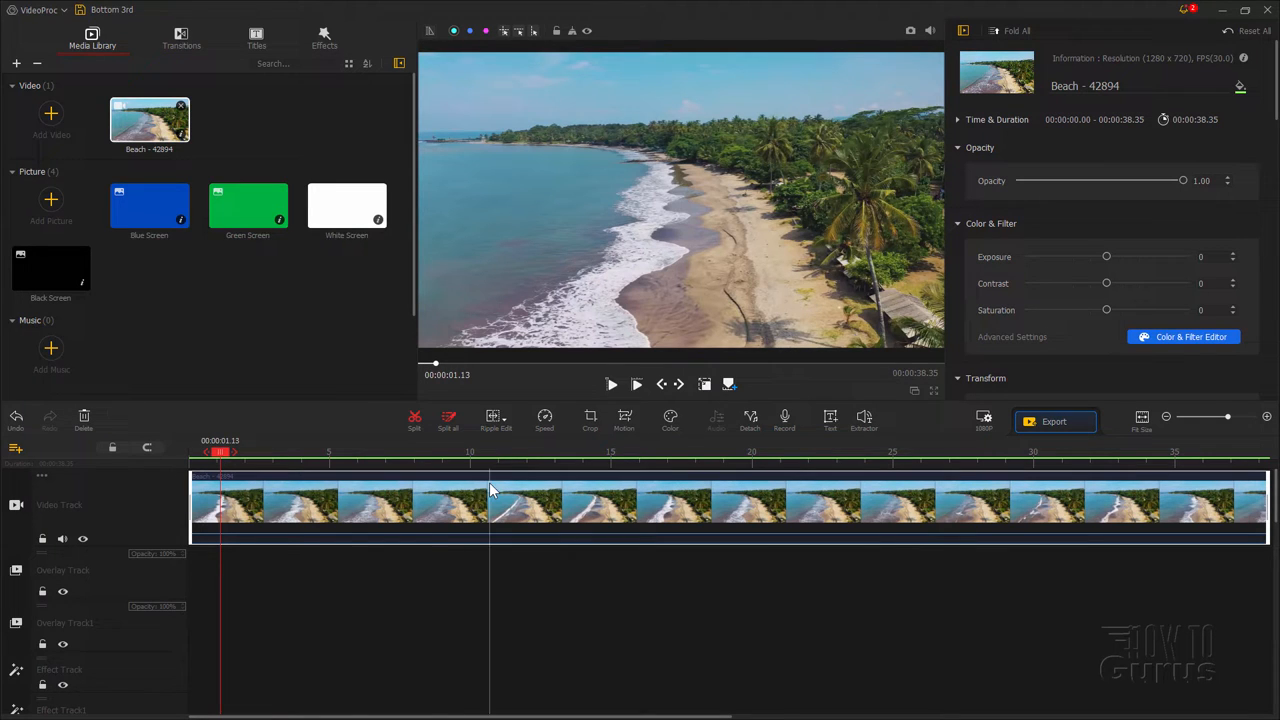
mouse_move(347, 210)
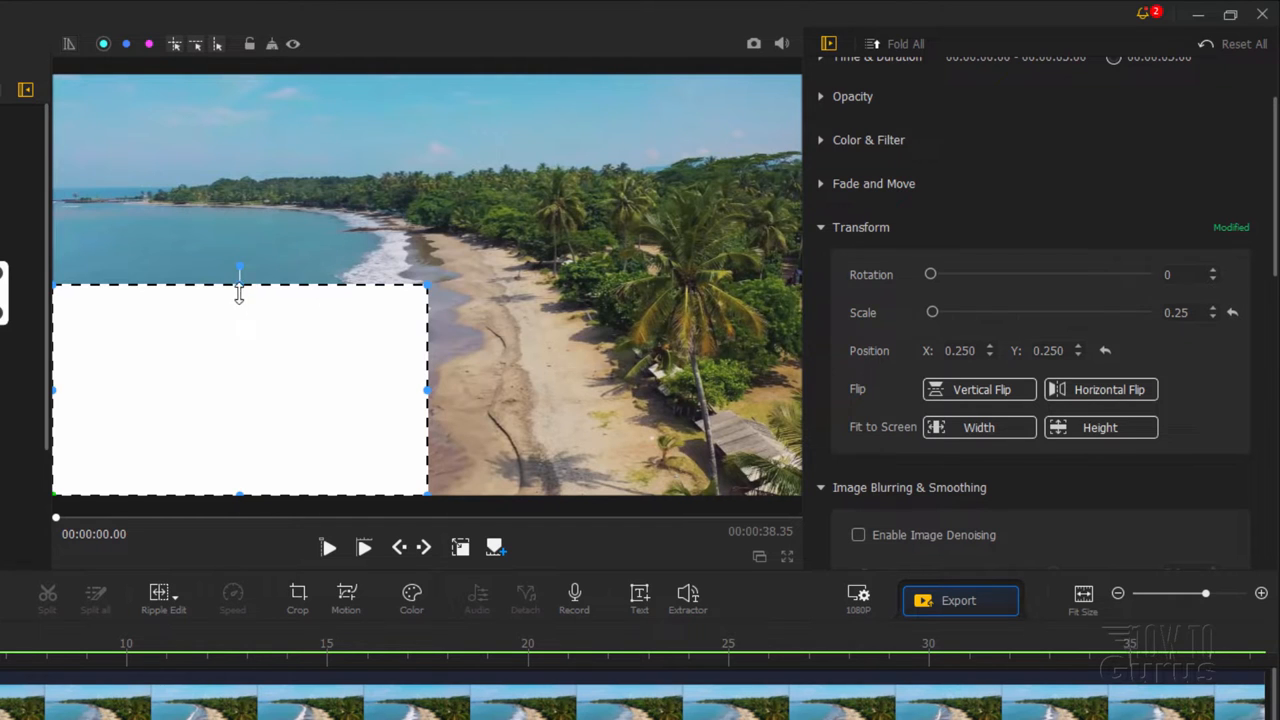
Step: Squash the White Screen overlay into a bottom strip and expand its Color & Filter section
left_click_drag(239, 271, 239, 453)
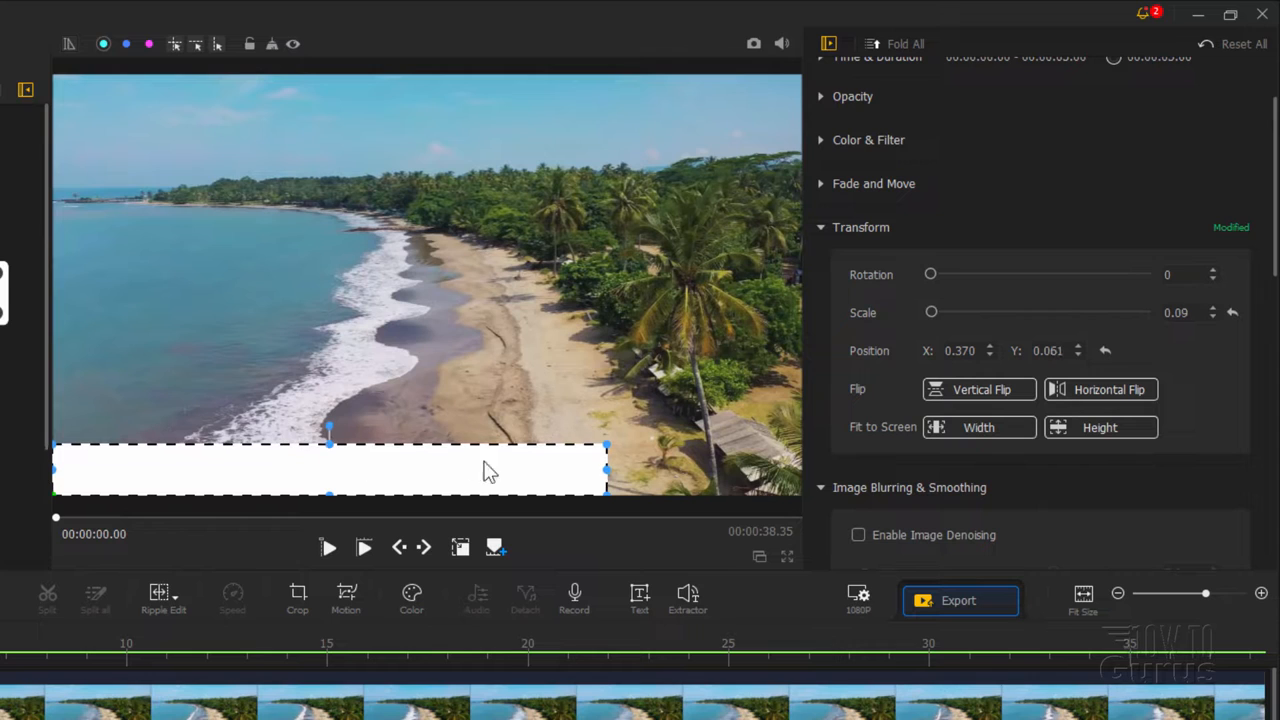
mouse_move(390, 467)
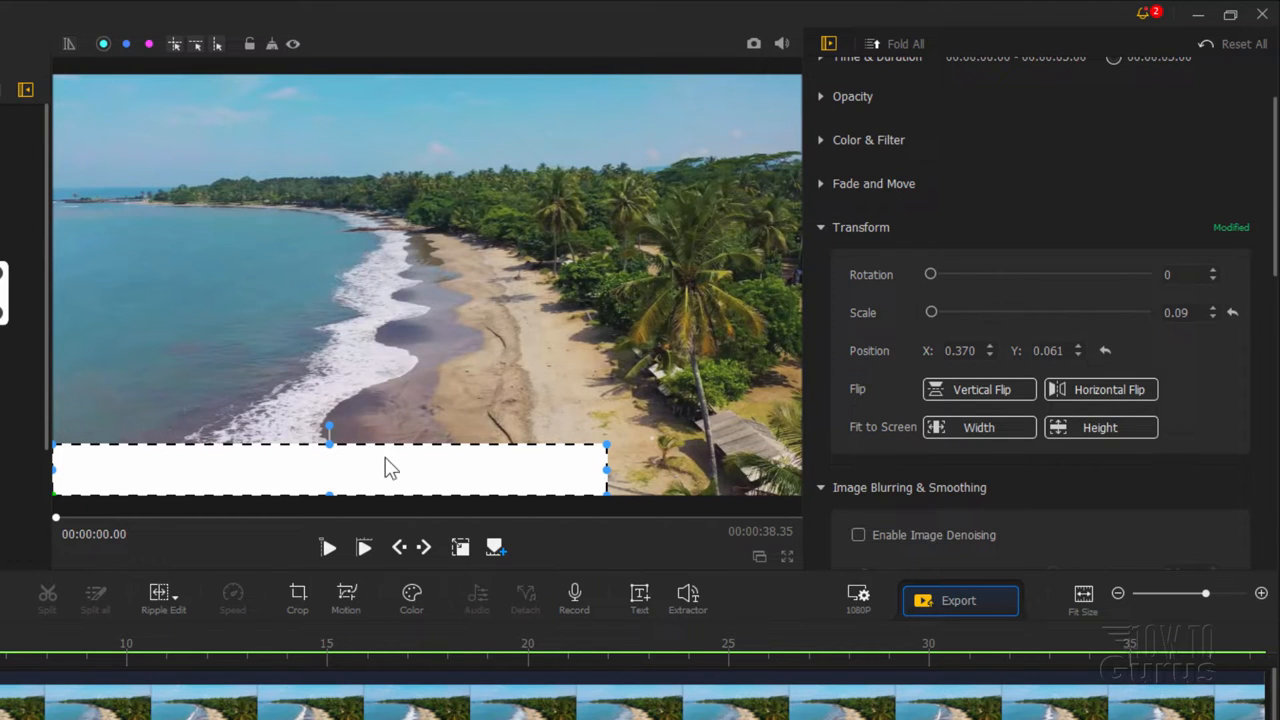
mouse_move(871, 270)
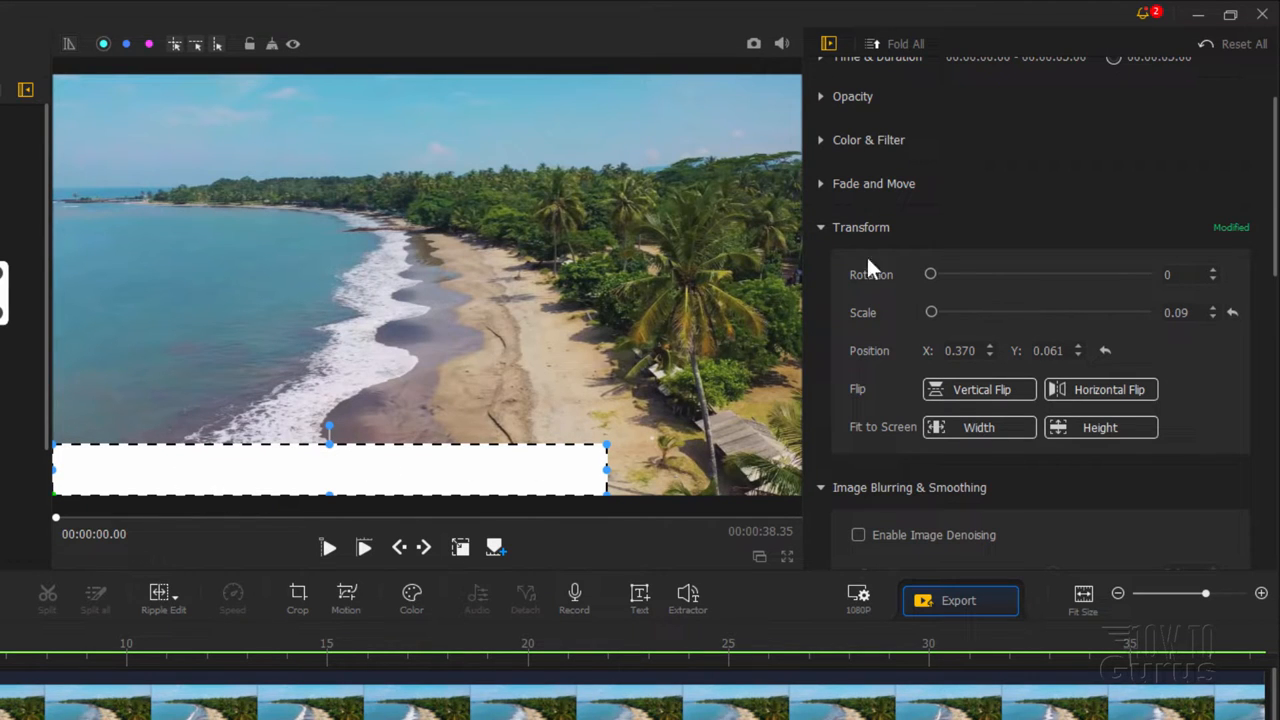
left_click(820, 227)
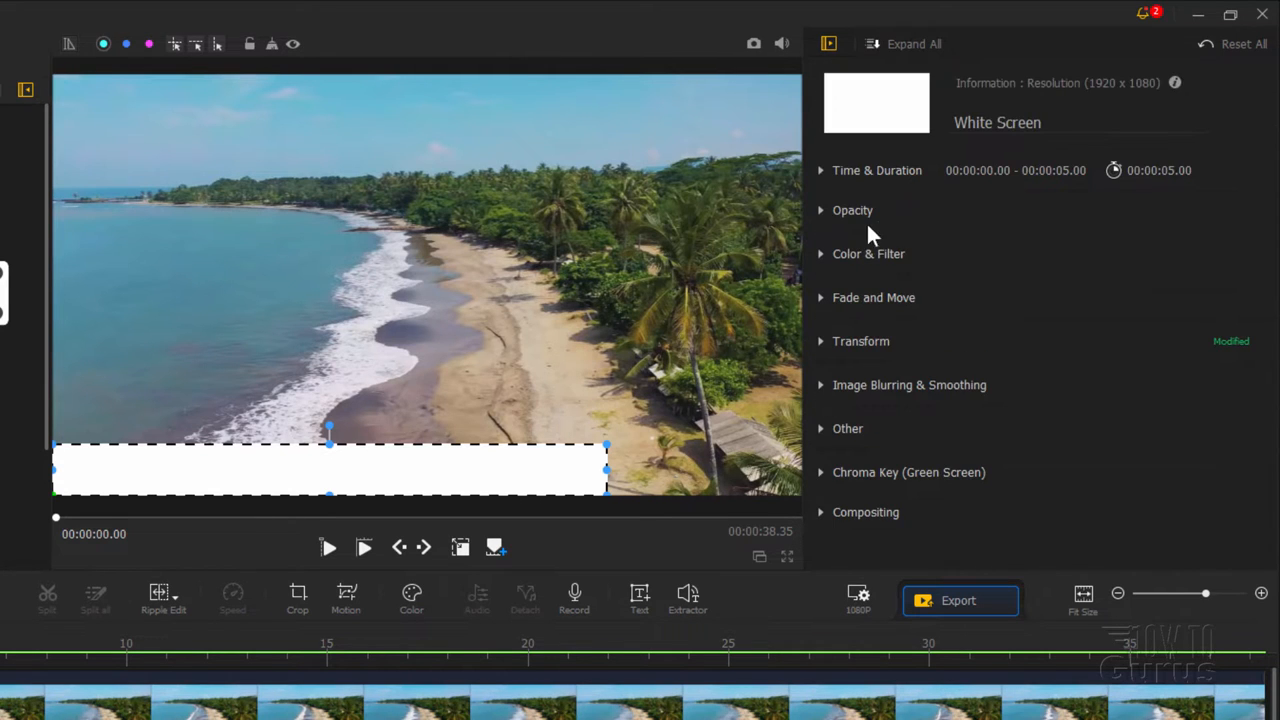
mouse_move(837, 268)
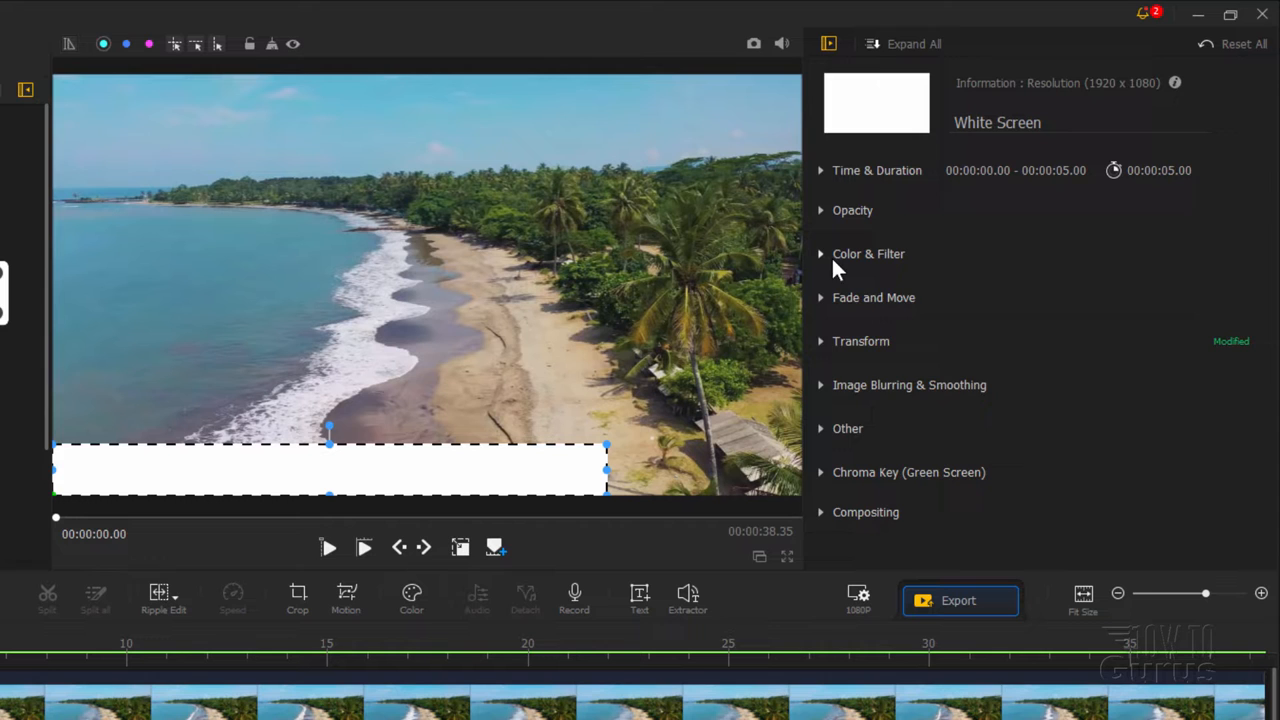
left_click(868, 253)
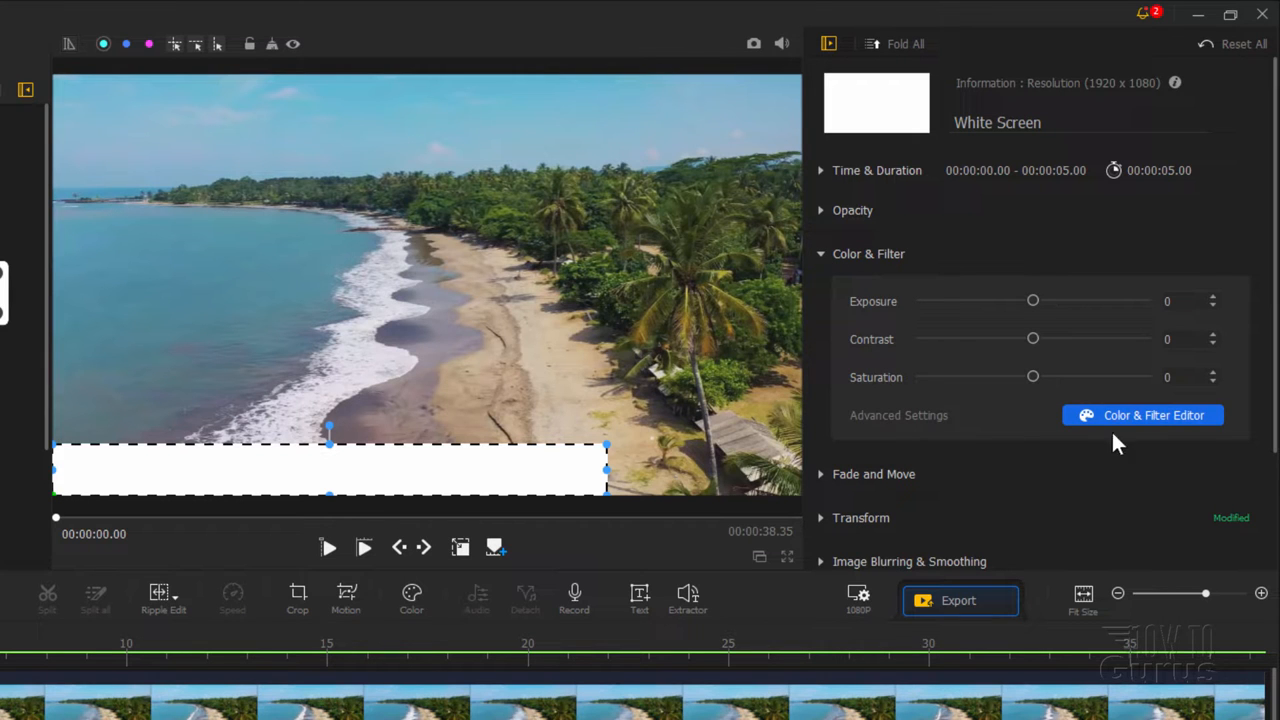
Step: Set the white bar to Temperature 100, Exposure -100, Contrast 100 and Saturation 100
left_click(1142, 414)
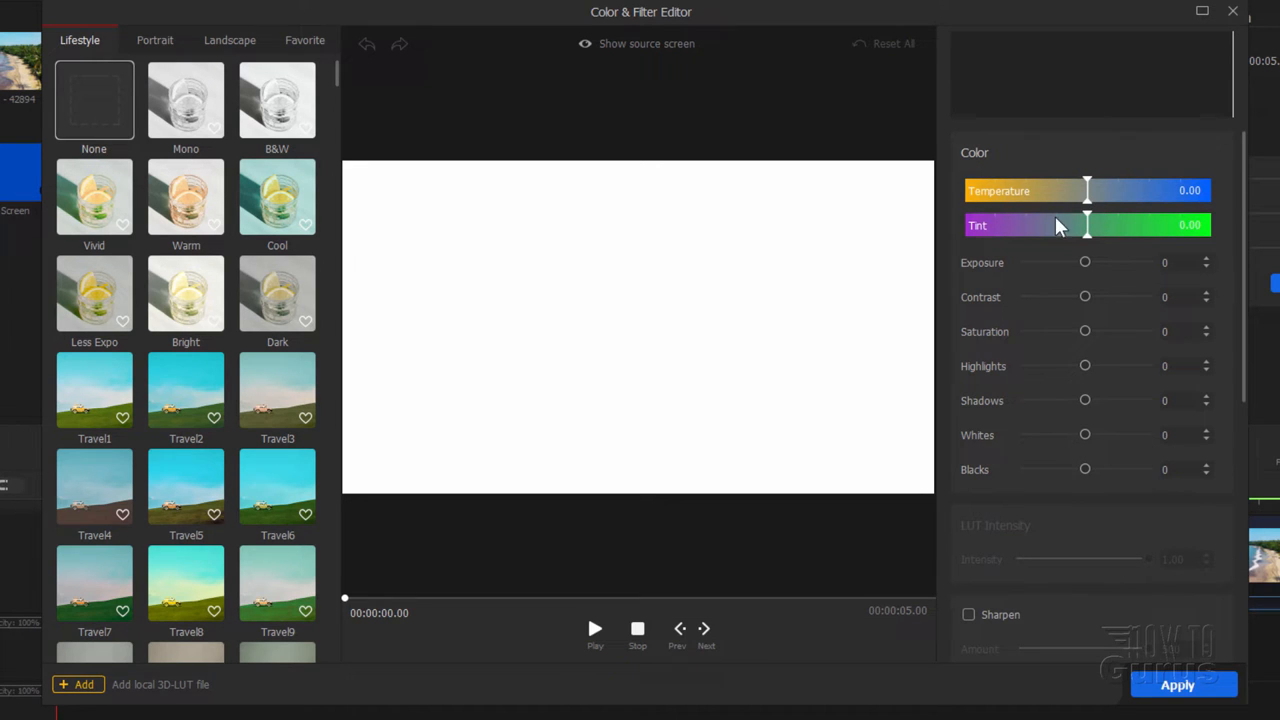
left_click_drag(1087, 190, 1190, 190)
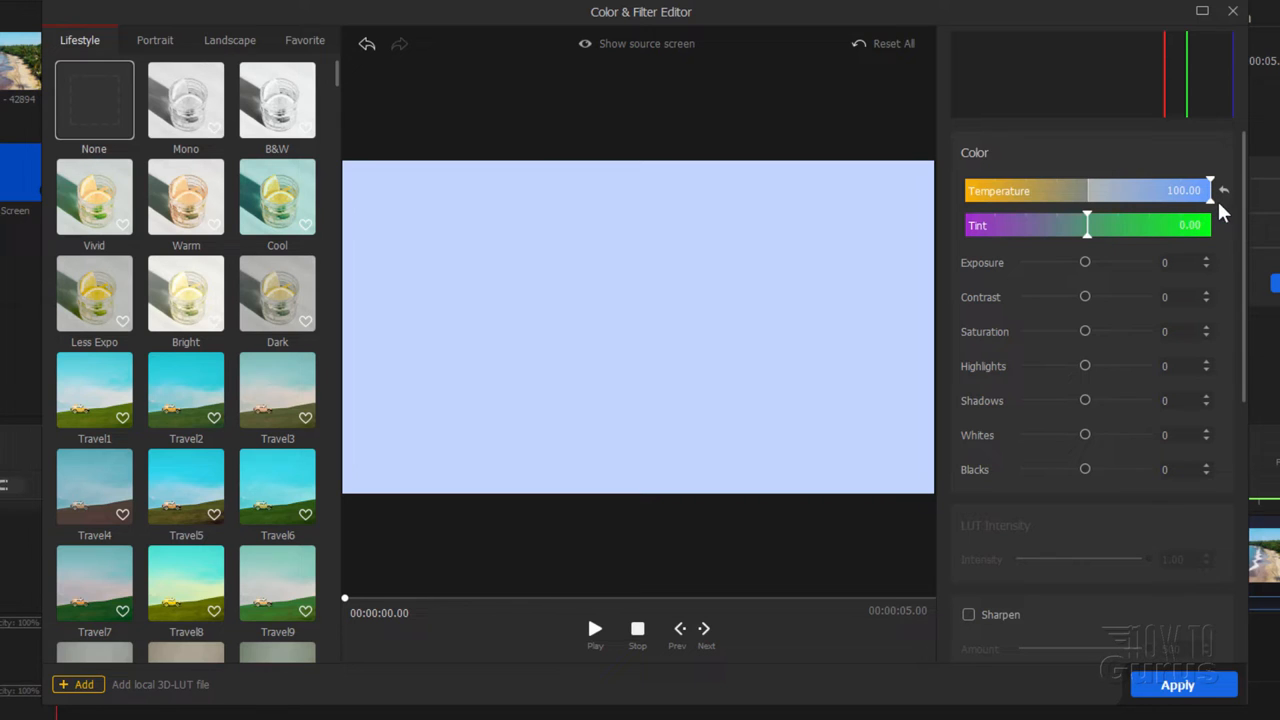
mouse_move(1090, 272)
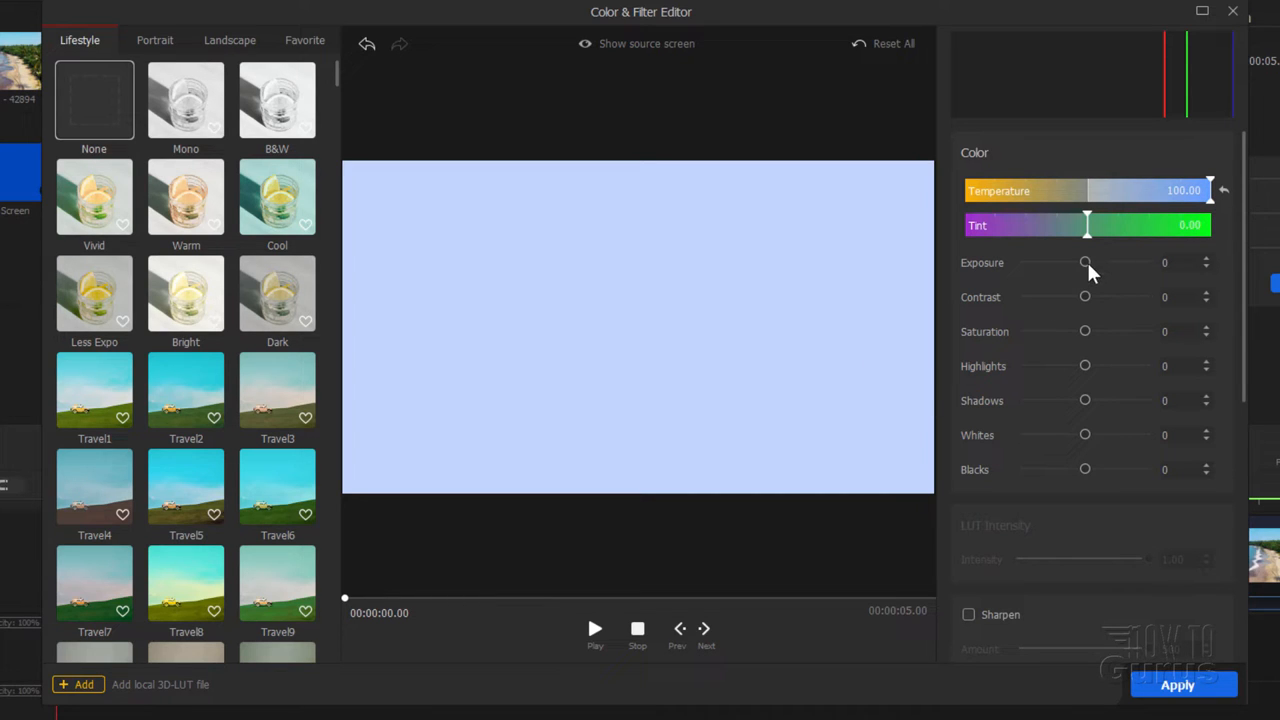
left_click_drag(1085, 262, 1021, 262)
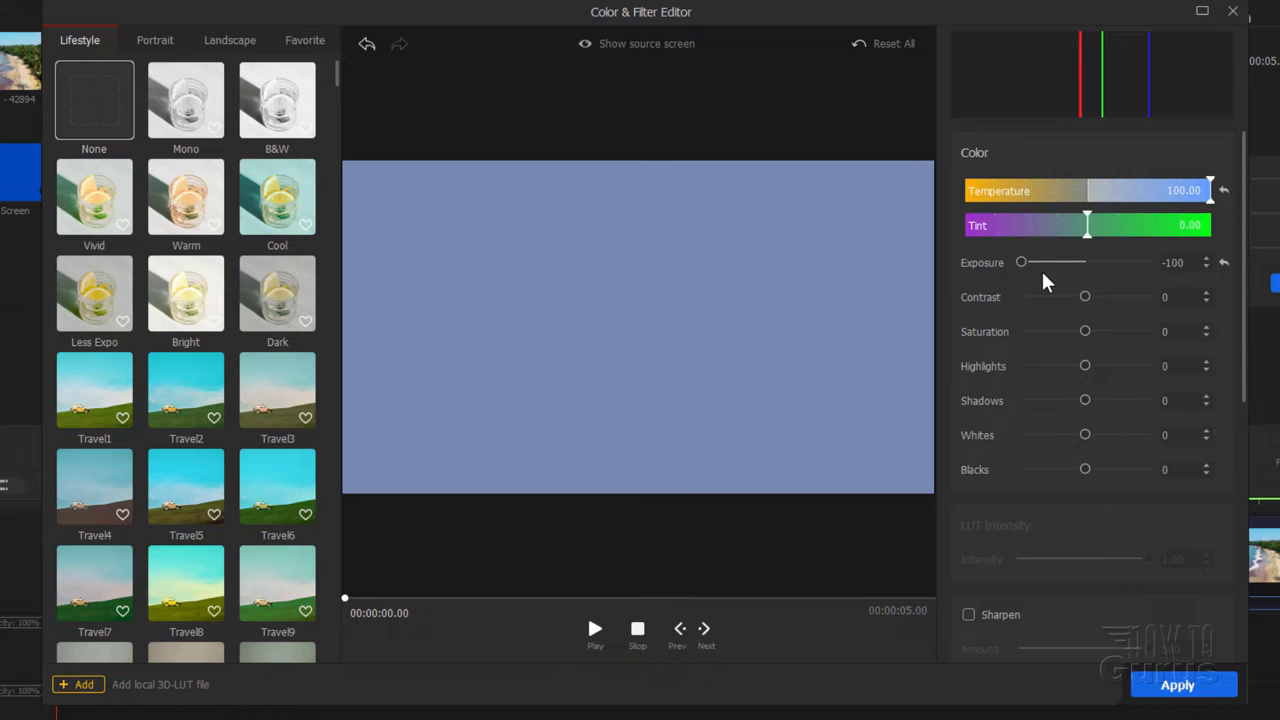
left_click_drag(1085, 296, 1100, 296)
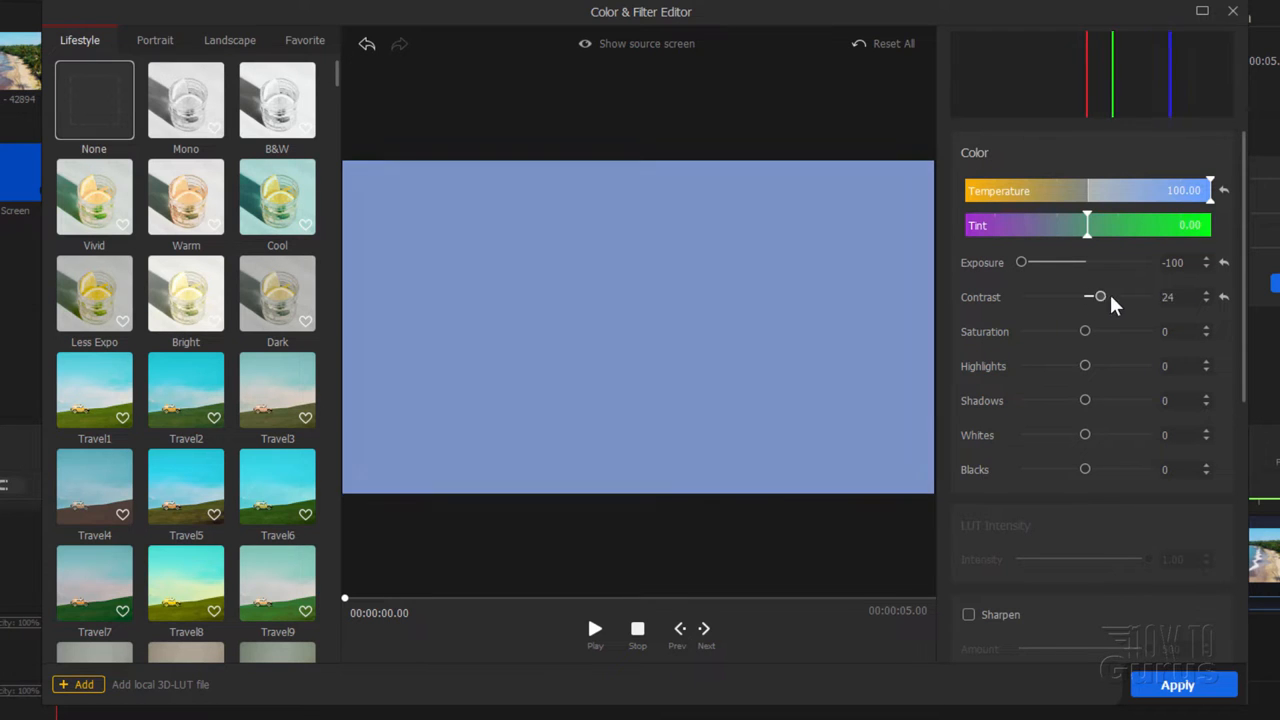
left_click_drag(1100, 297, 1148, 297)
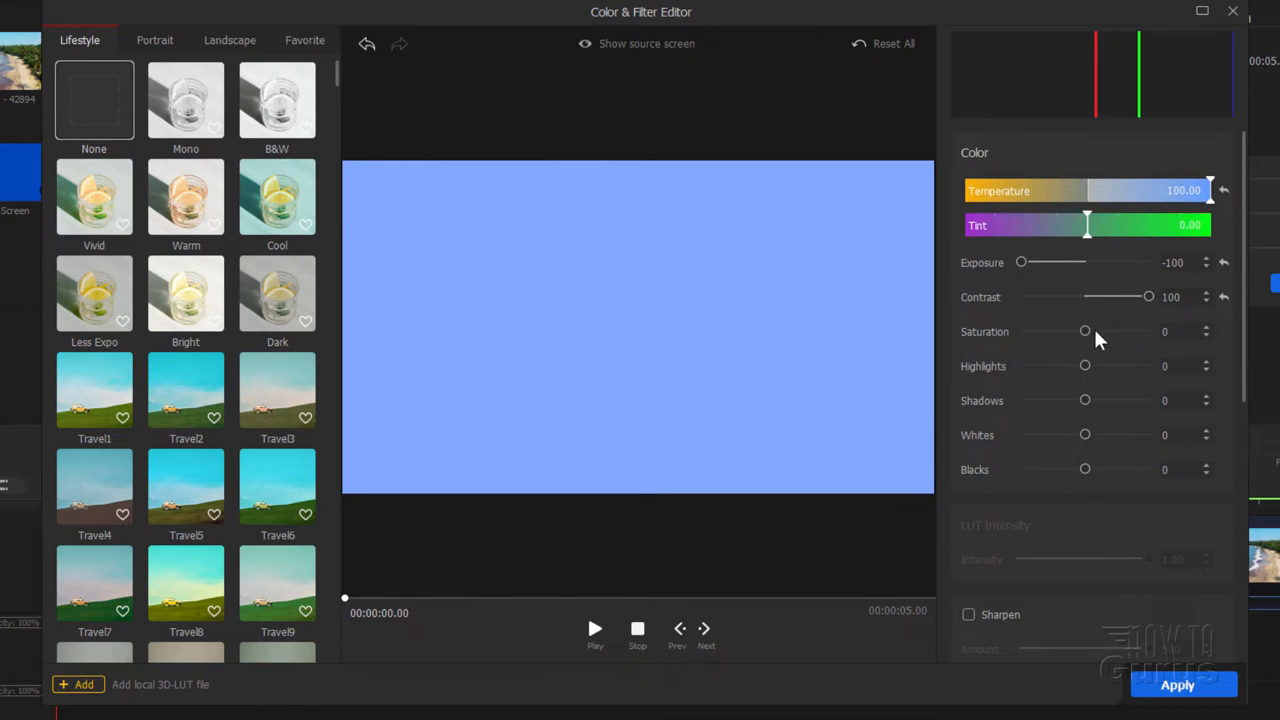
left_click_drag(1085, 330, 1148, 330)
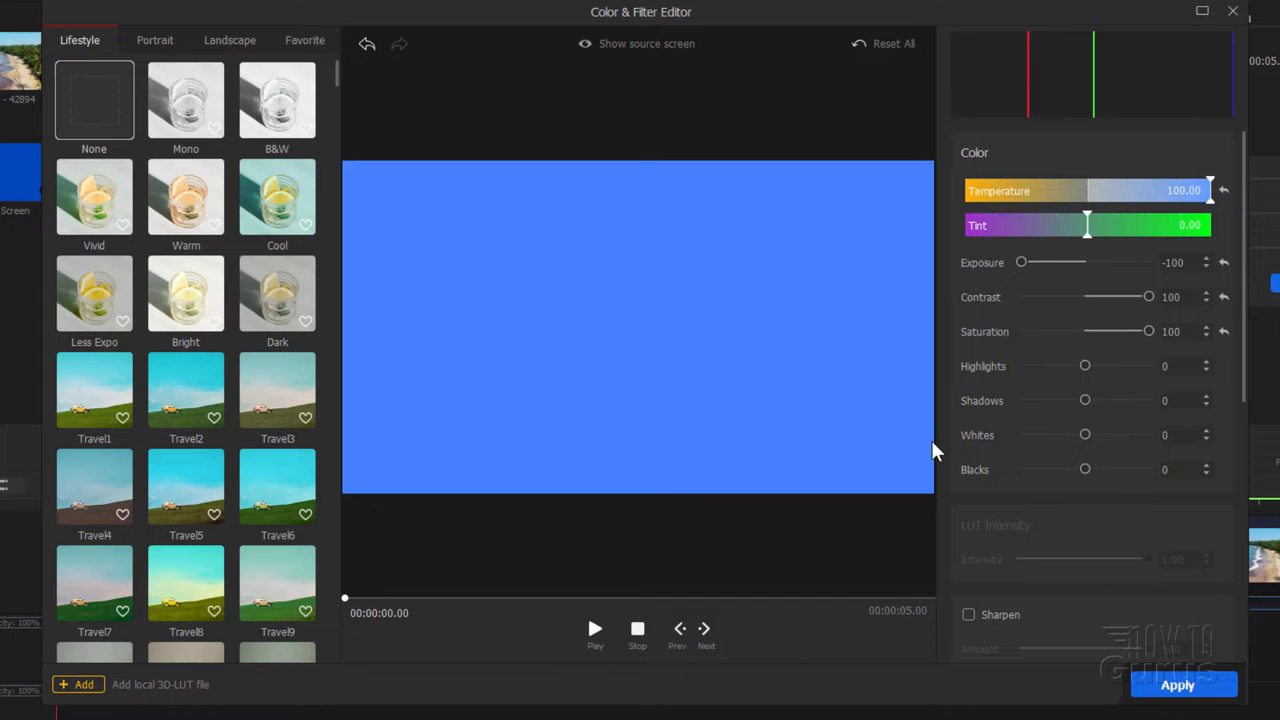
mouse_move(975, 383)
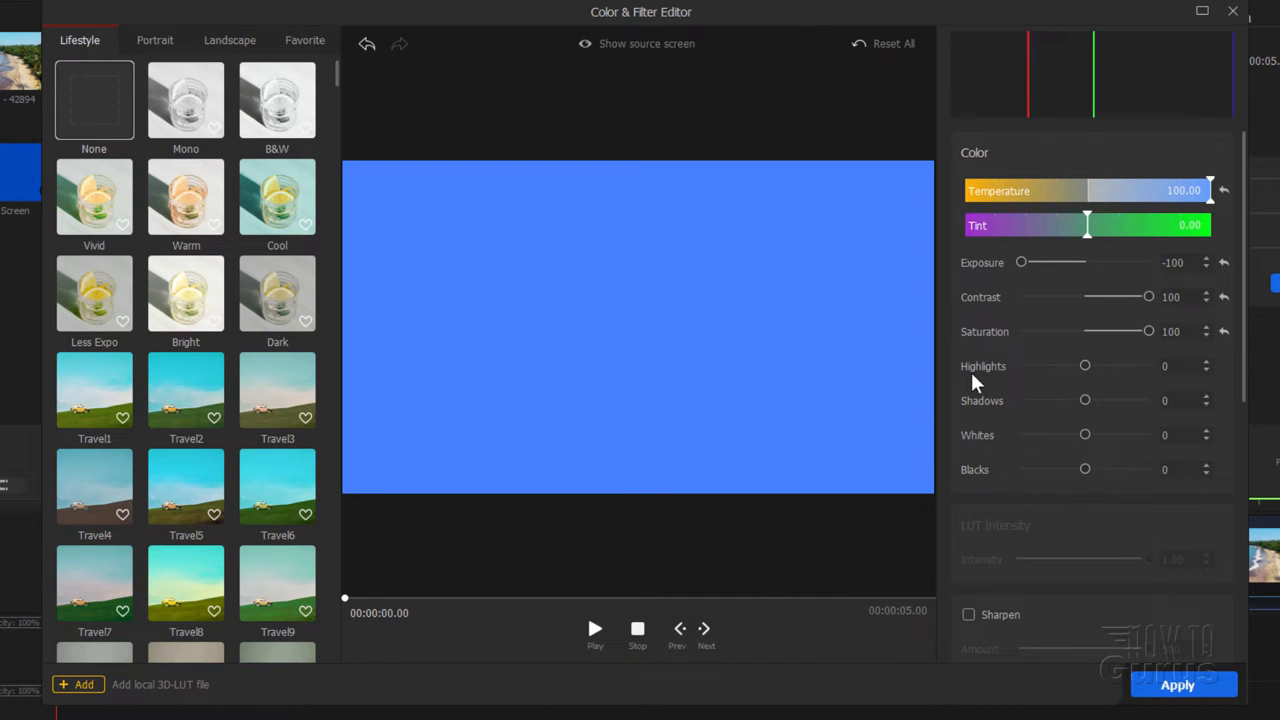
mouse_move(1090, 253)
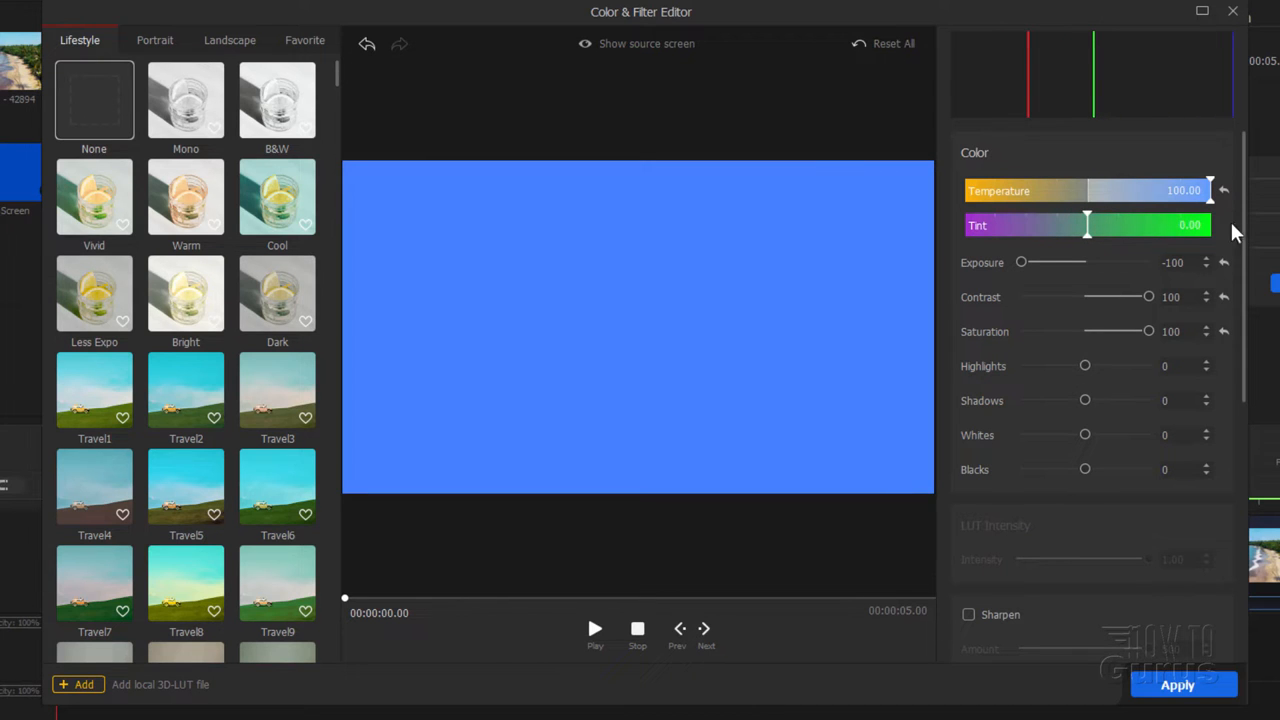
scroll("down", 3)
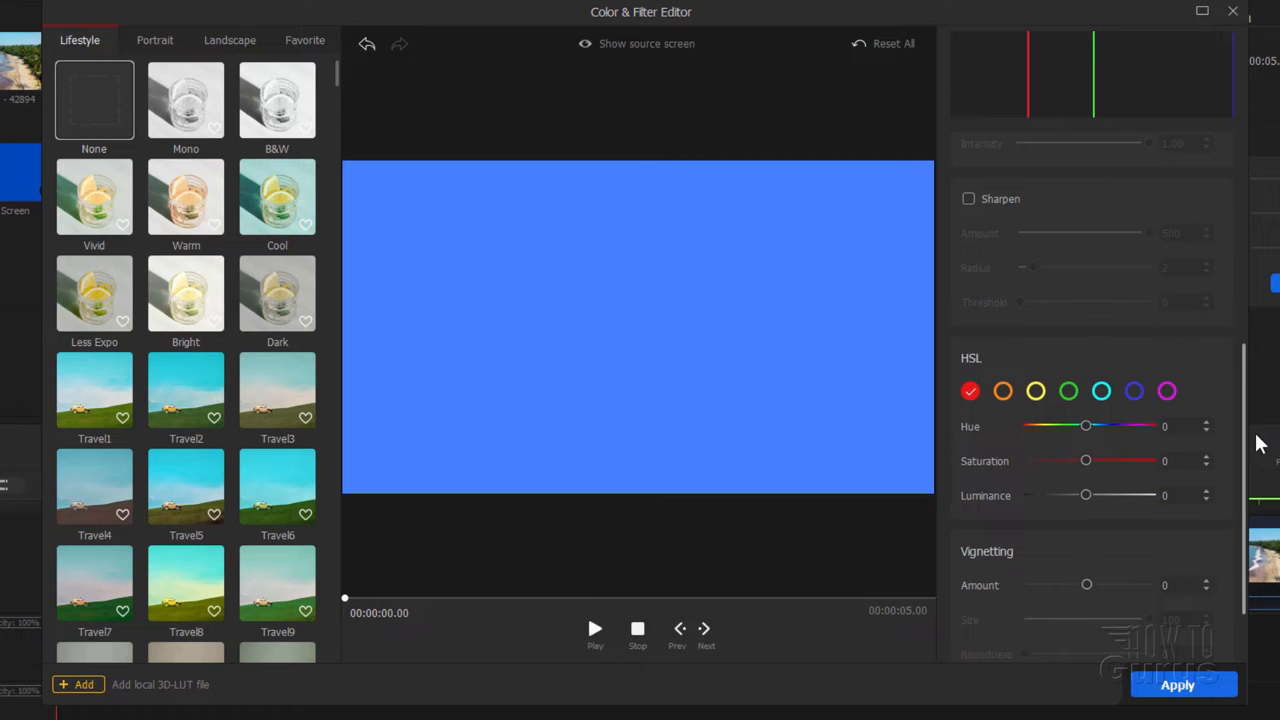
mouse_move(983, 380)
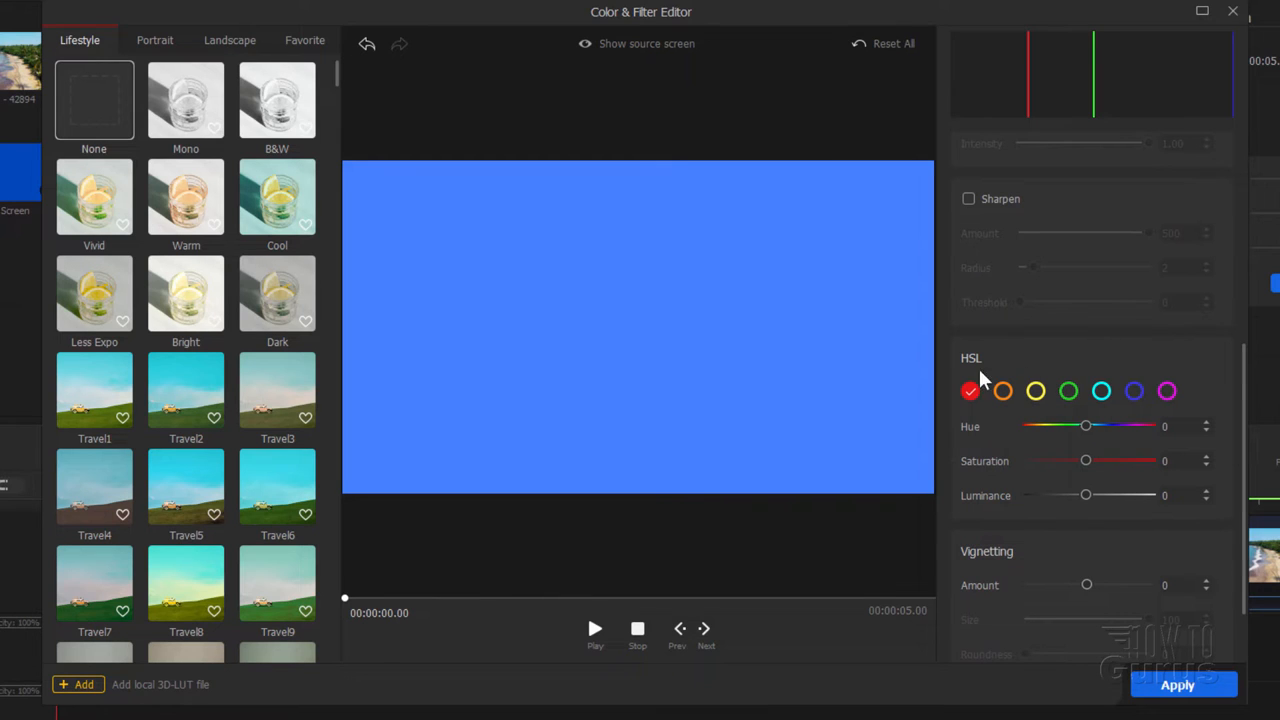
mouse_move(1085, 442)
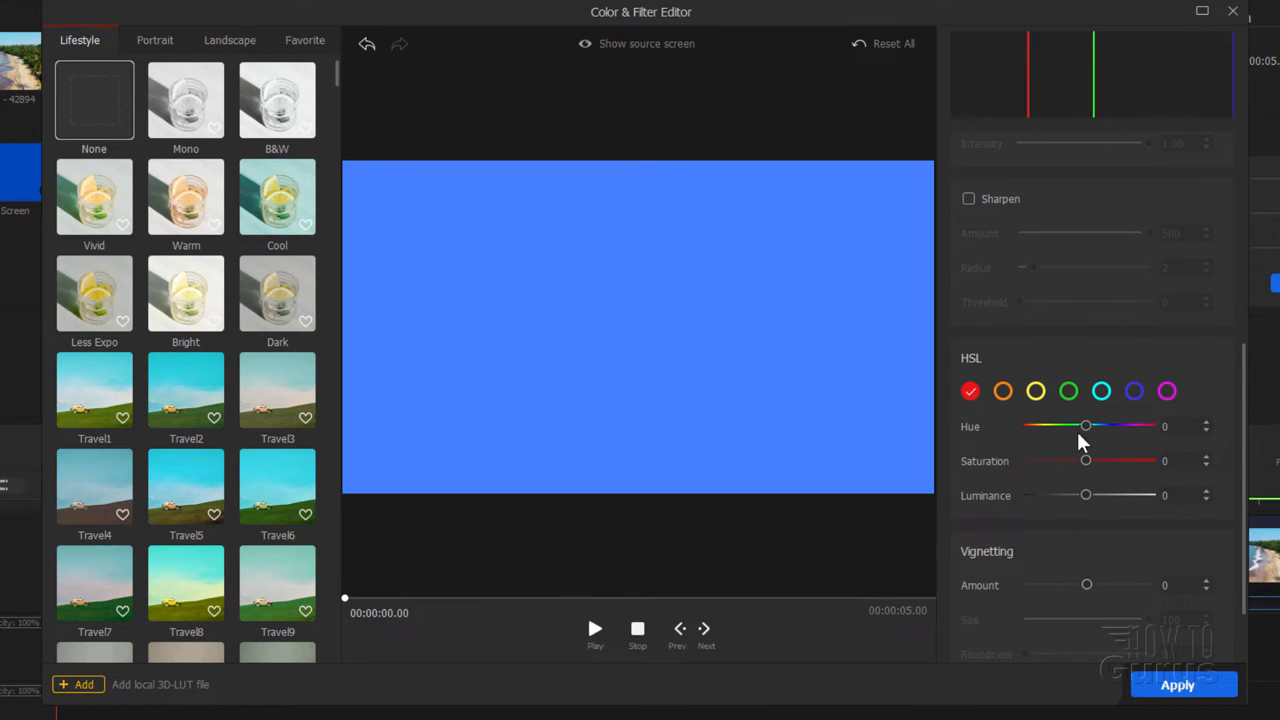
scroll("up", 3)
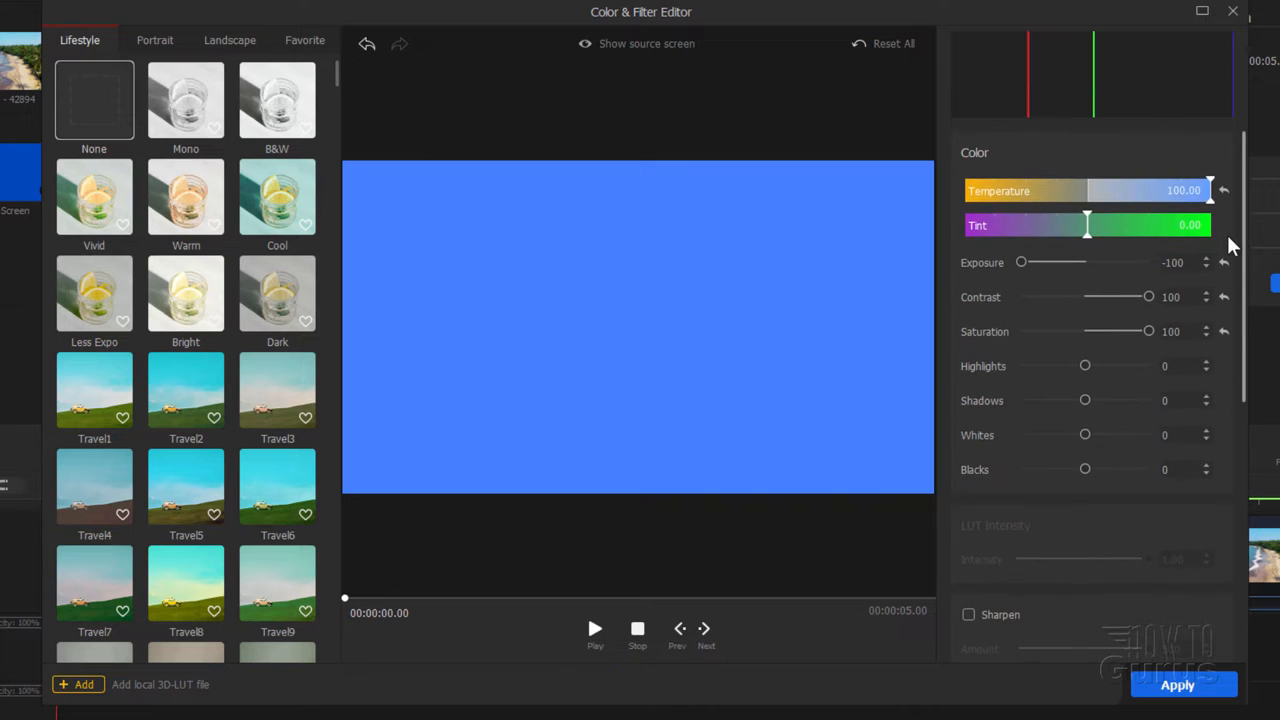
mouse_move(1157, 208)
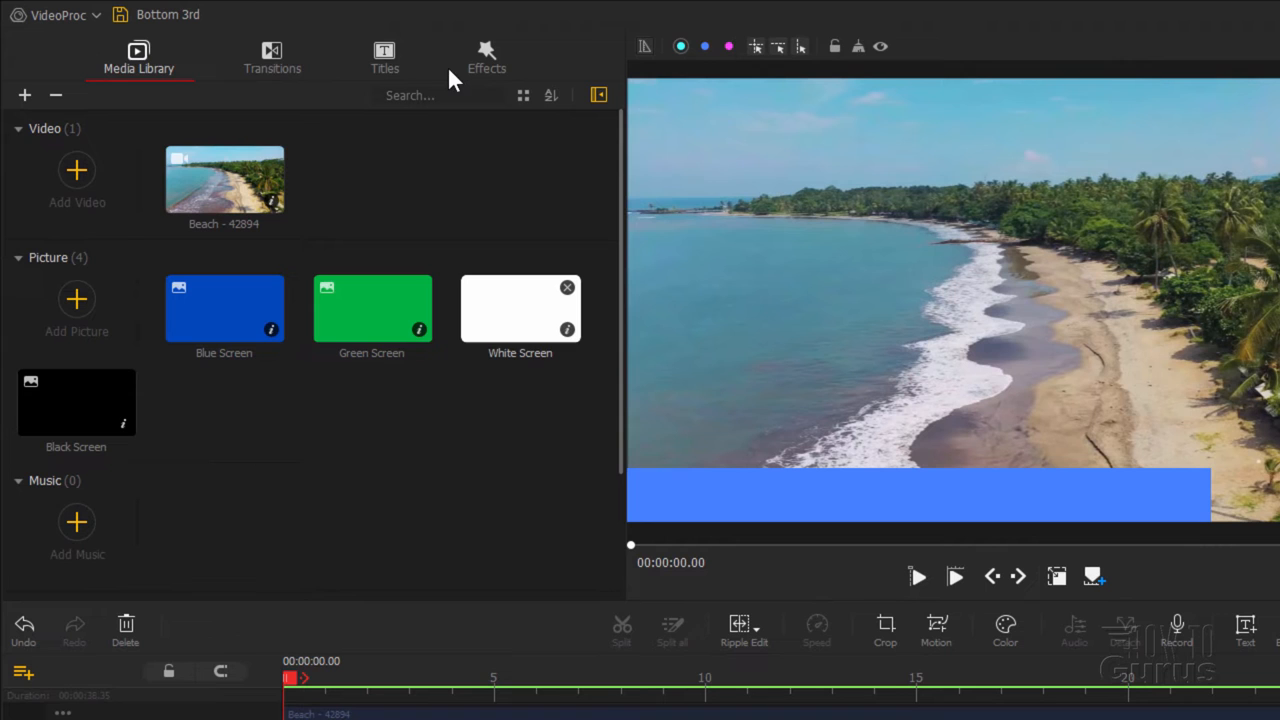
Step: Scope the Border effect to White Screen instead of Canvas and reduce its size to 2.16
left_click(486, 57)
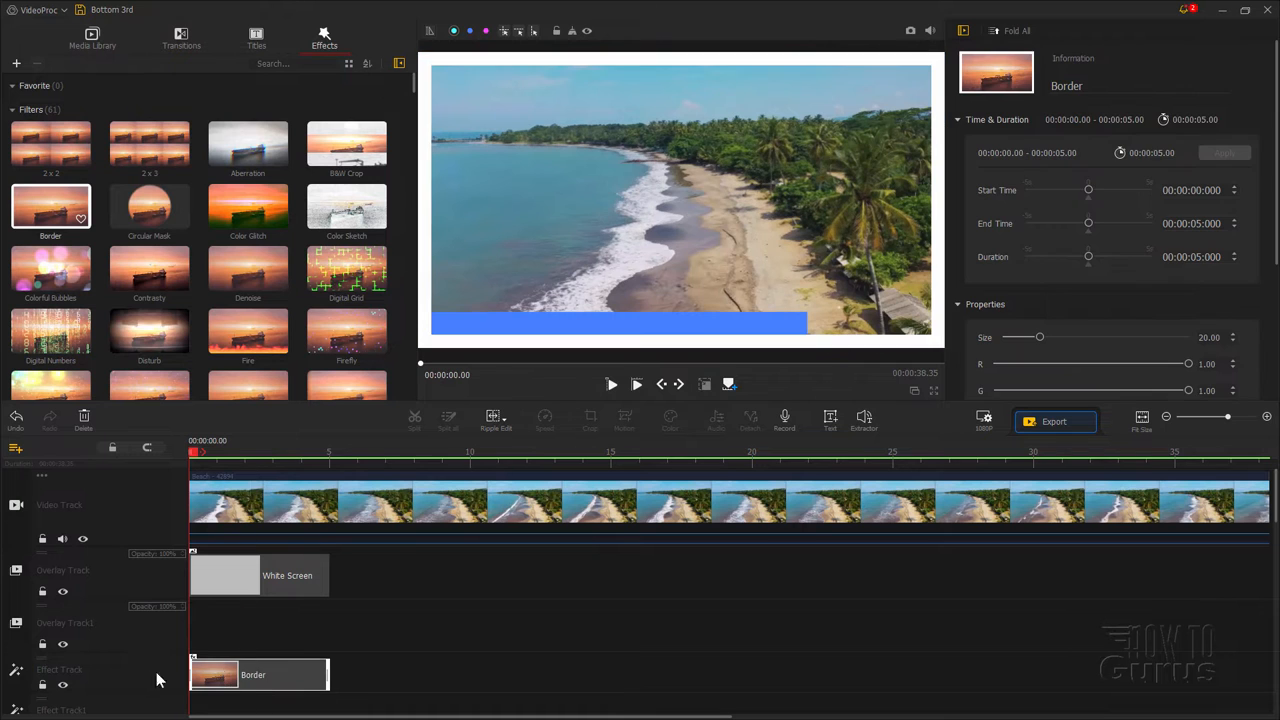
mouse_move(465, 346)
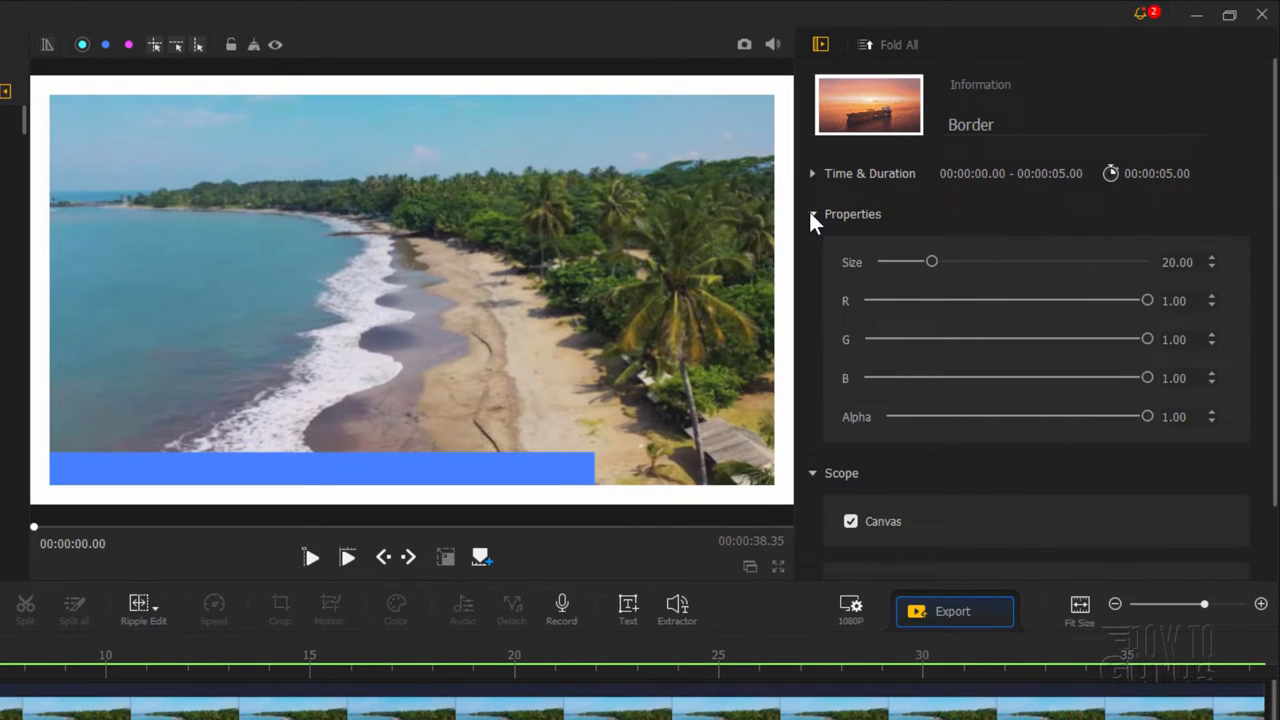
left_click(812, 213)
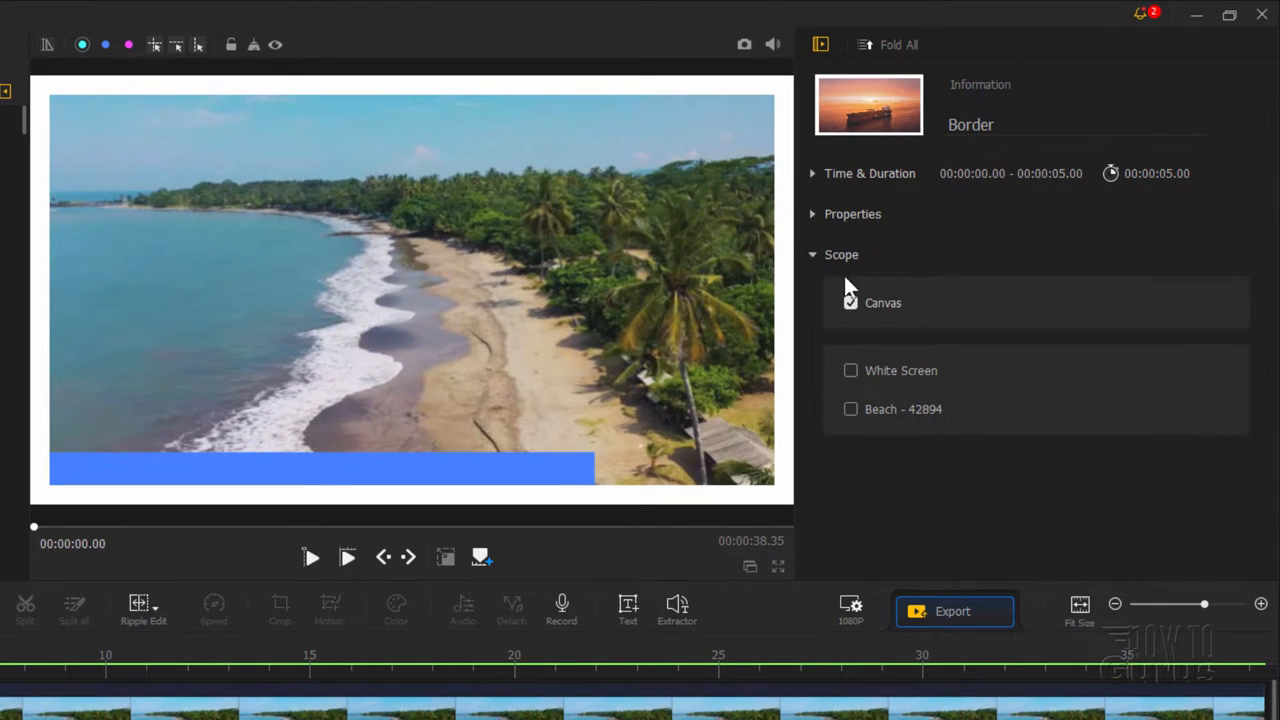
left_click(850, 370)
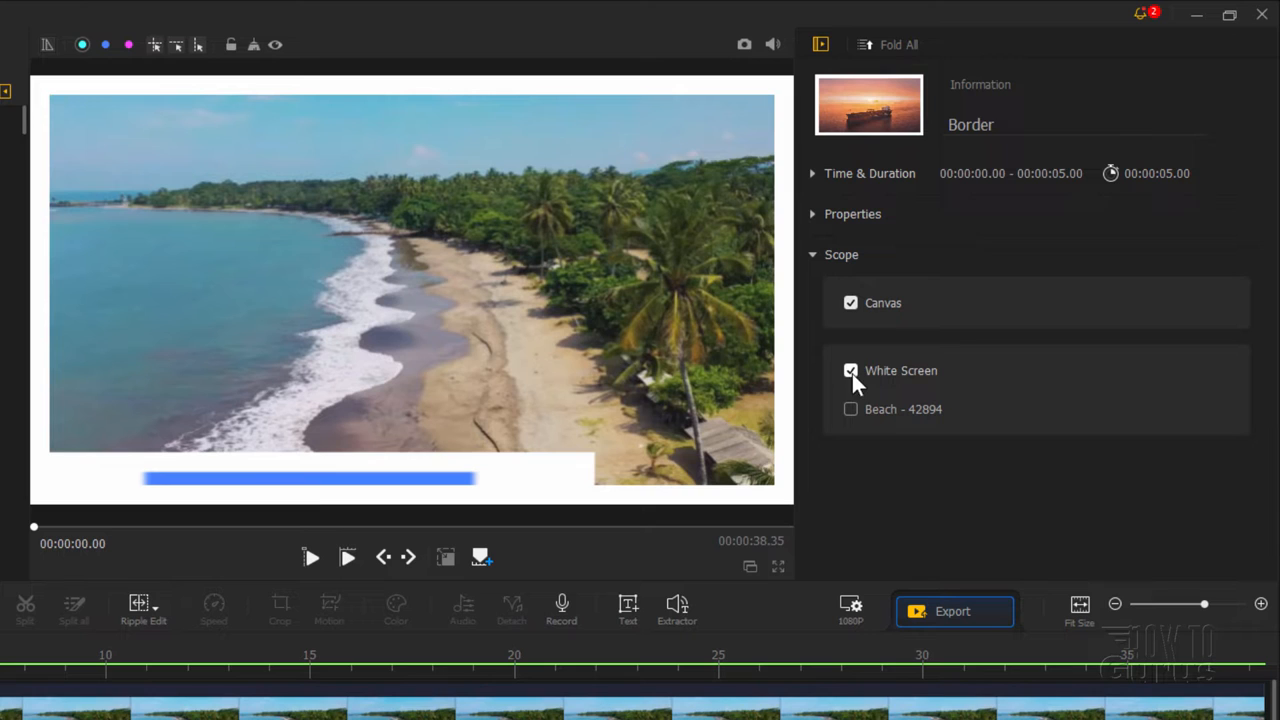
left_click(850, 302)
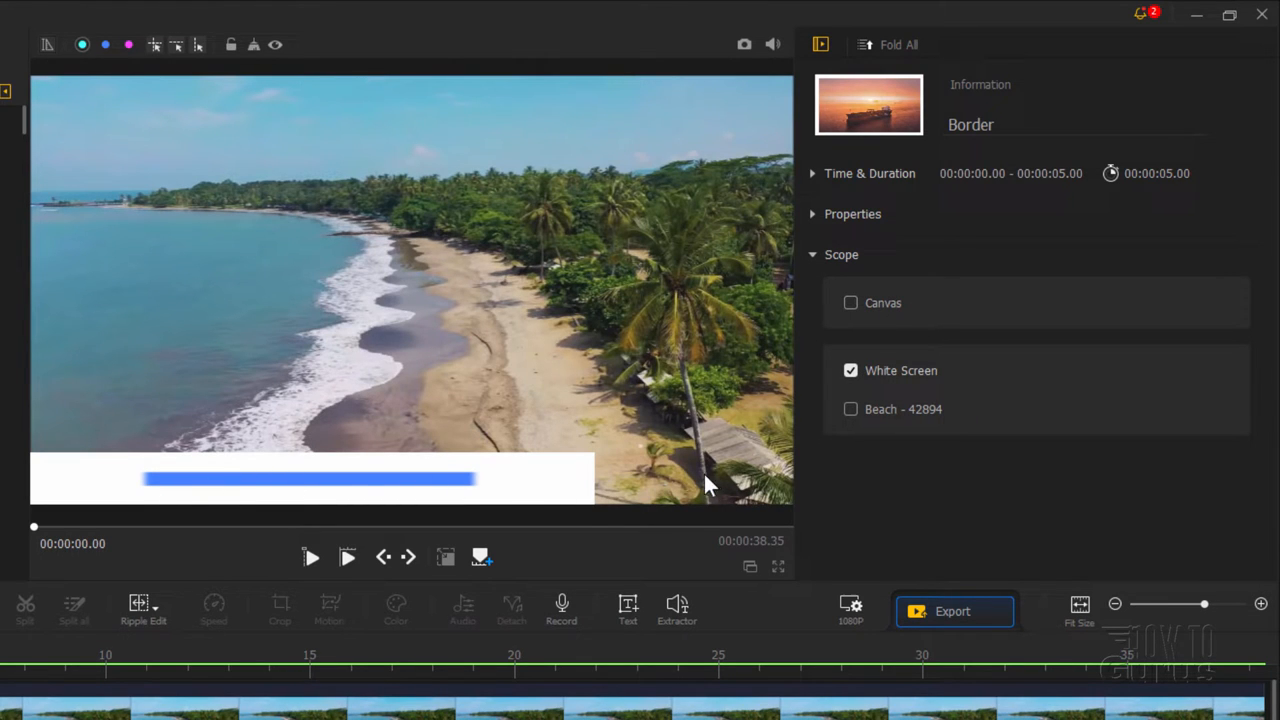
mouse_move(385, 497)
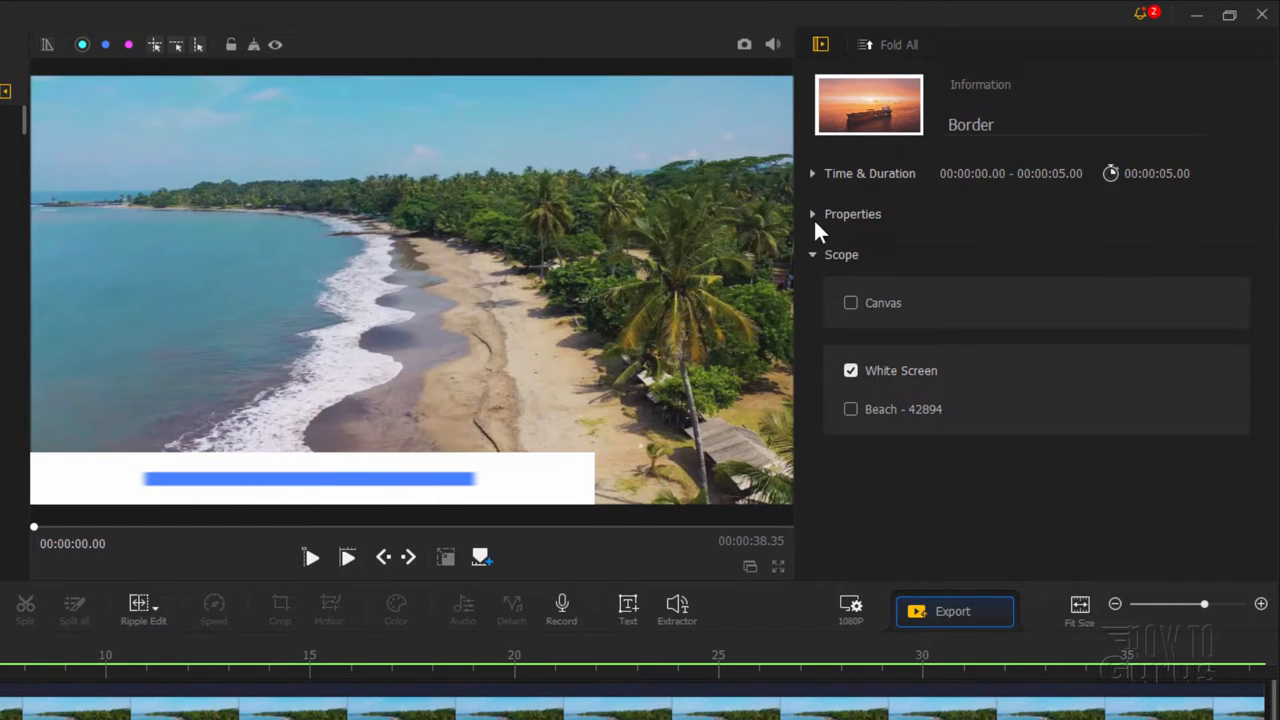
left_click(852, 213)
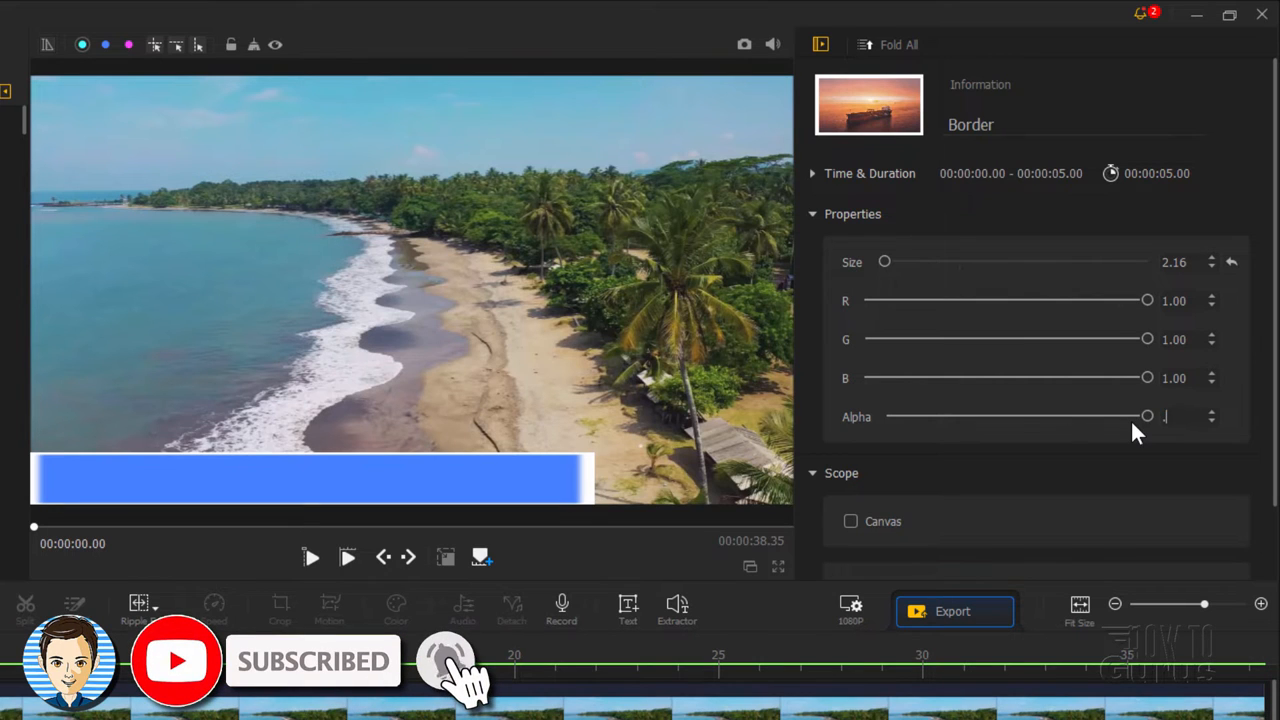
left_click_drag(1147, 416, 1081, 416)
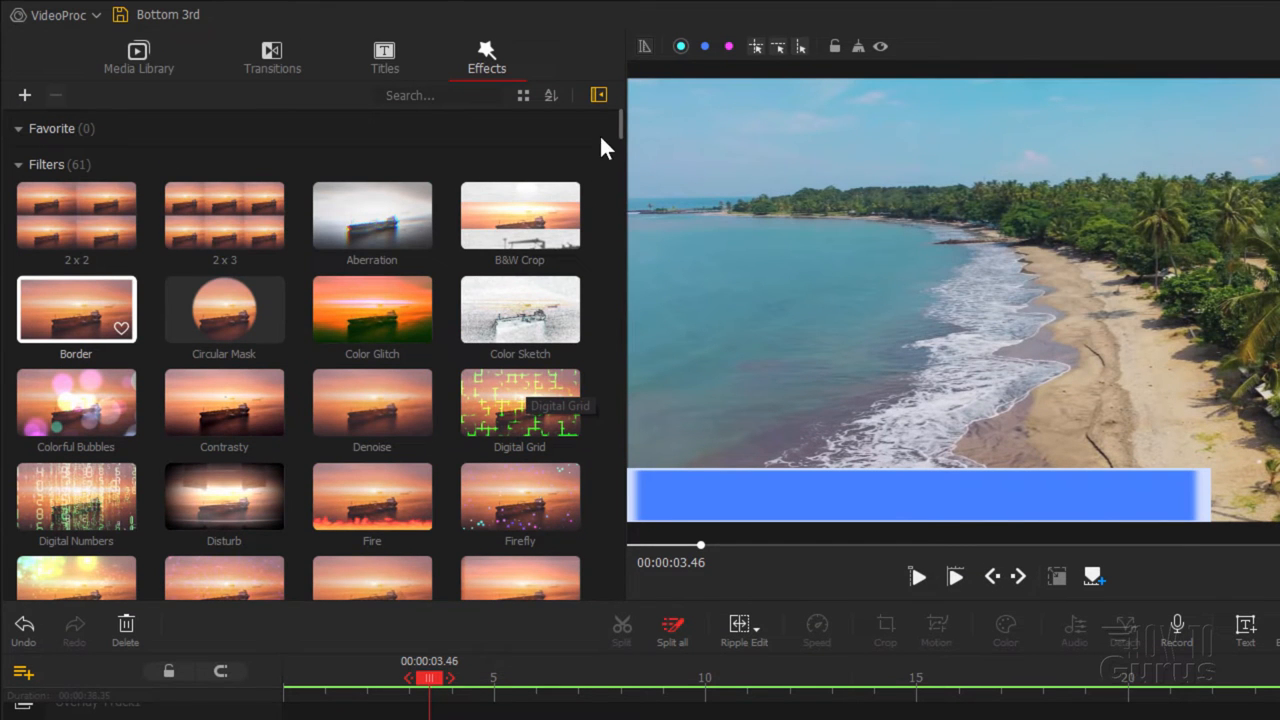
Step: Add Smoke, scope it to White Screen only, and play then stop the preview
scroll("down", 3)
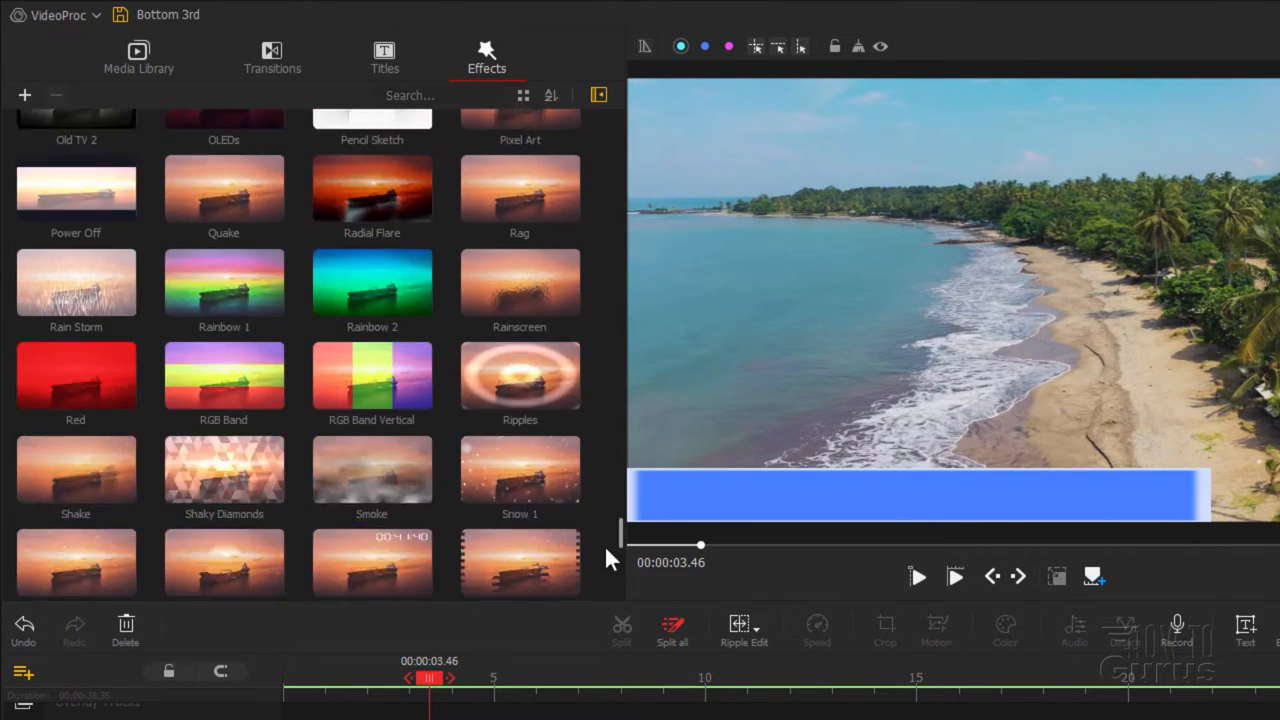
scroll("down", 3)
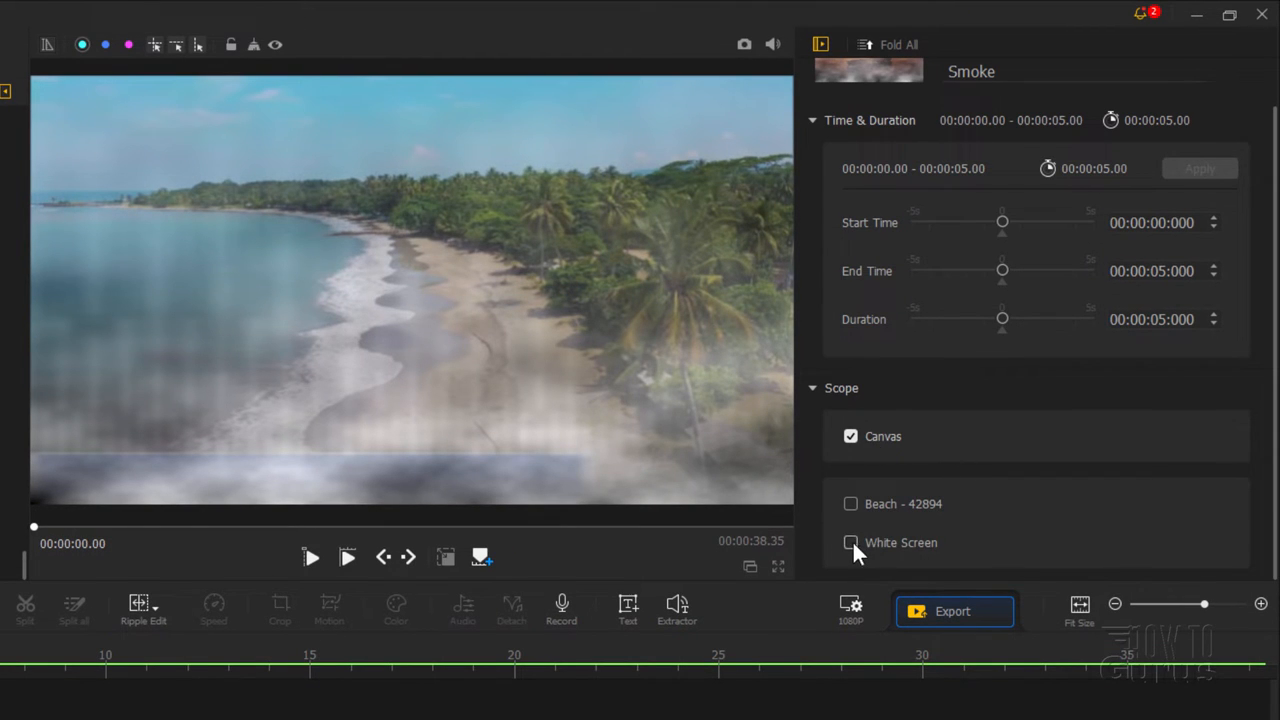
left_click(850, 542)
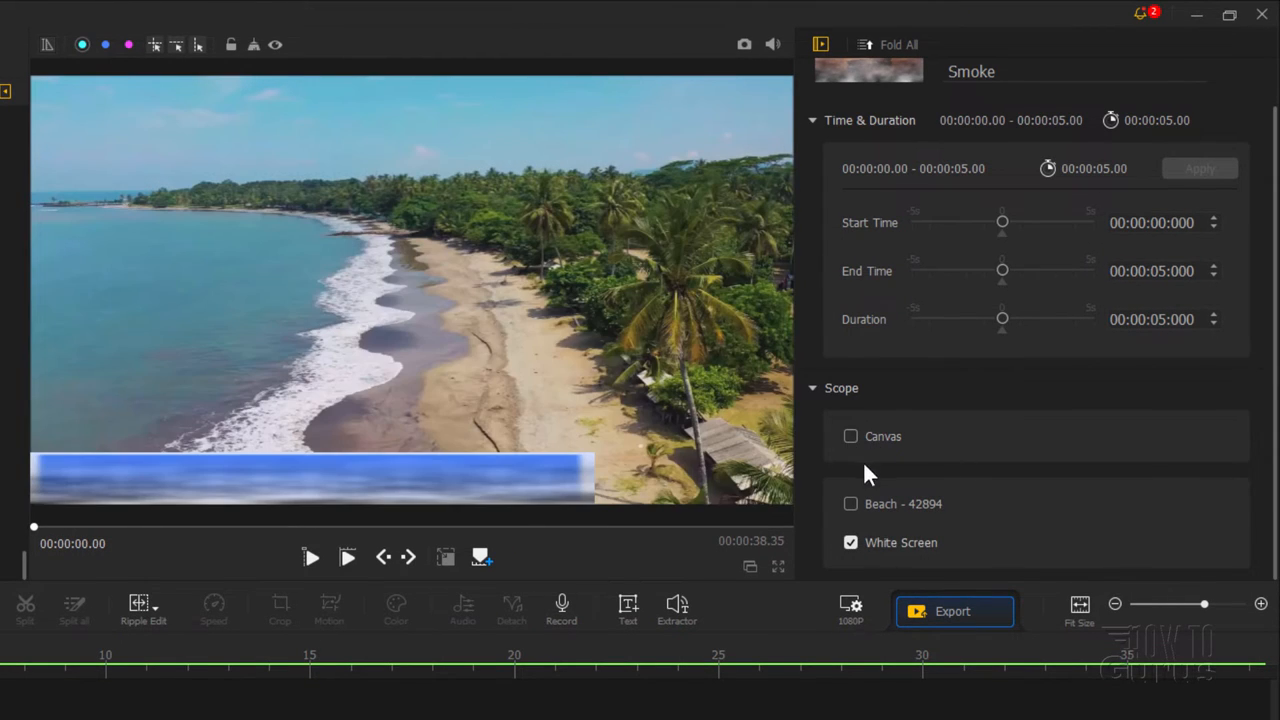
mouse_move(165, 490)
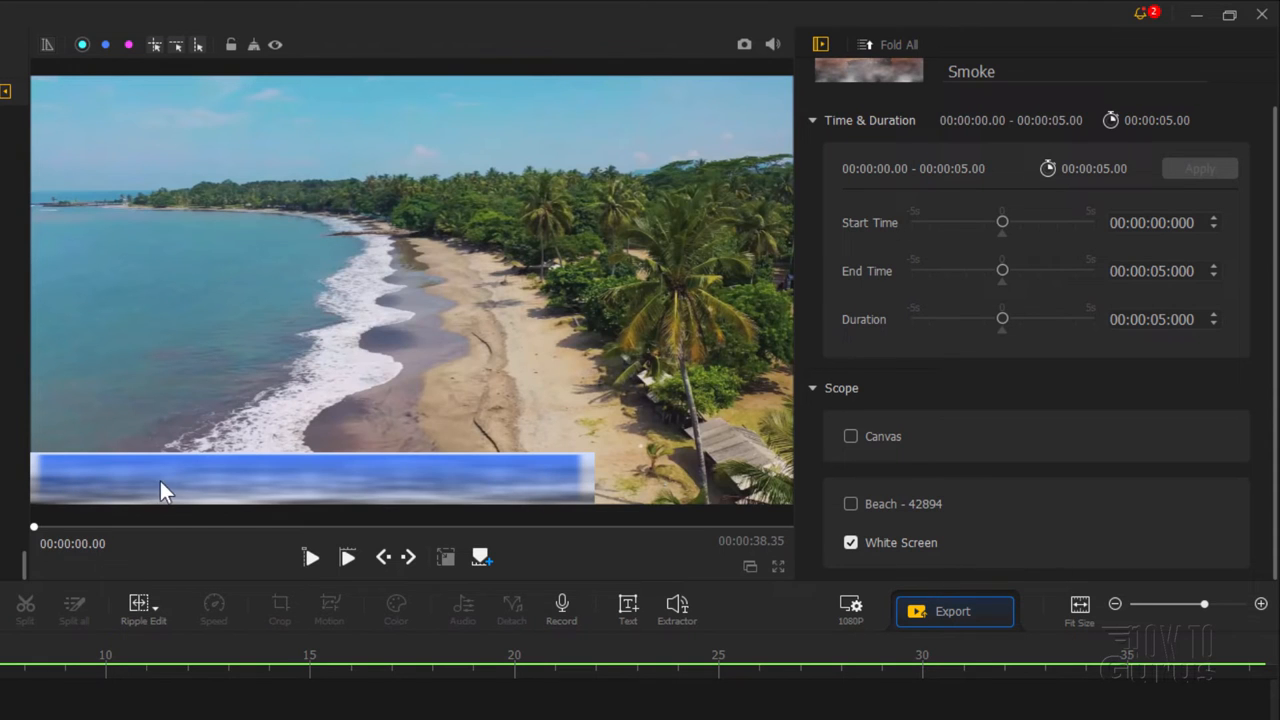
mouse_move(255, 635)
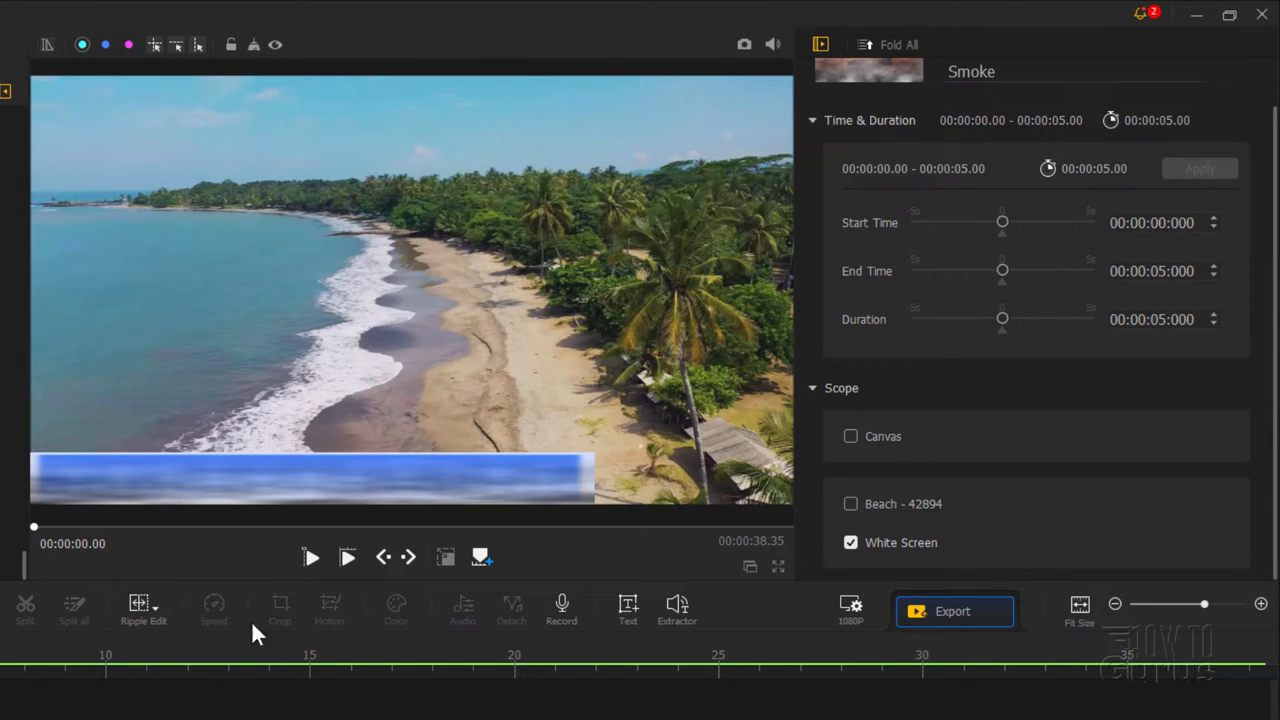
left_click(310, 557)
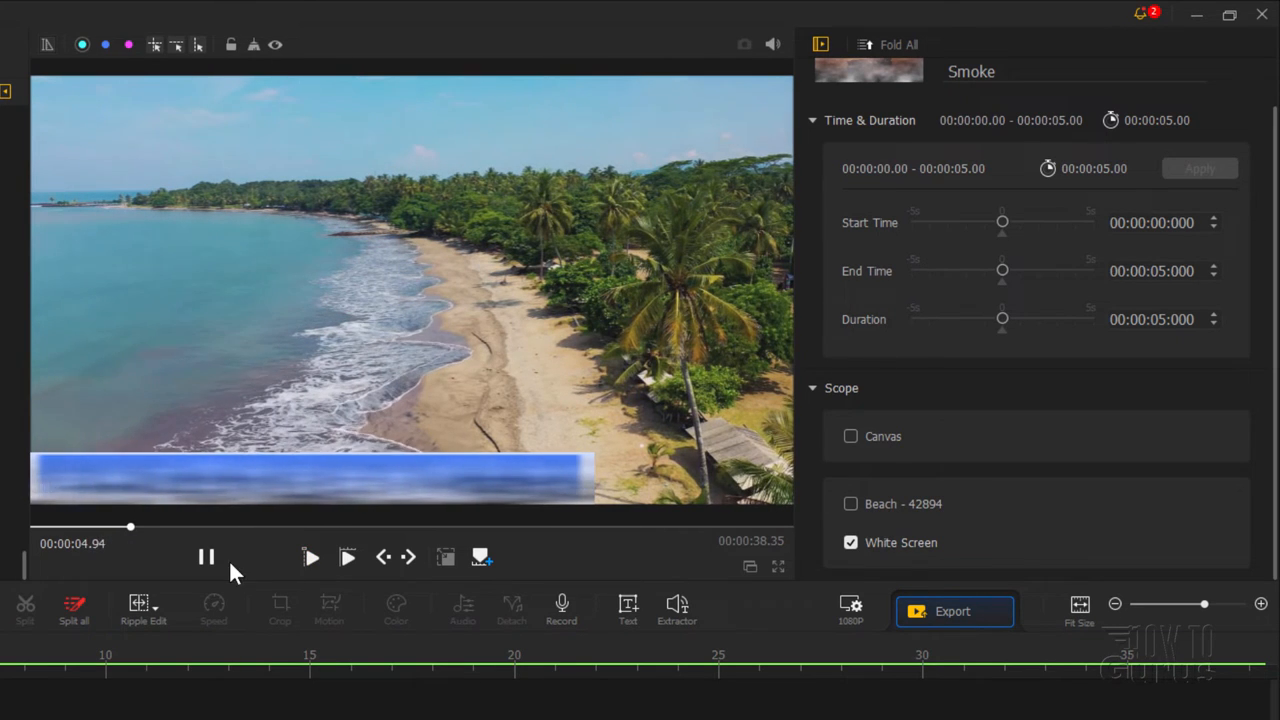
left_click(206, 557)
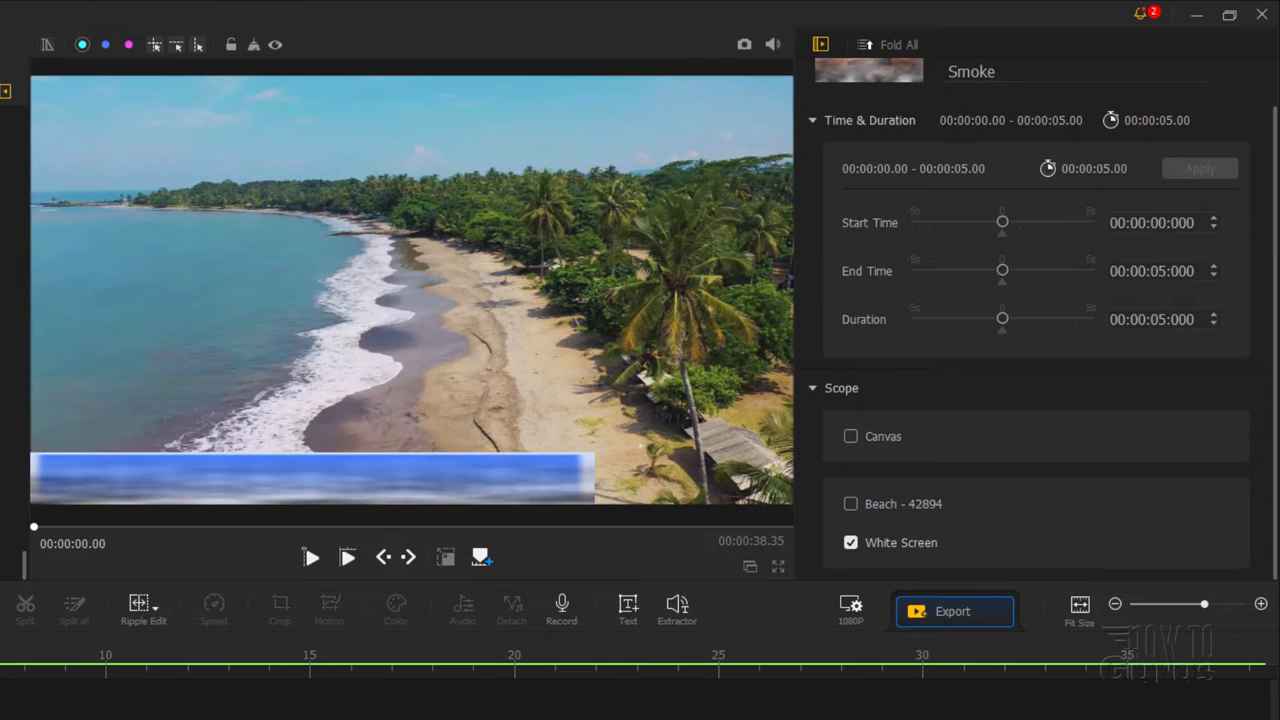
left_click(628, 608)
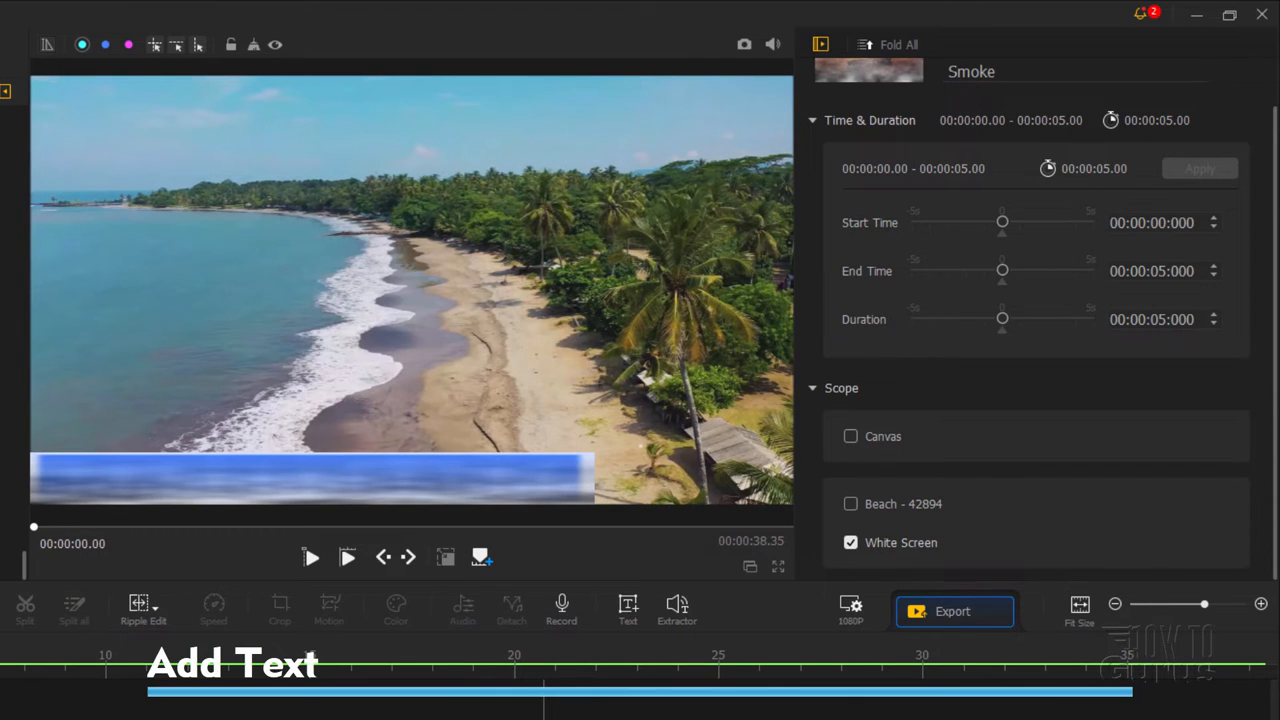
Step: Add a text title reading 'George Peirson' and widen its box to one line
left_click(628, 610)
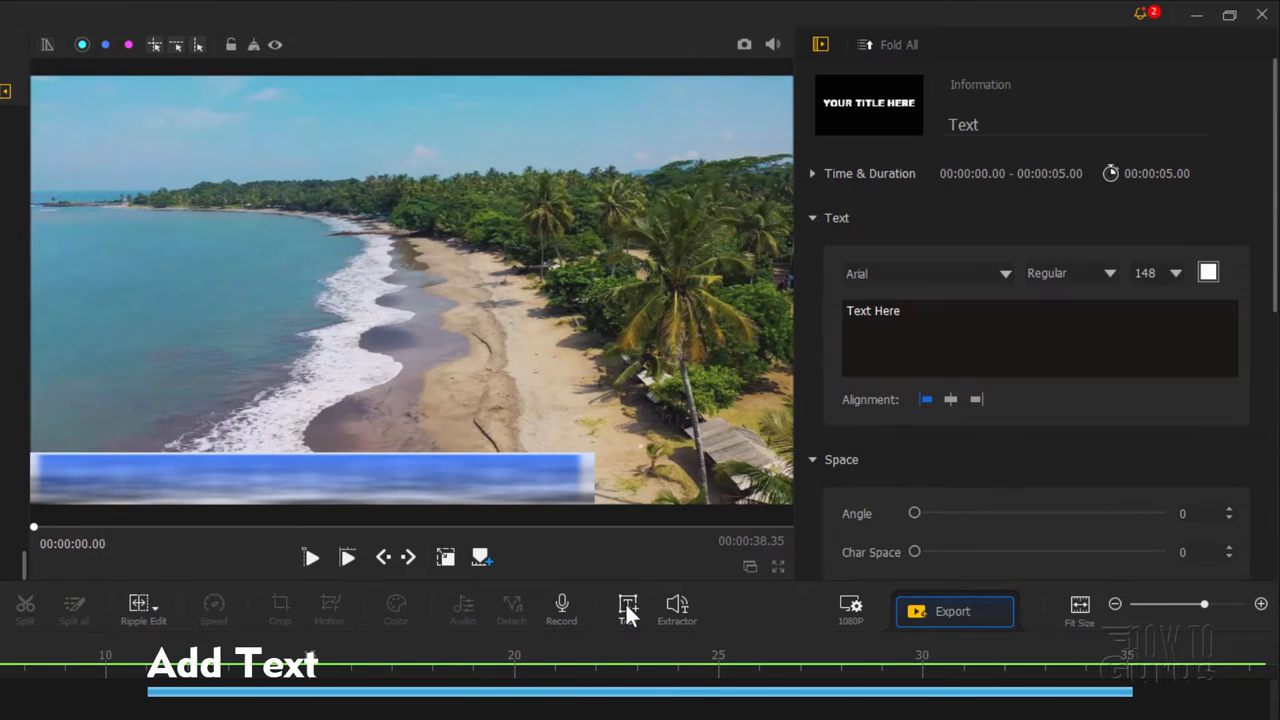
left_click(628, 610)
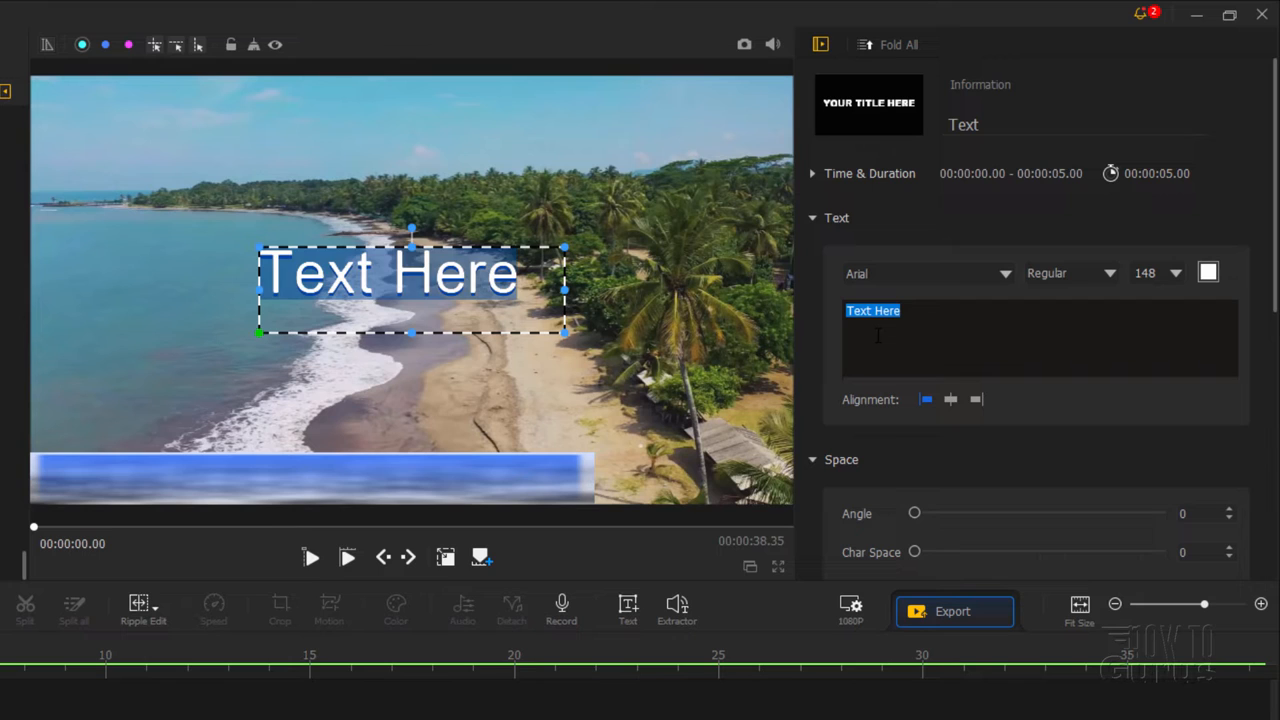
type("George Peir")
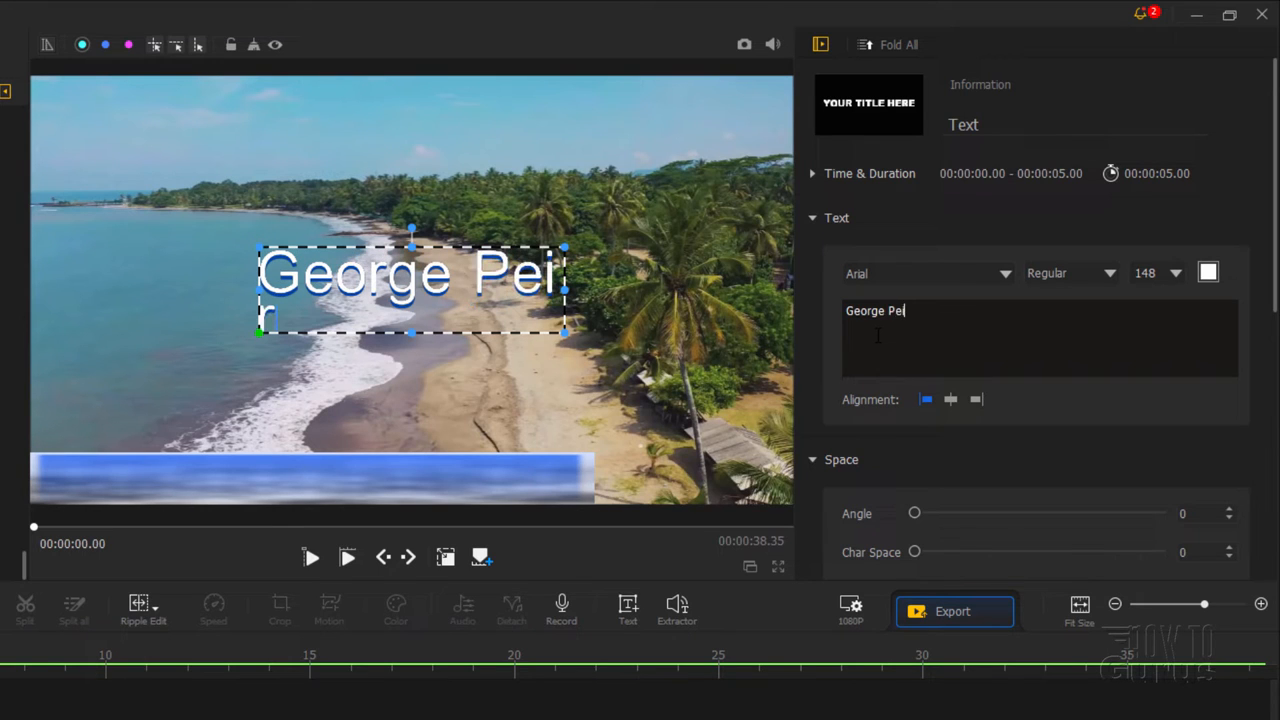
type("rson")
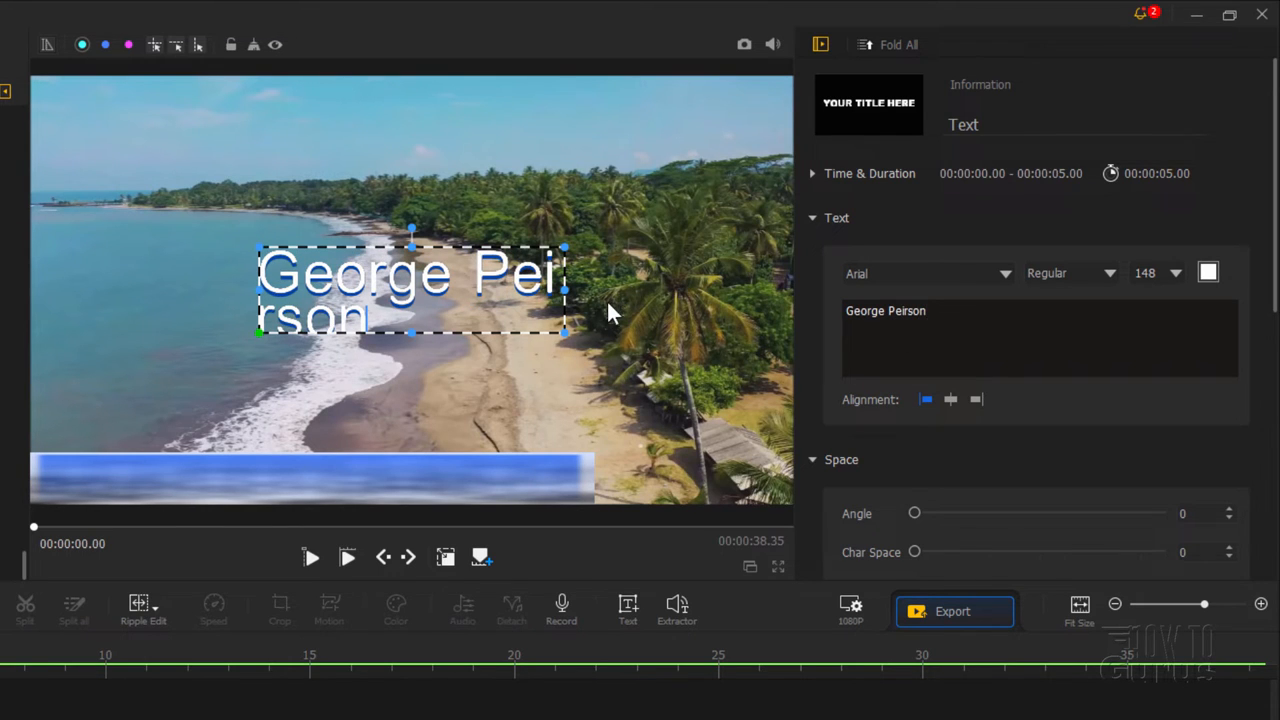
left_click_drag(565, 290, 710, 290)
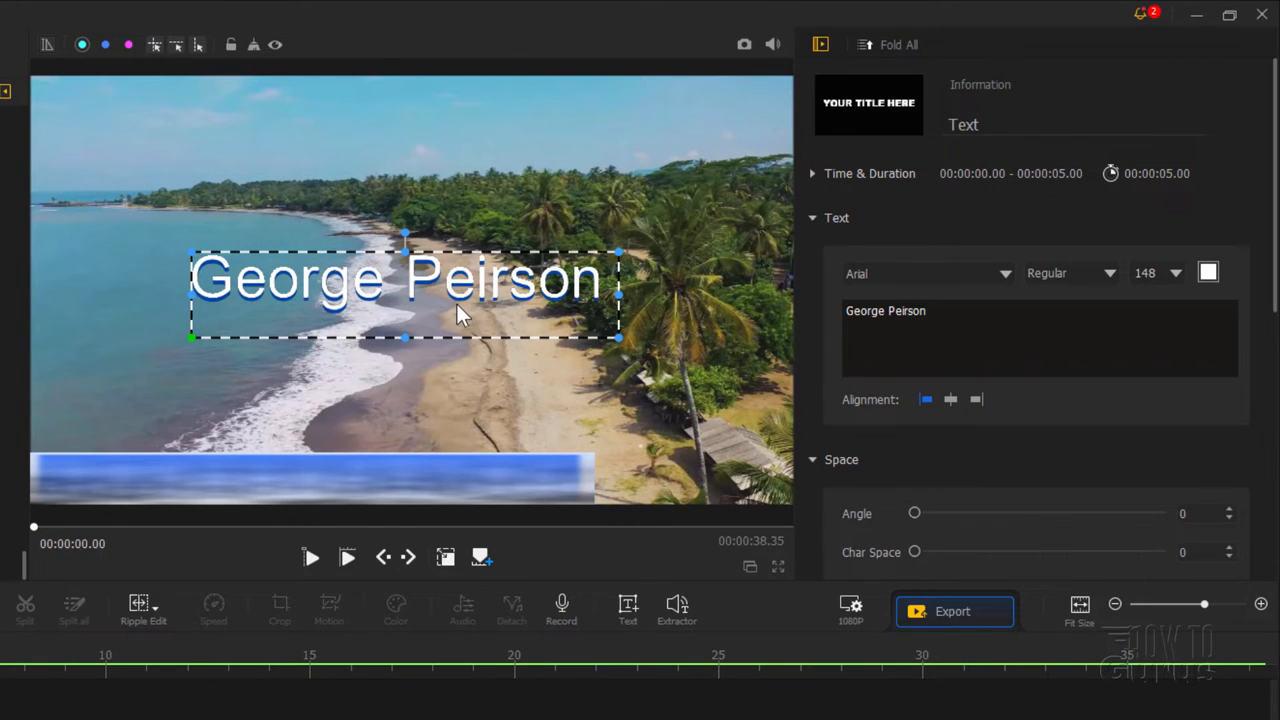
Step: Set the title font to Bauhaus 93 at size 120 and trim the box around it
left_click(925, 273)
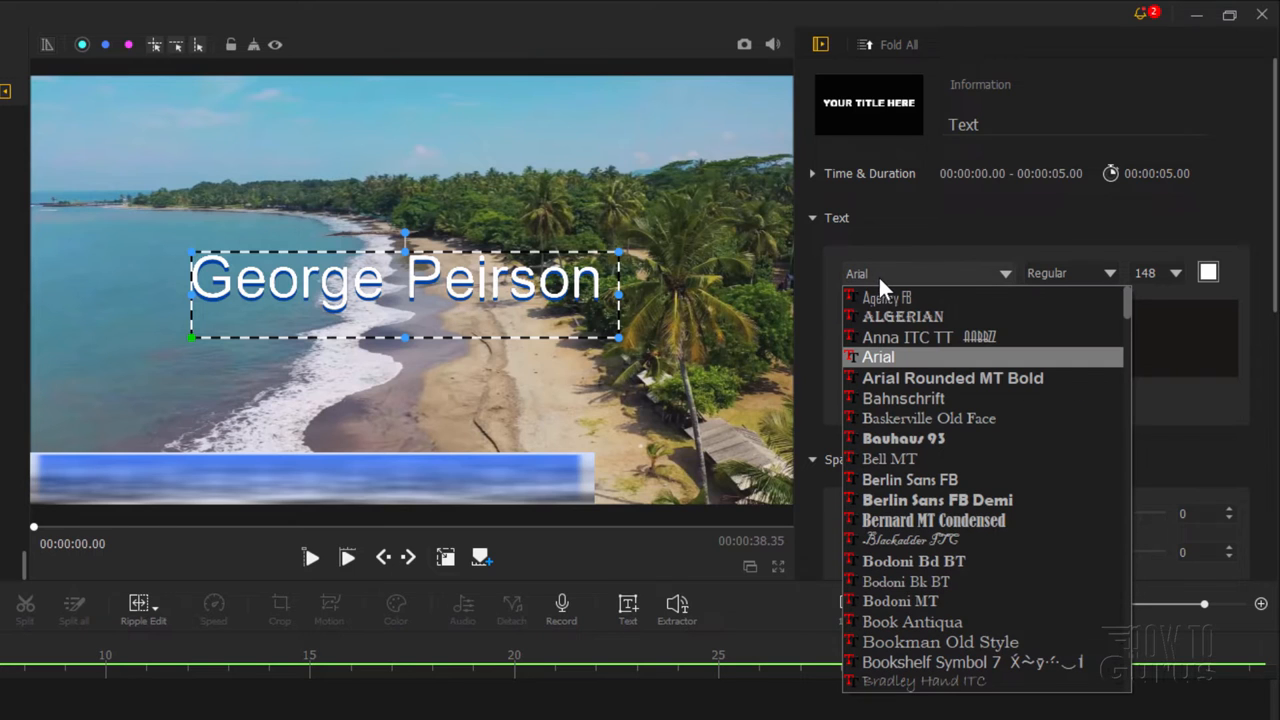
left_click(903, 438)
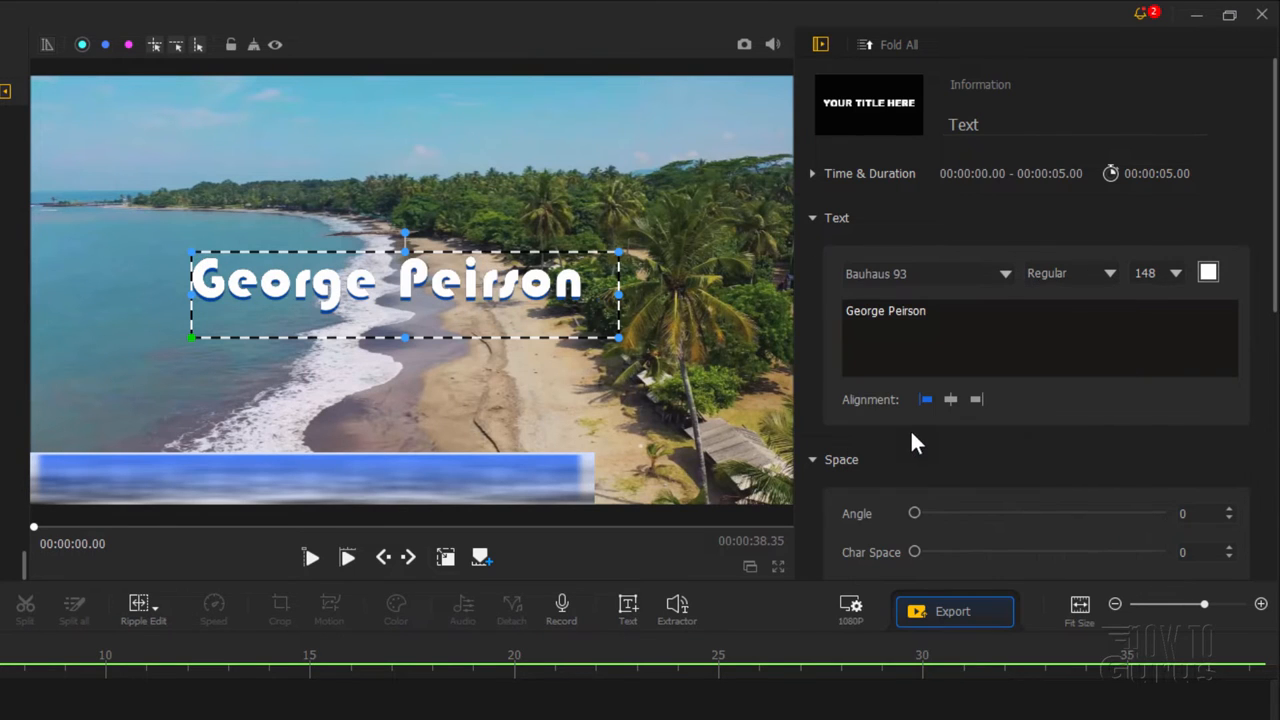
mouse_move(1158, 300)
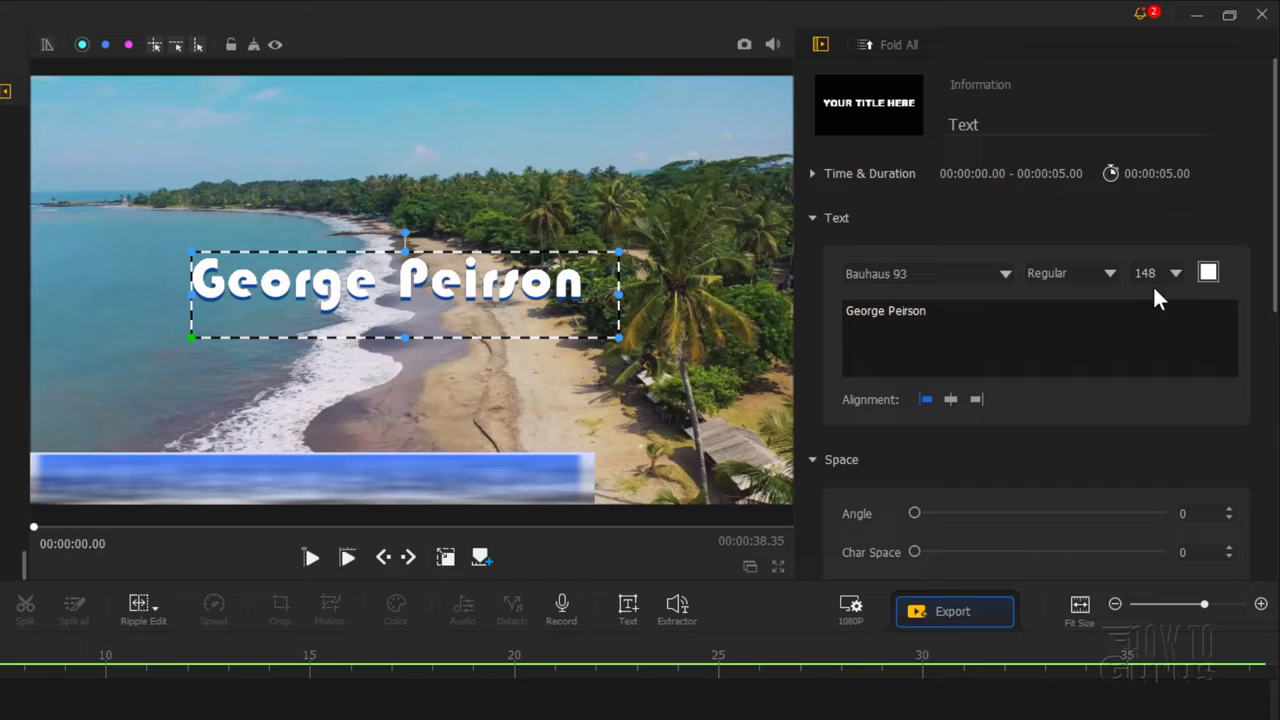
mouse_move(1163, 298)
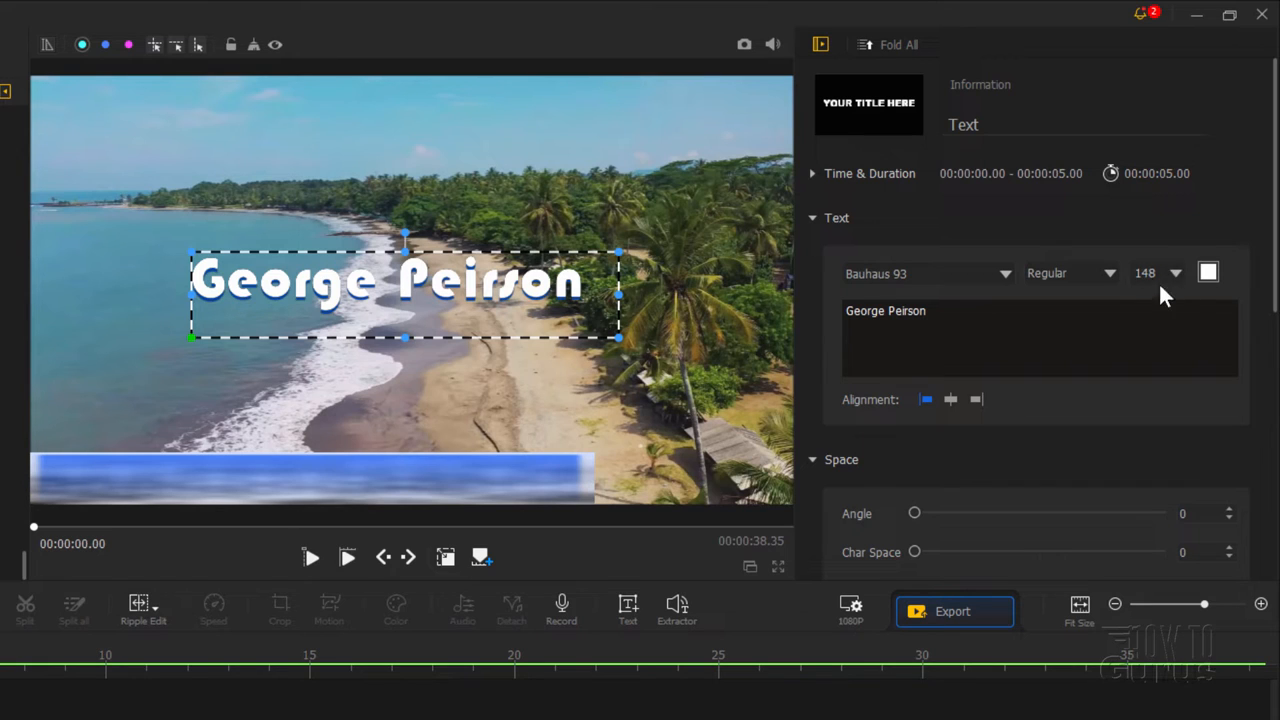
left_click(1150, 273)
type("120")
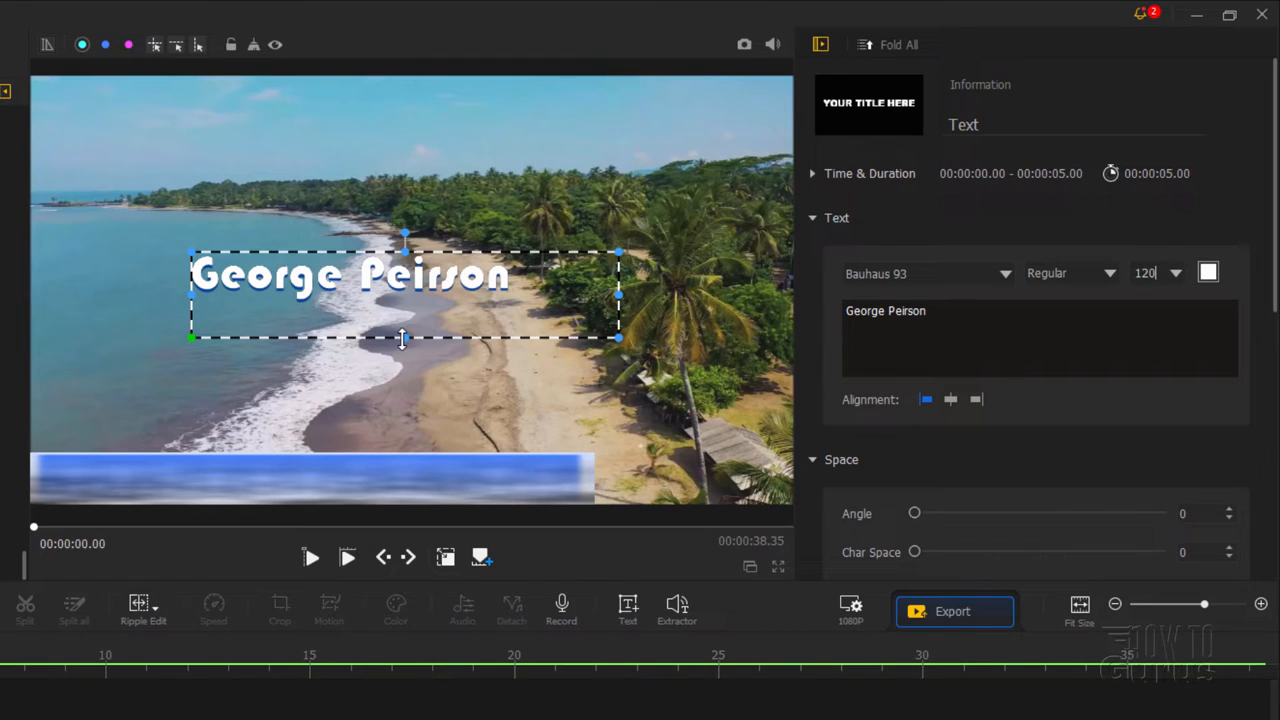
left_click_drag(403, 338, 405, 308)
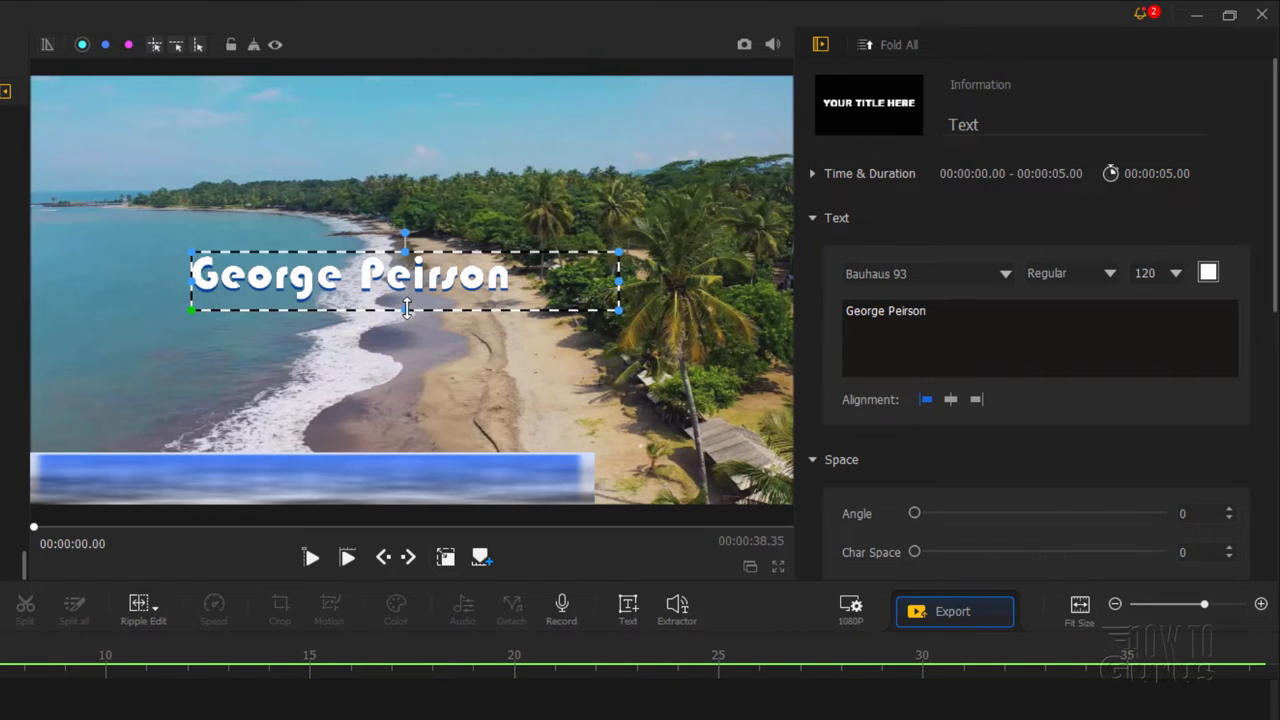
left_click_drag(618, 280, 527, 280)
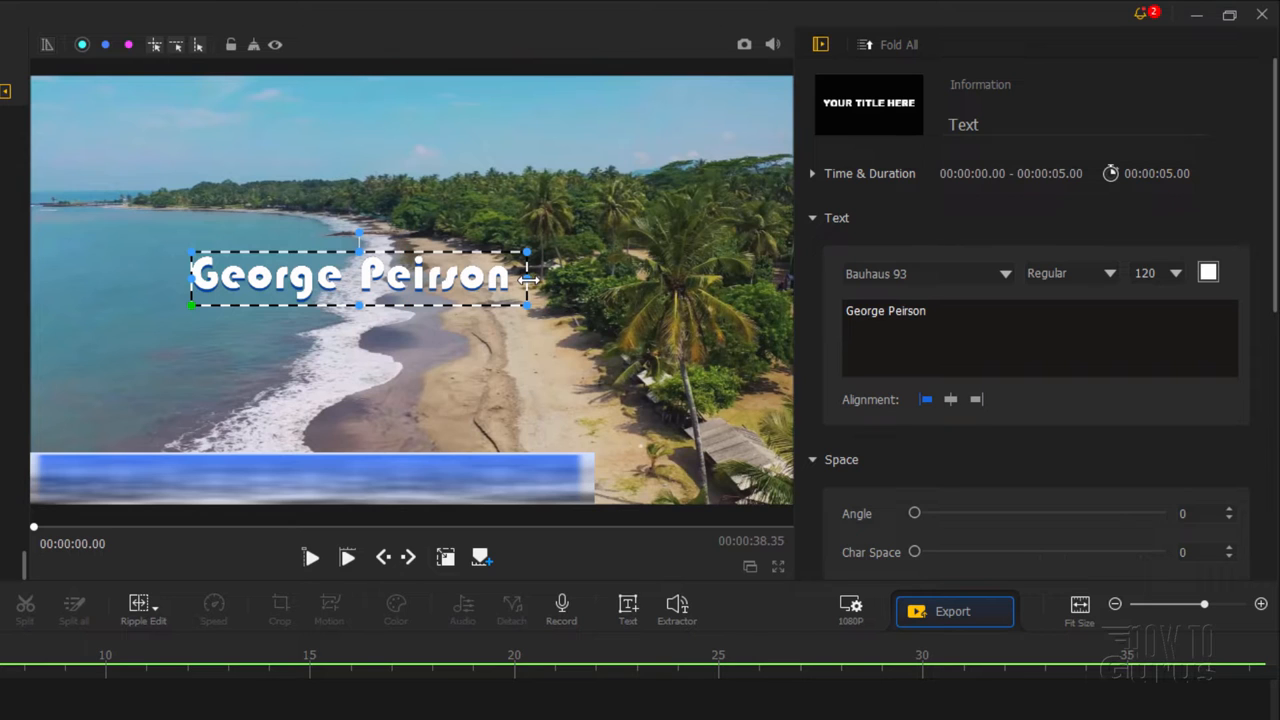
left_click_drag(358, 275, 393, 445)
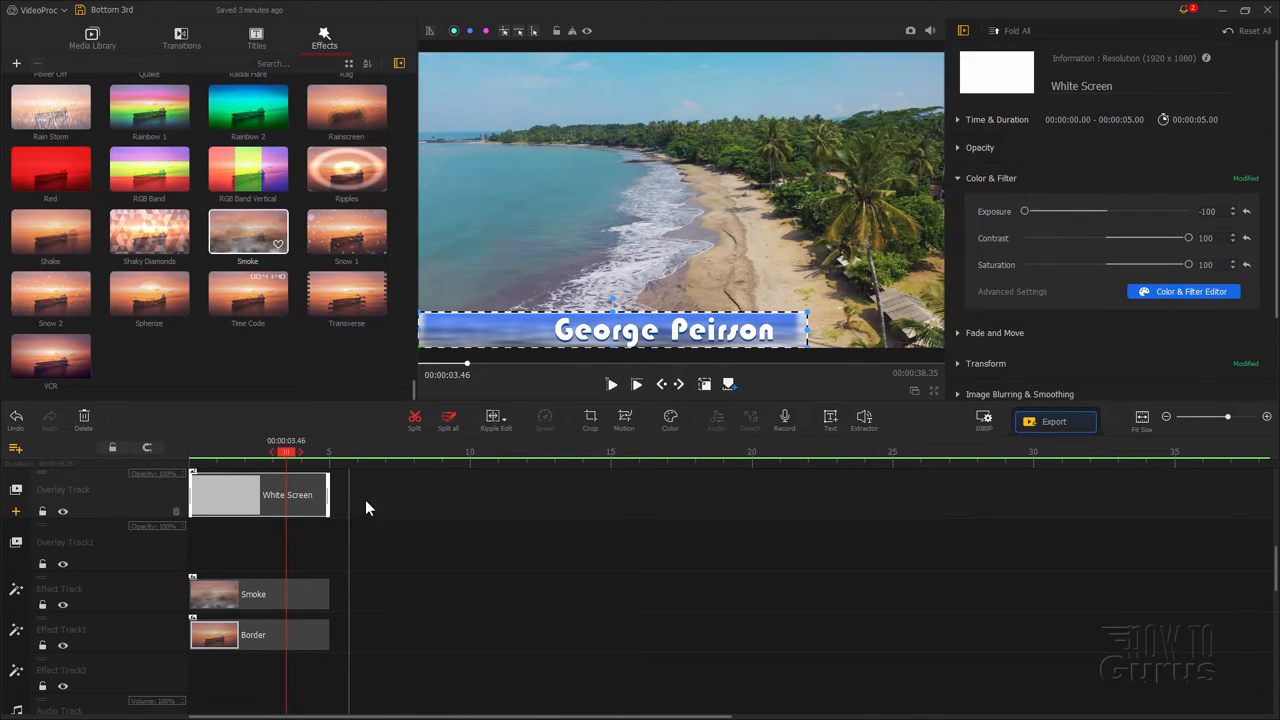
mouse_move(387, 500)
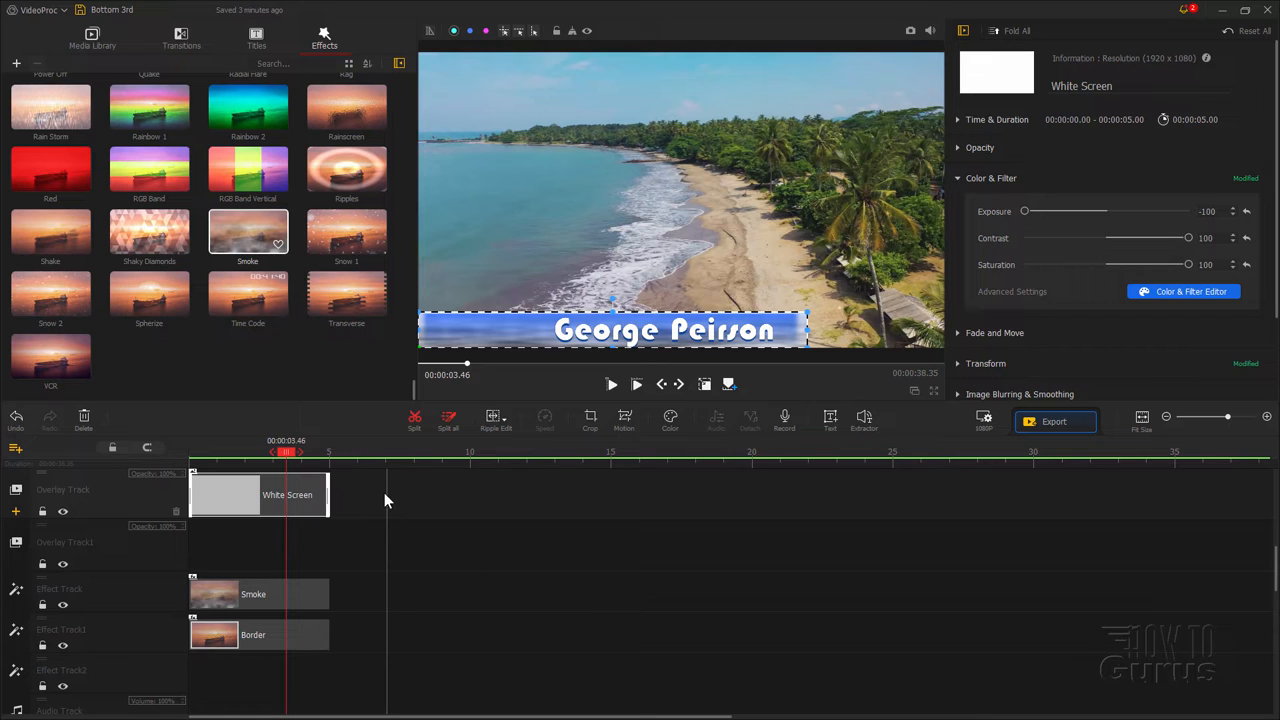
Step: Set the White Screen and Border clips to end at 00:00:10:000 and apply
left_click(957, 119)
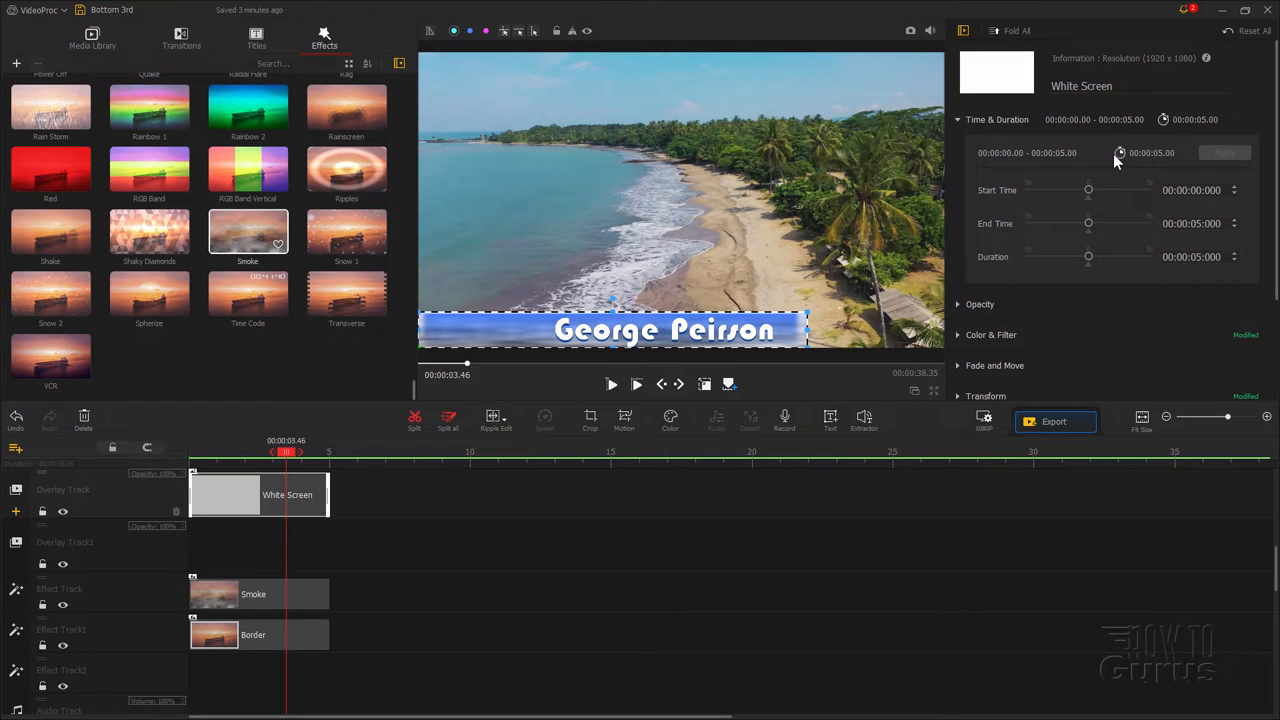
mouse_move(335, 507)
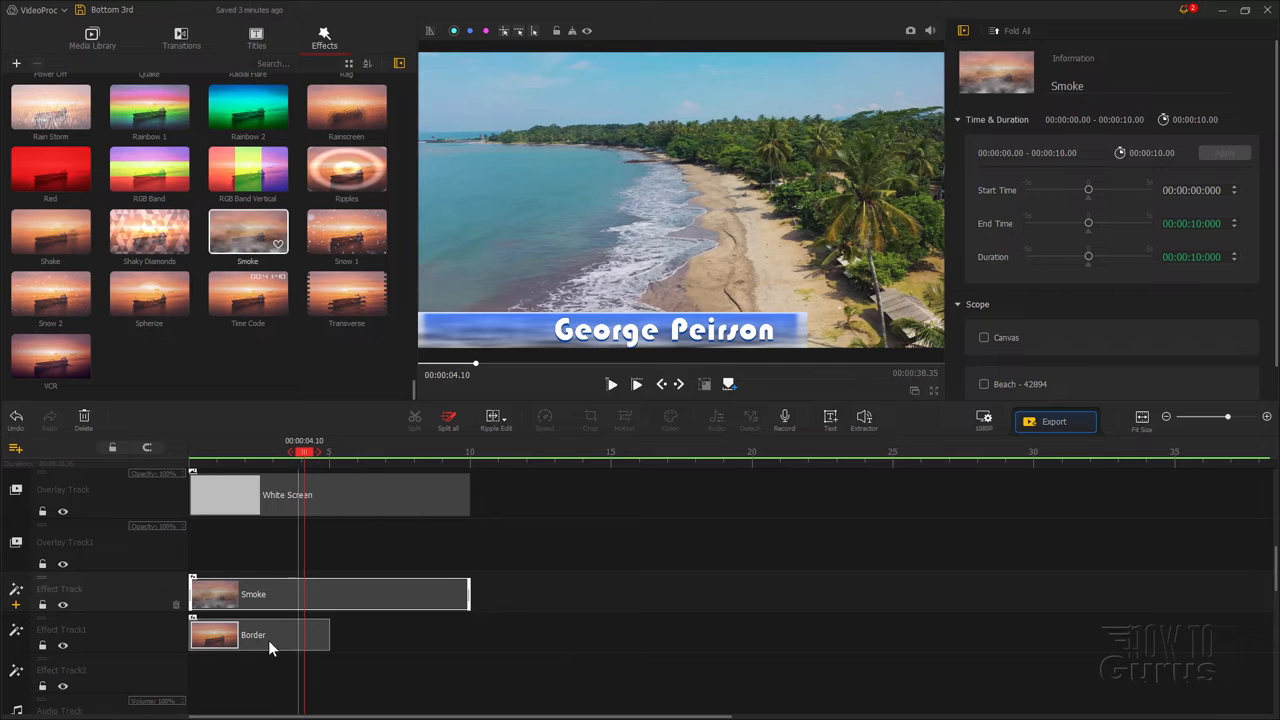
left_click(258, 635)
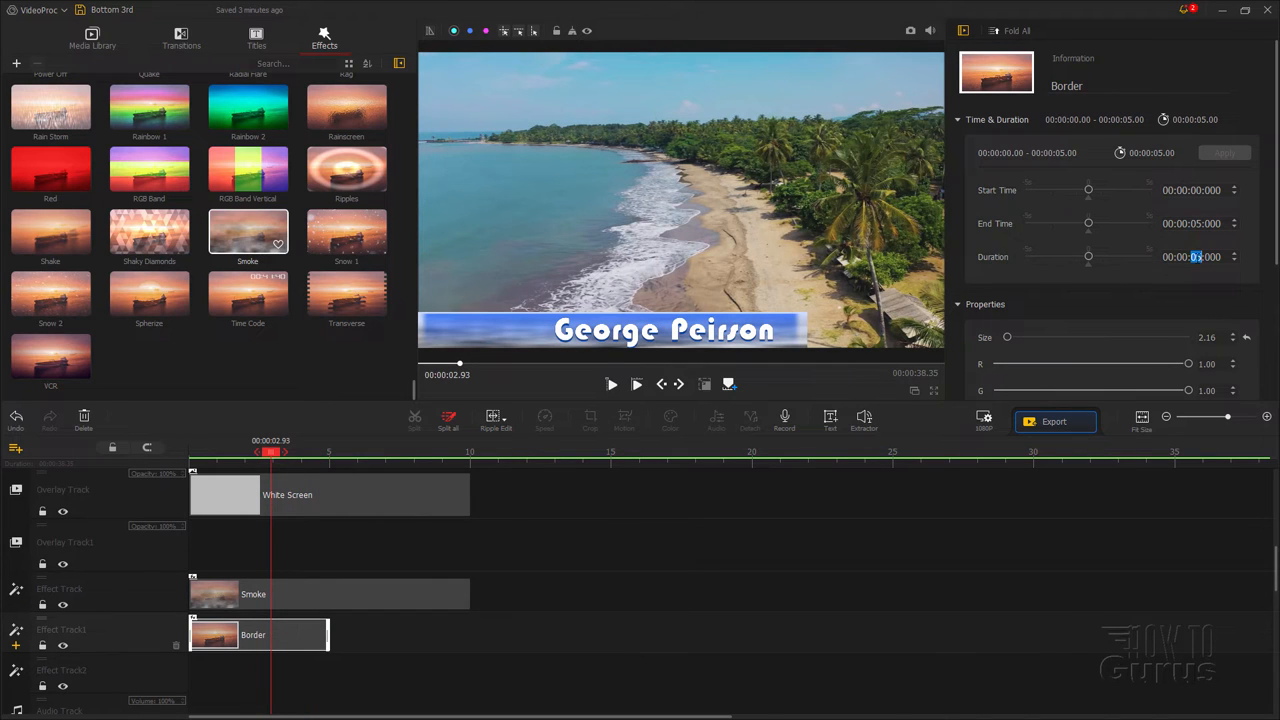
left_click(1224, 153)
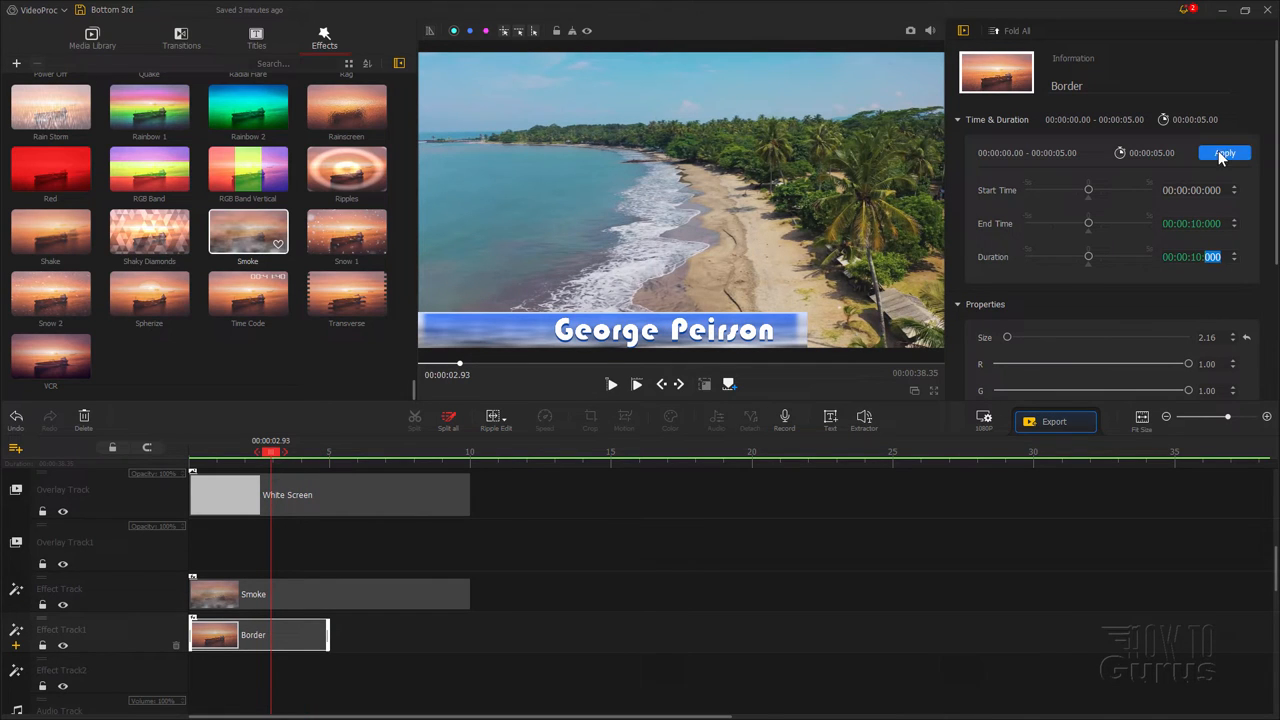
left_click(1224, 152)
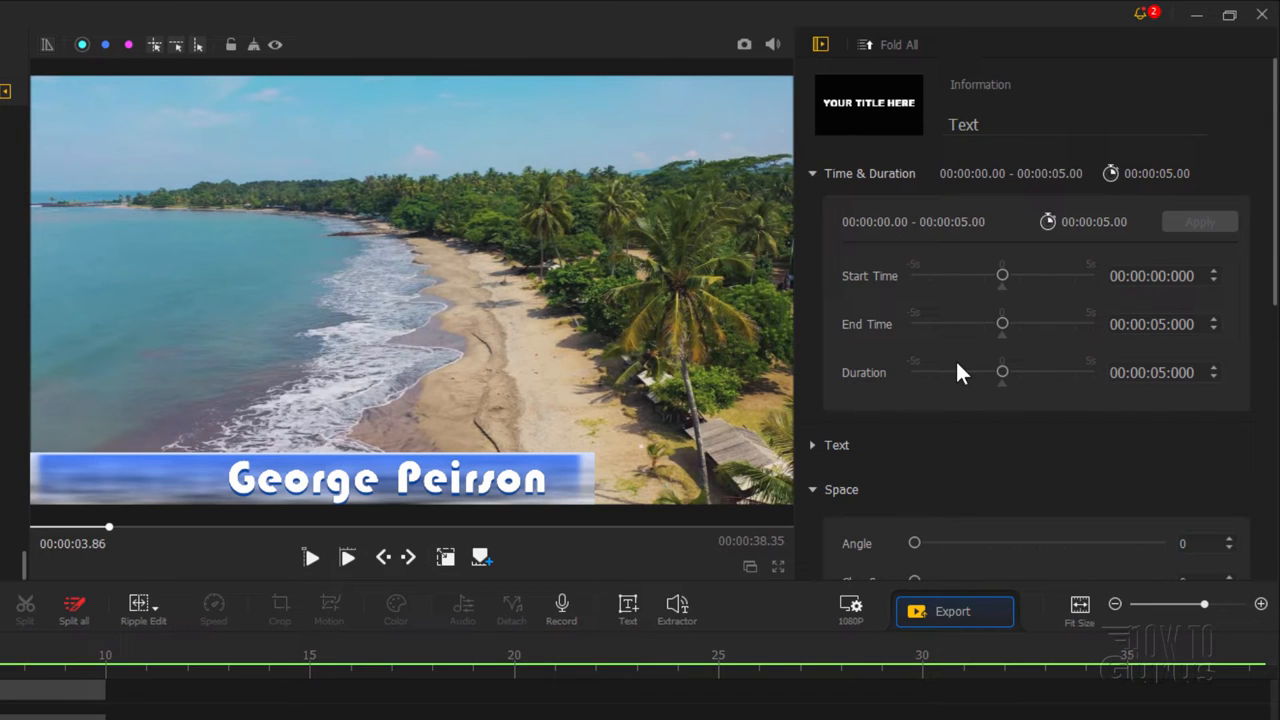
mouse_move(1147, 307)
type("1")
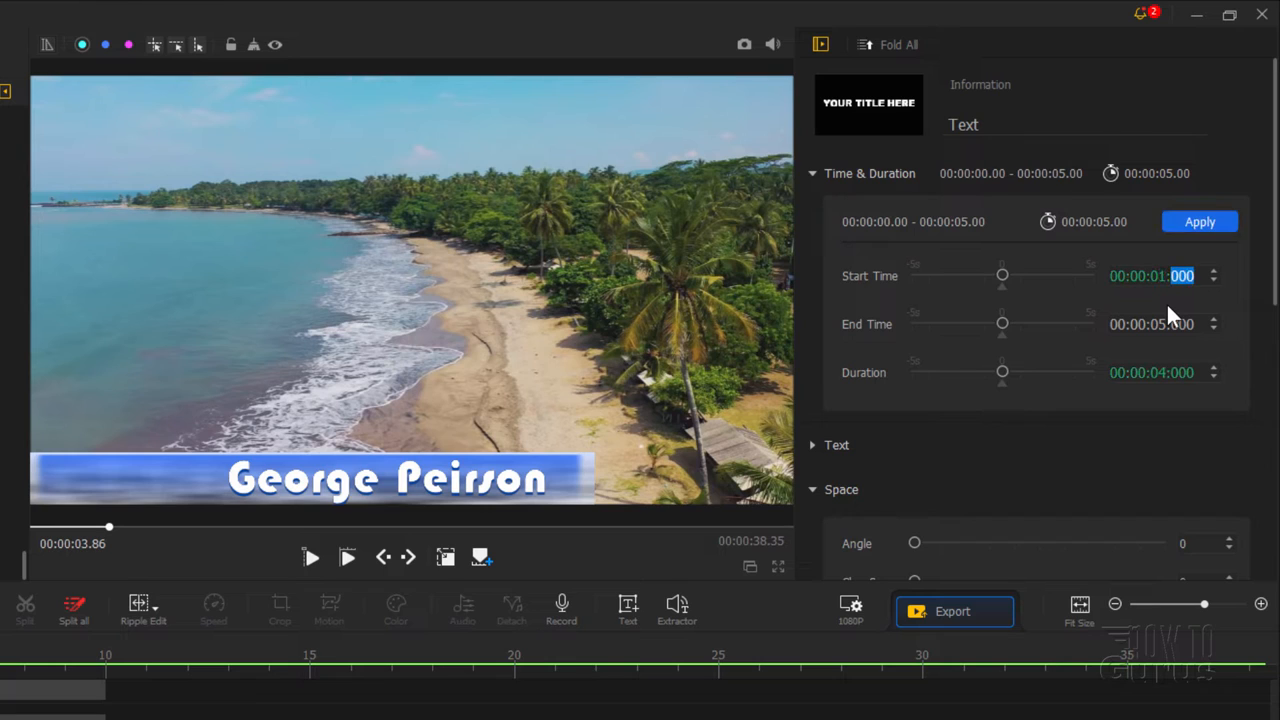
Step: Apply Start Time 00:00:01:000 and End Time 00:00:09:000 to the George Peirson text clip
left_click(1155, 324)
type("9")
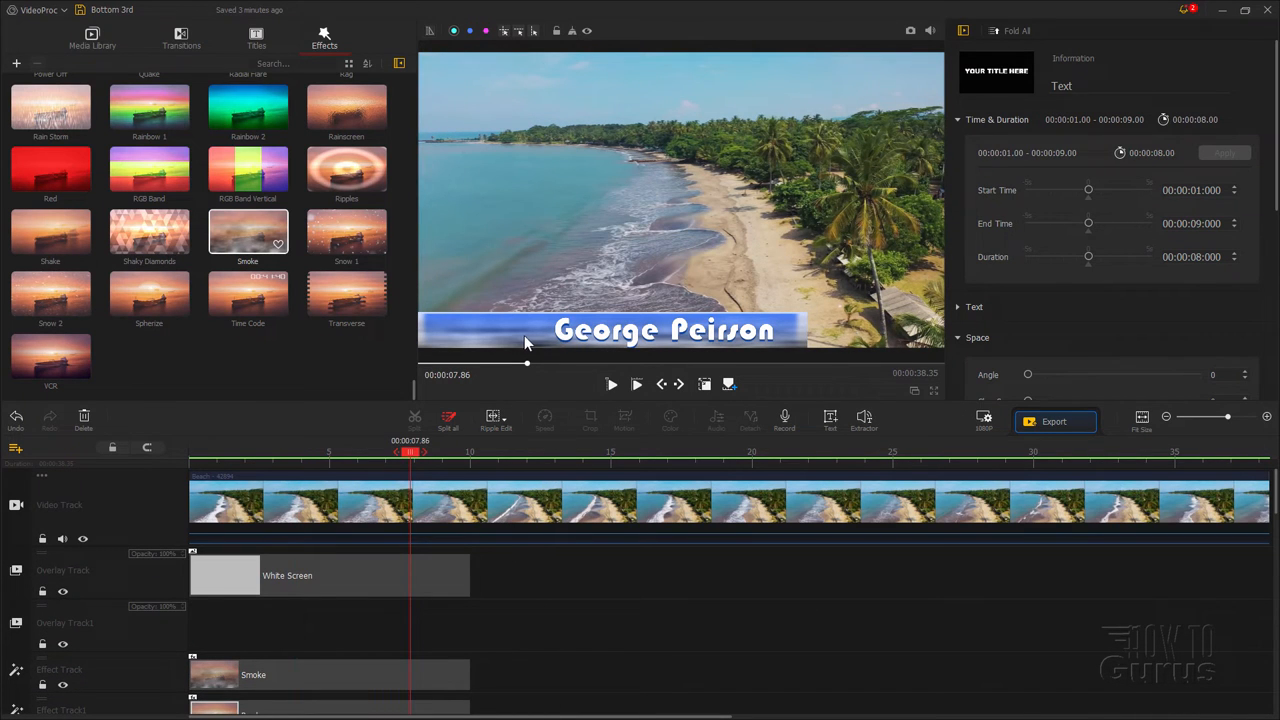
Step: Give the White Screen bar a Move In direction with a progressive Fade In
left_click(330, 575)
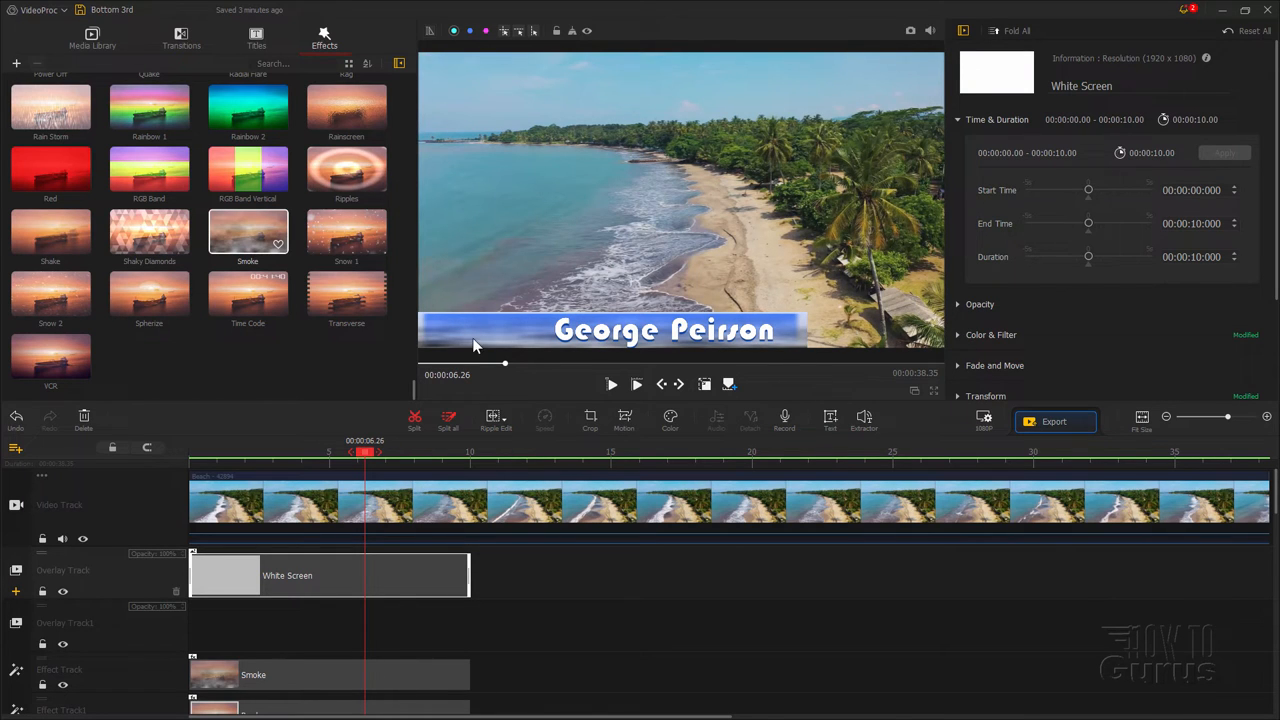
mouse_move(405, 595)
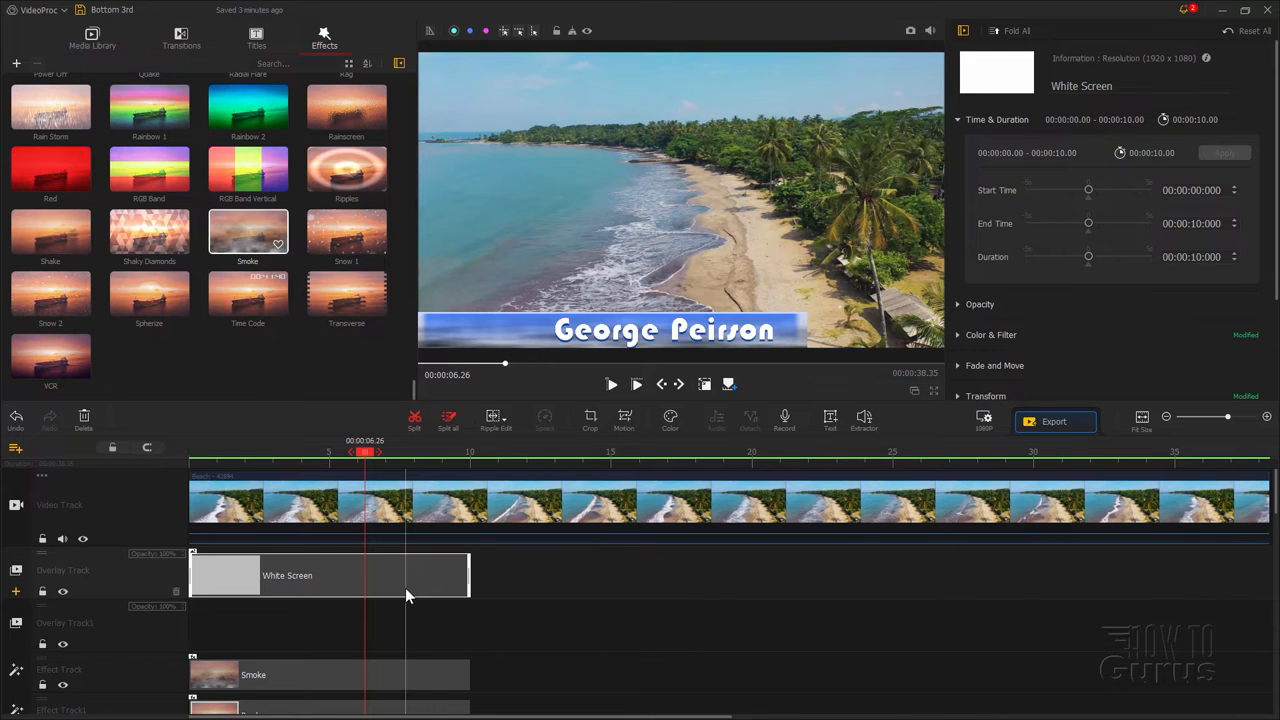
mouse_move(565, 323)
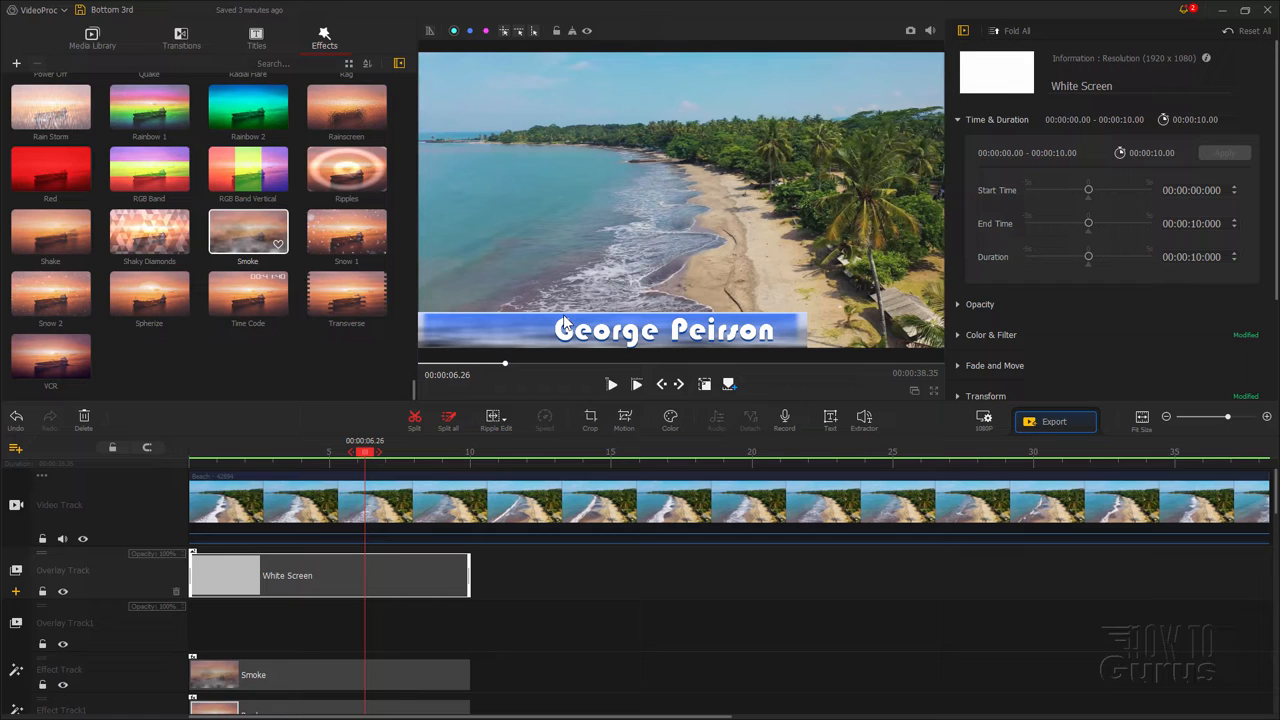
mouse_move(391, 591)
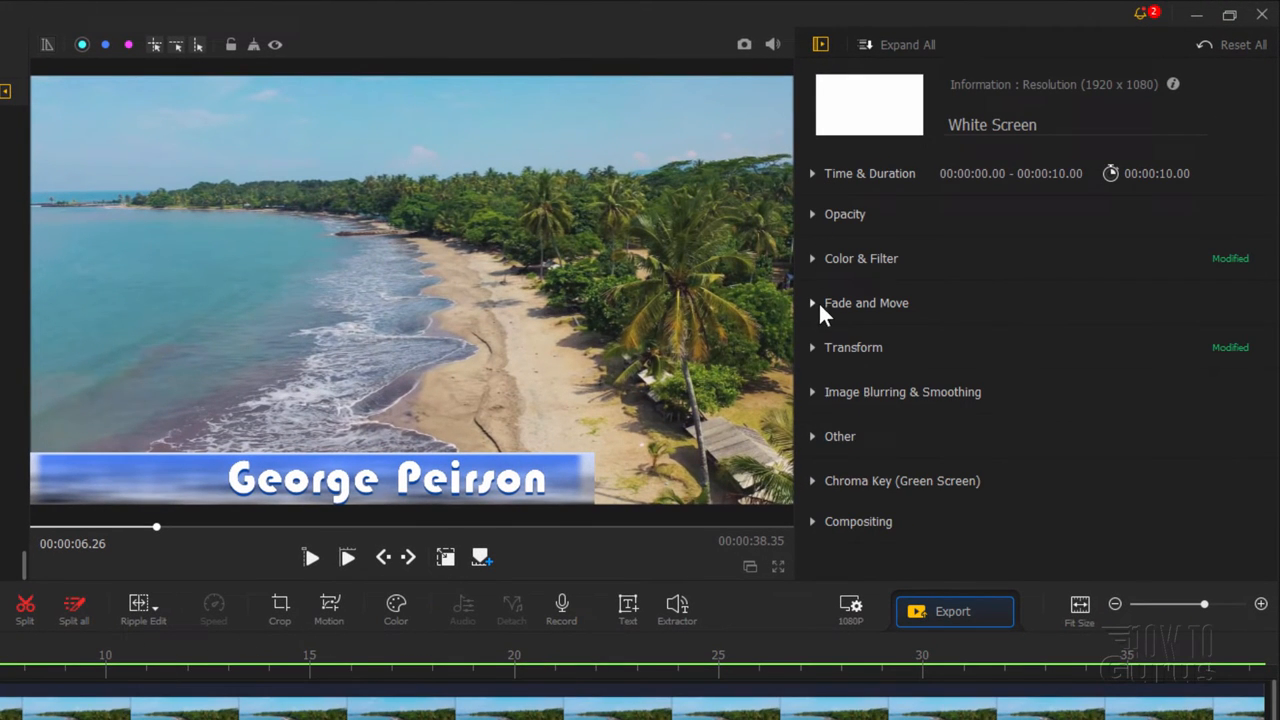
left_click(866, 303)
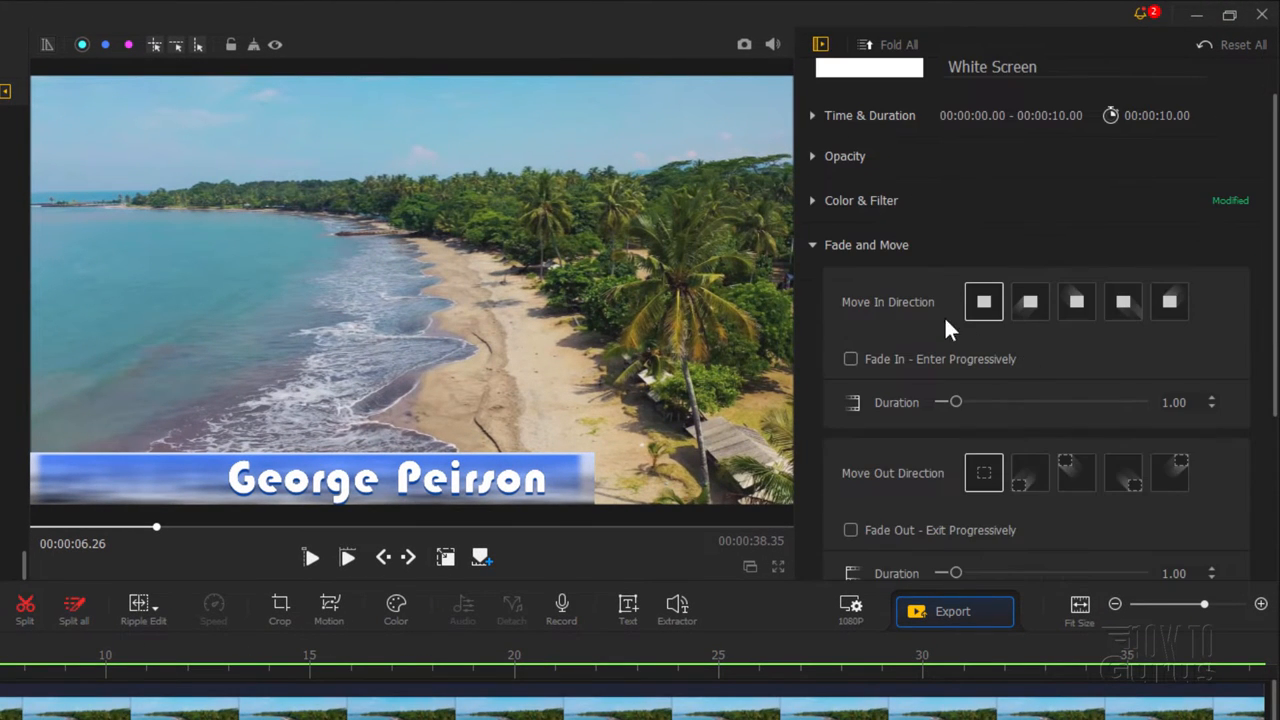
left_click(1030, 302)
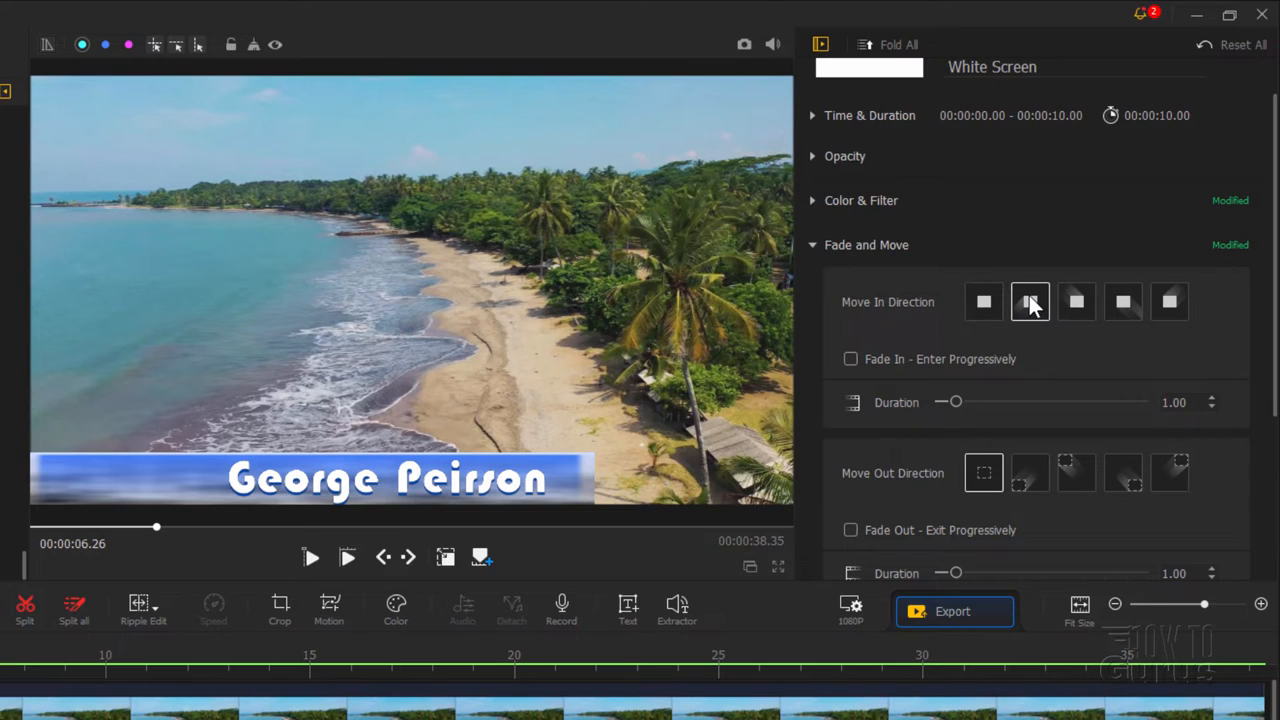
left_click(850, 358)
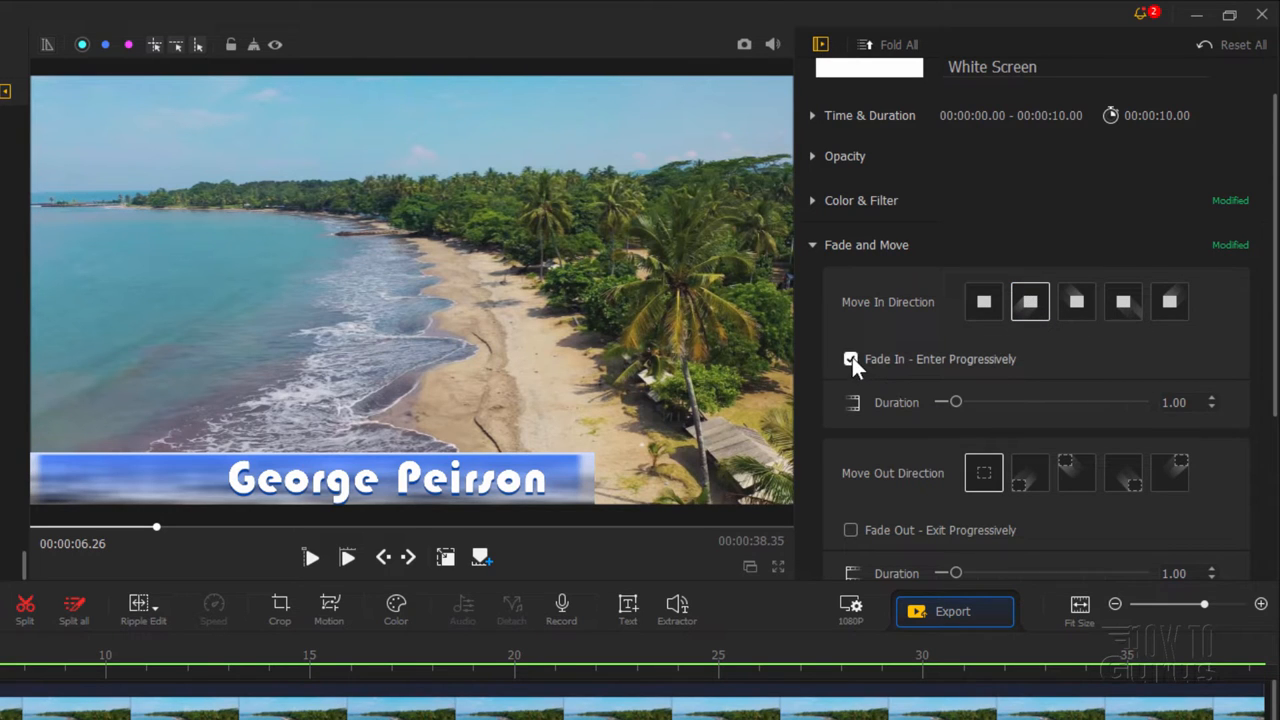
left_click(851, 359)
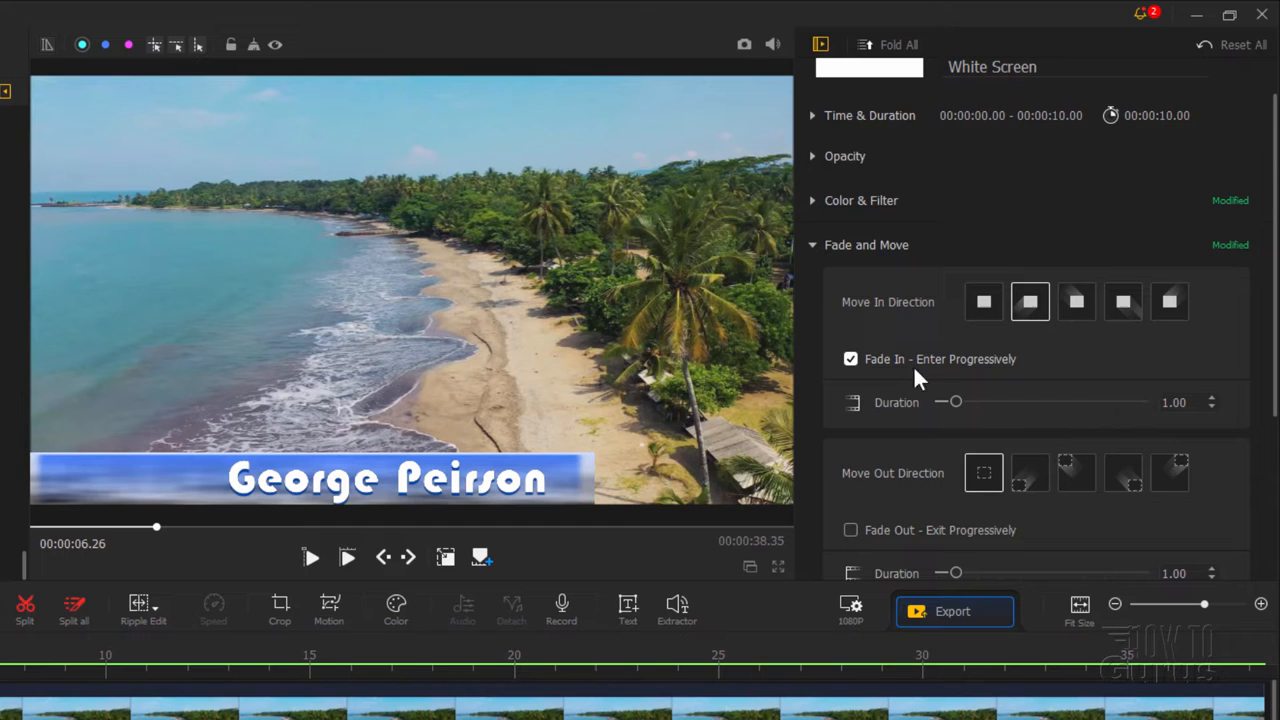
mouse_move(1065, 390)
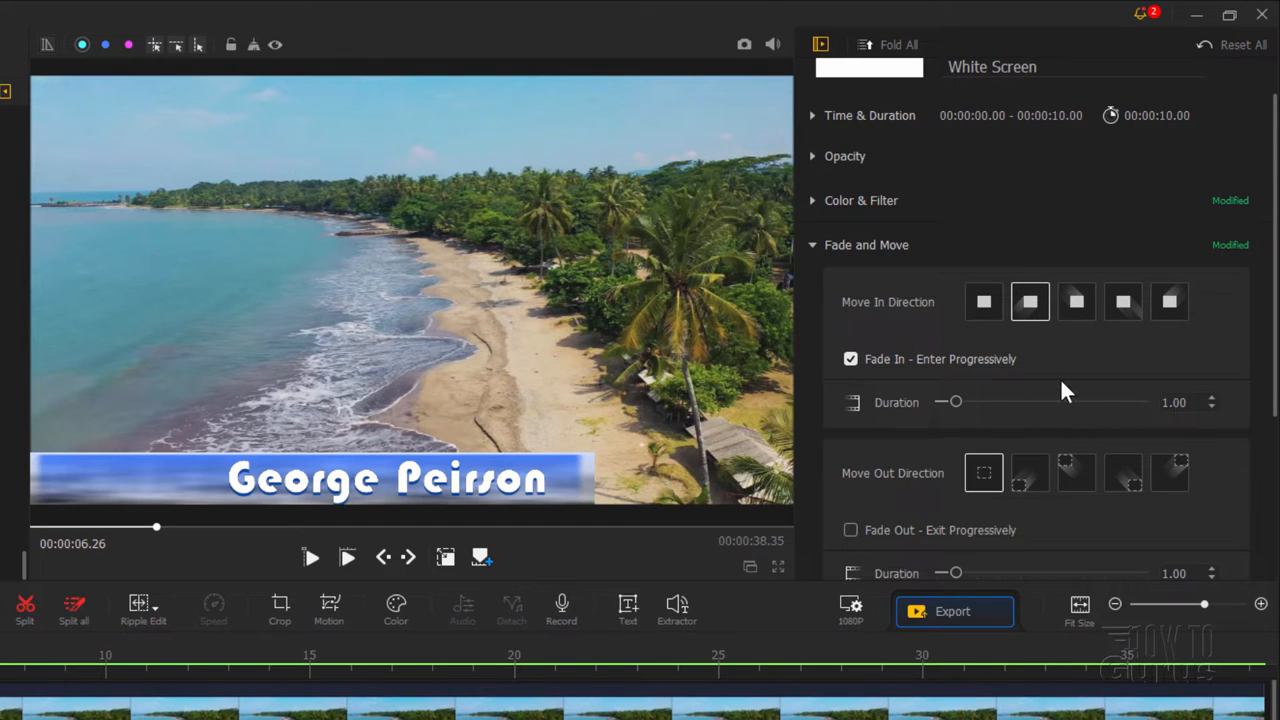
Step: Give the White Screen bar a Move Out direction with a Fade Out
scroll("down", 3)
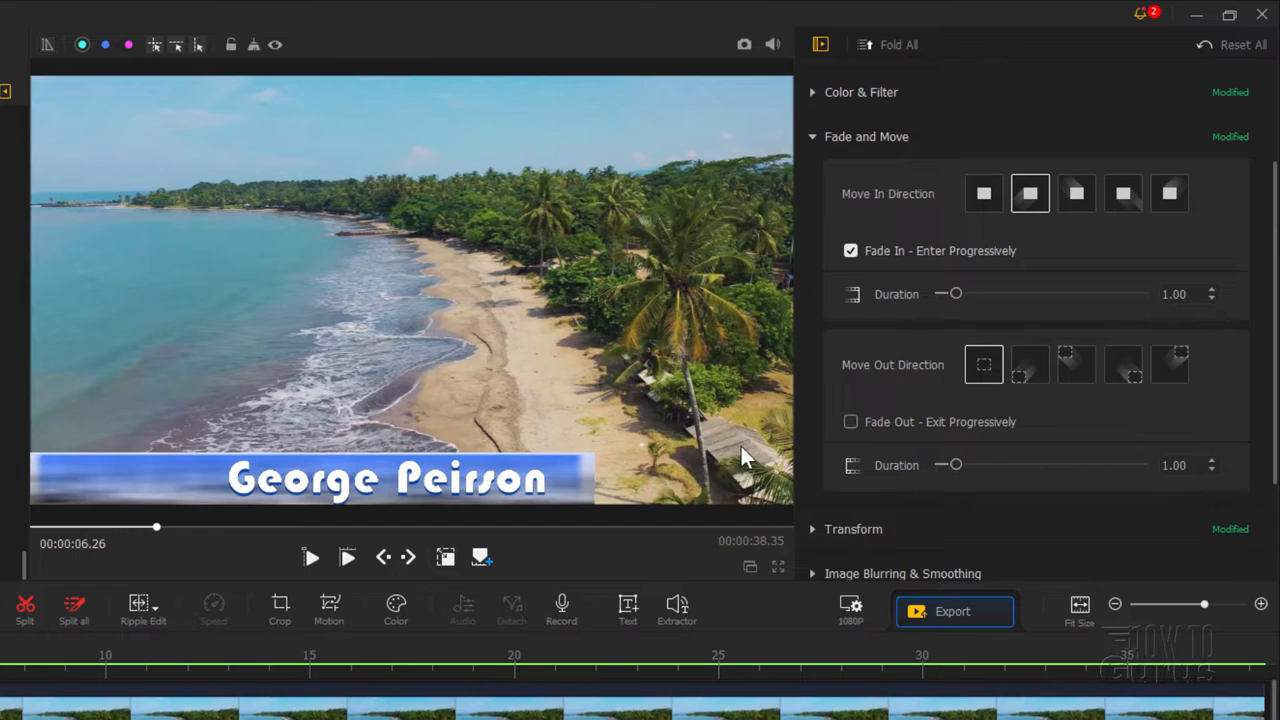
left_click(1030, 364)
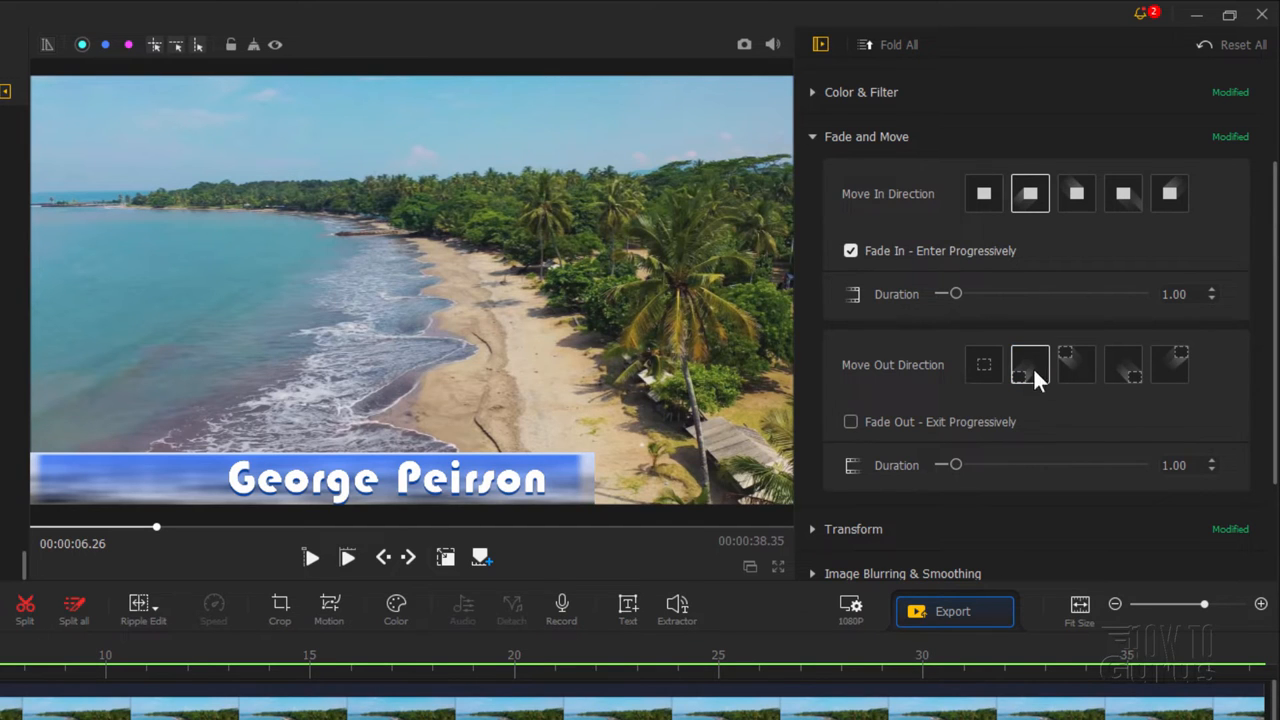
left_click(851, 421)
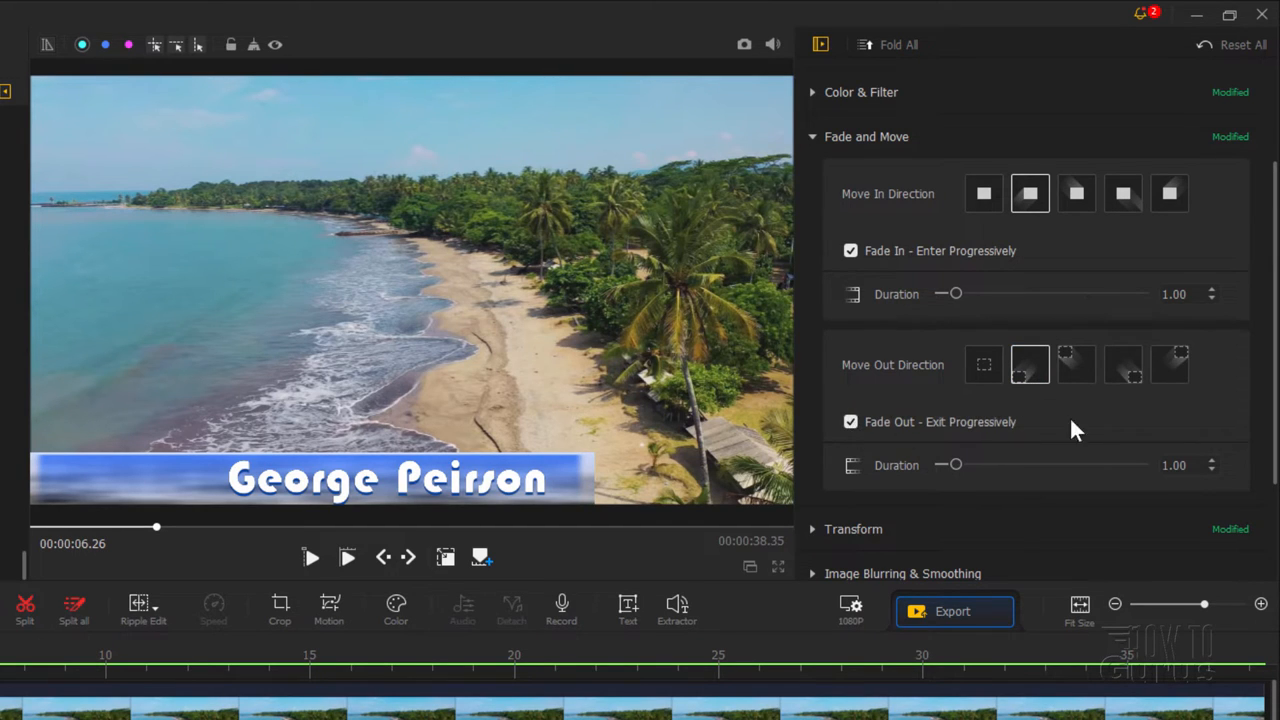
mouse_move(1180, 465)
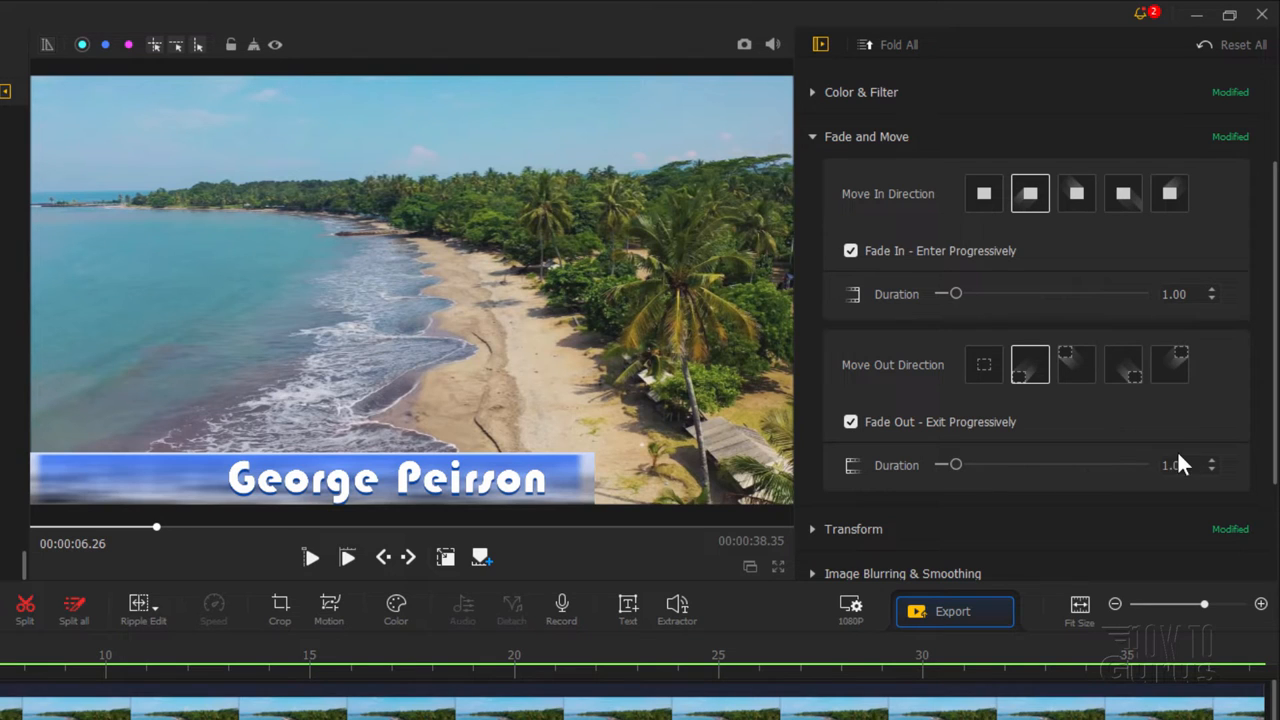
mouse_move(533, 588)
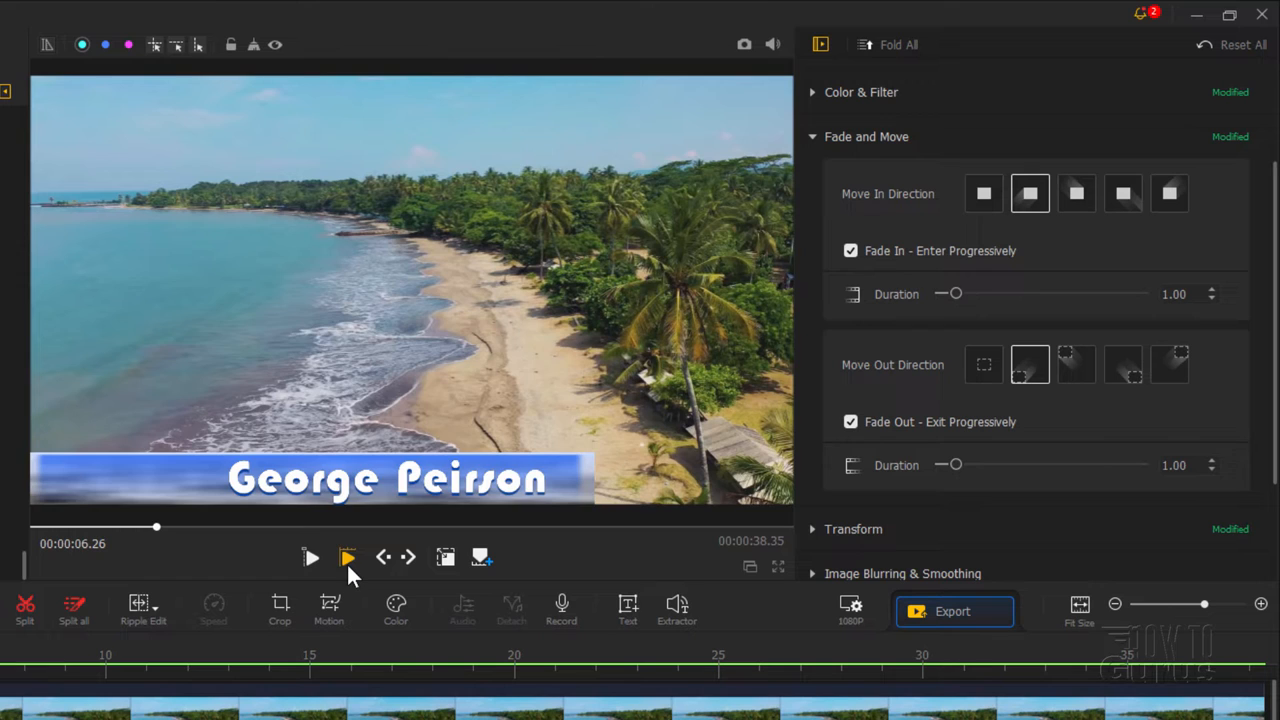
left_click(310, 557)
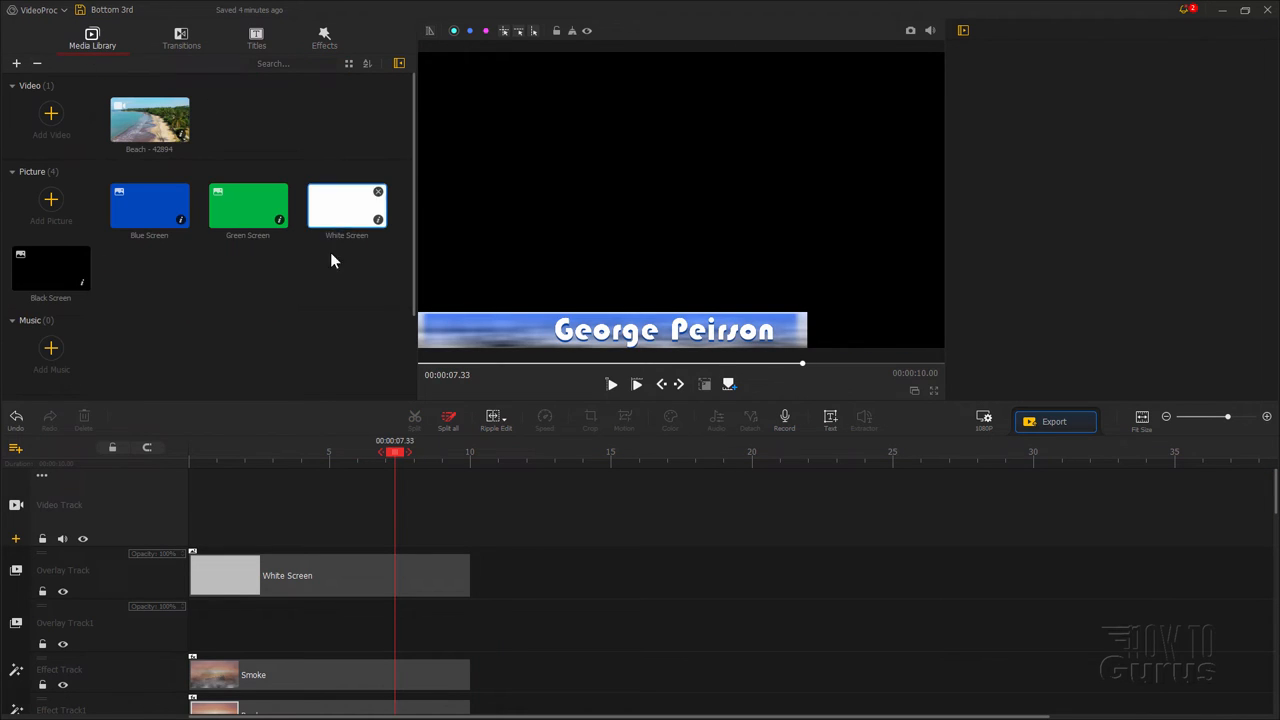
Step: Place the Green Screen picture on the video track and extend it to 10 seconds
left_click_drag(247, 205, 247, 505)
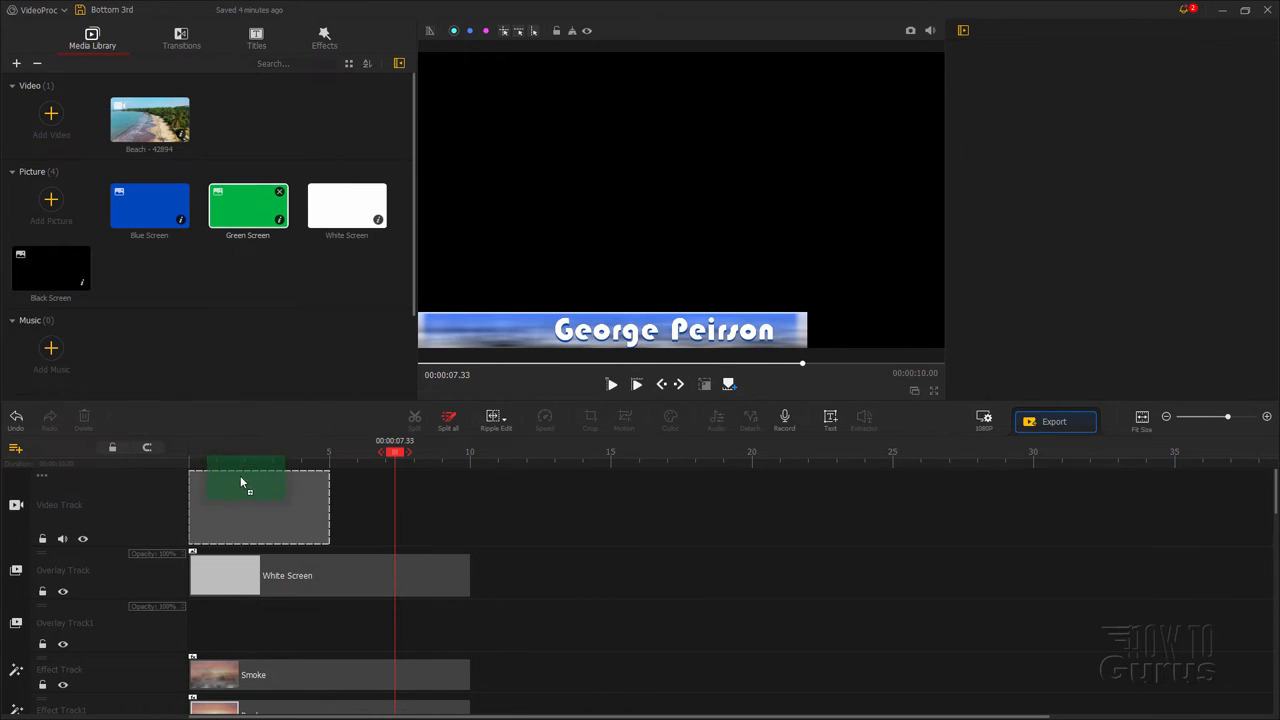
left_click(250, 505)
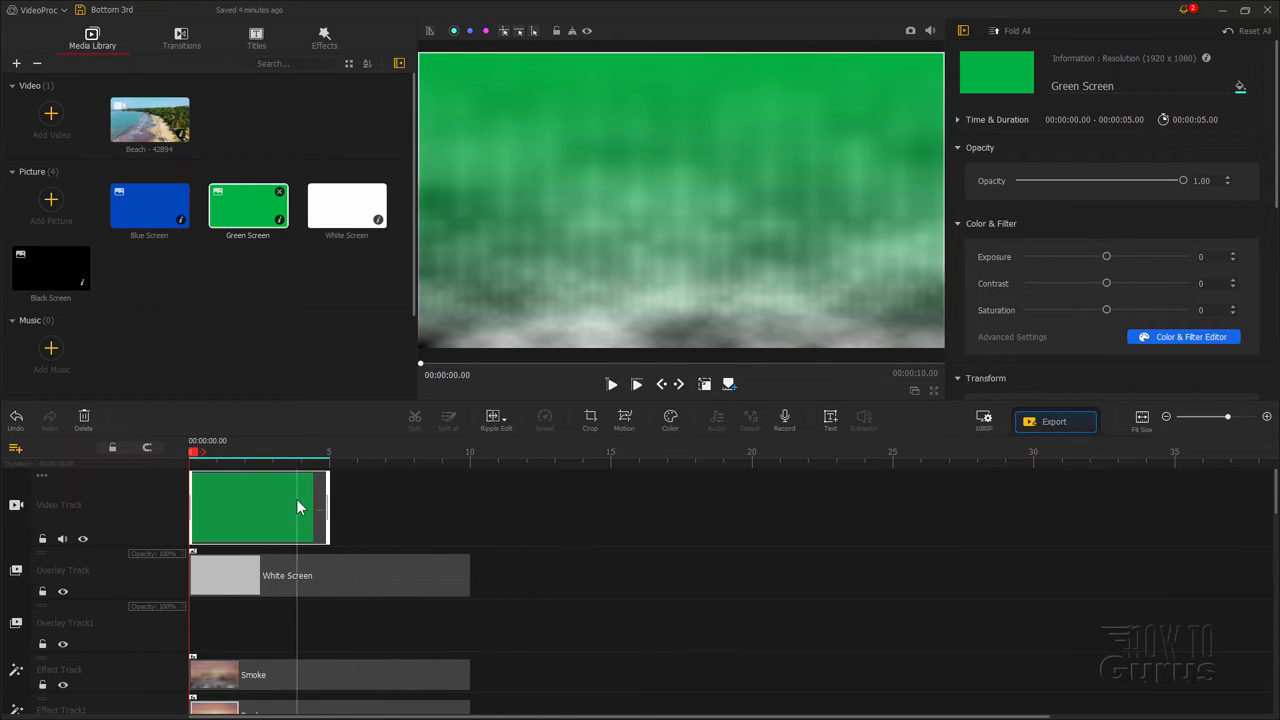
left_click_drag(328, 507, 457, 507)
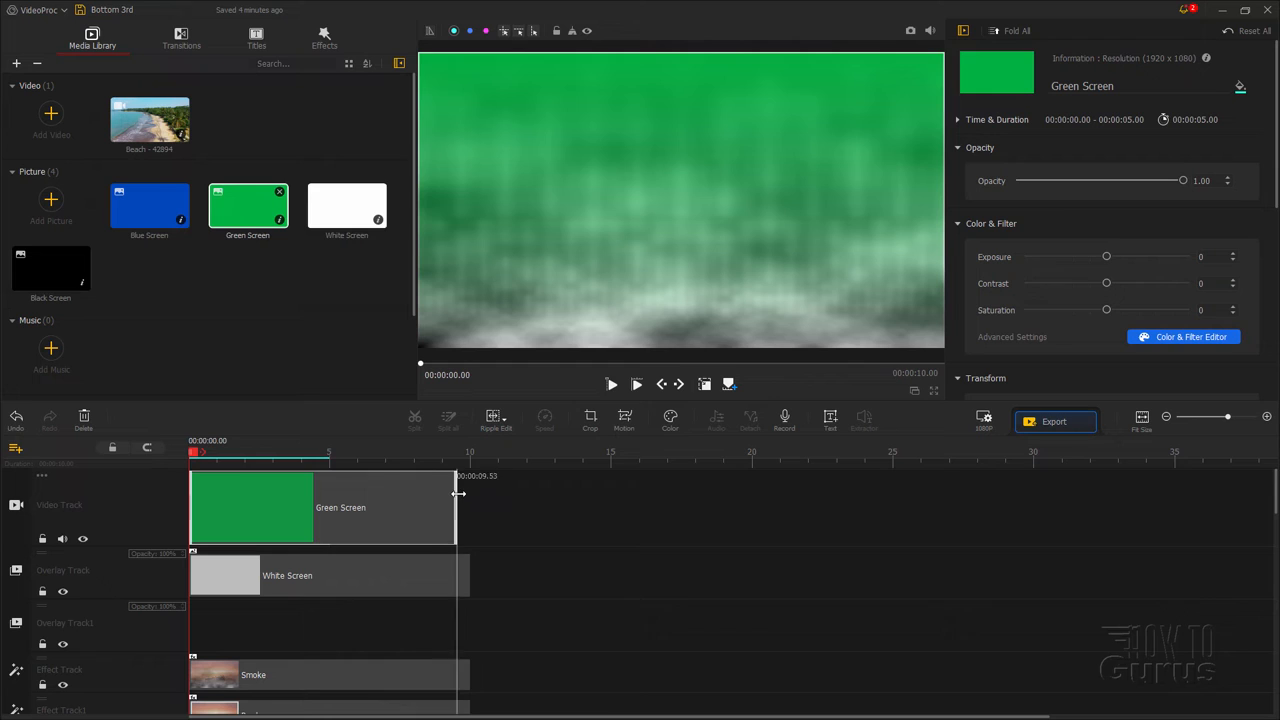
left_click_drag(455, 507, 470, 507)
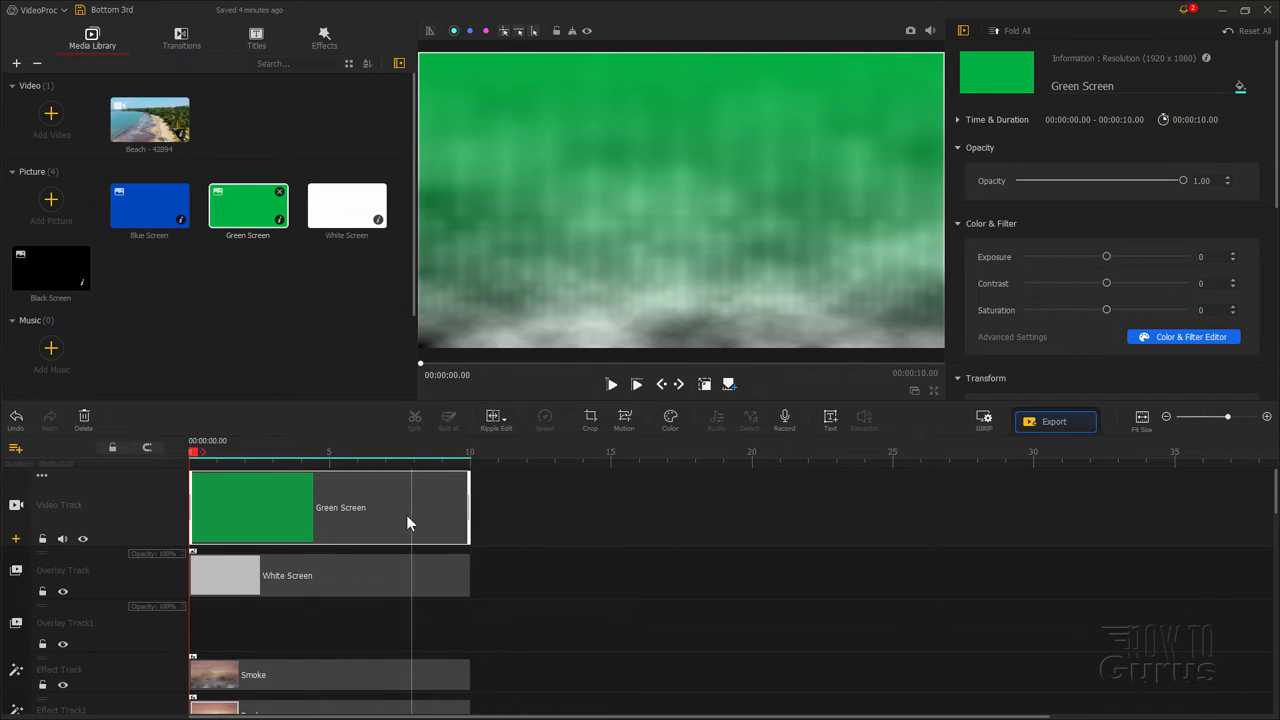
mouse_move(645, 280)
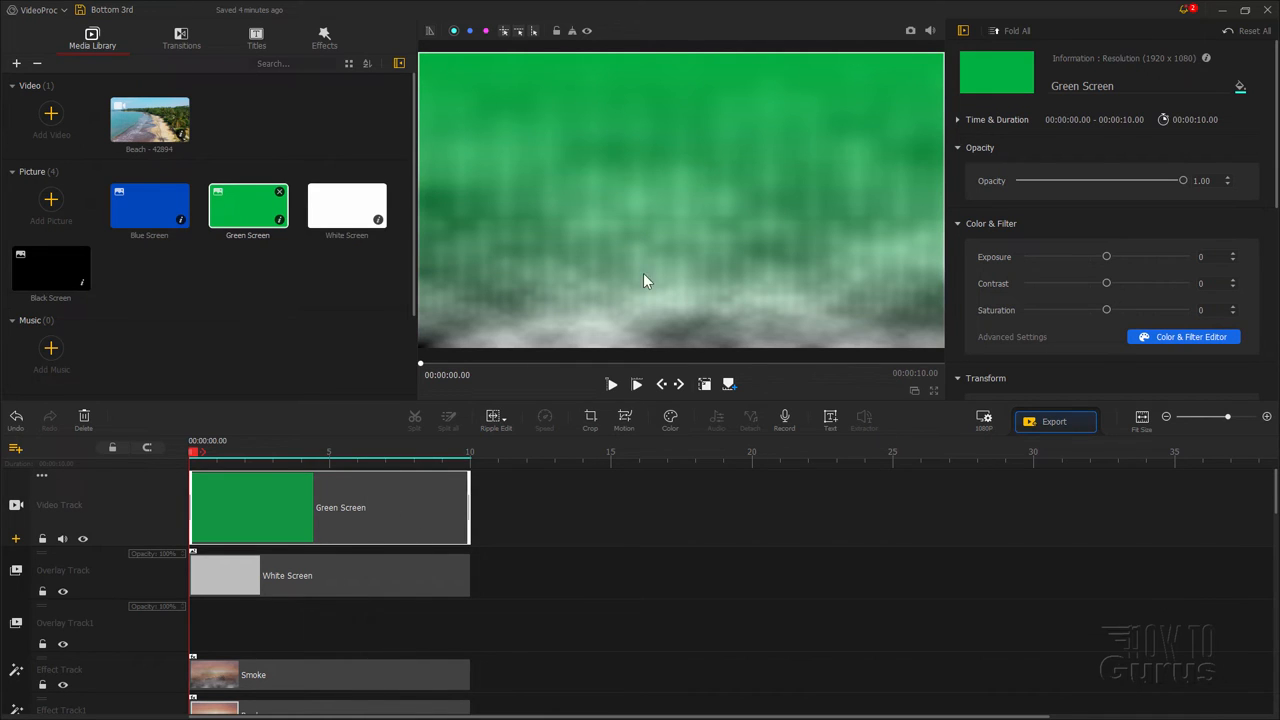
Step: Check the Smoke and Border effects, confirming Border's Scope covers only White Screen
scroll("down", 3)
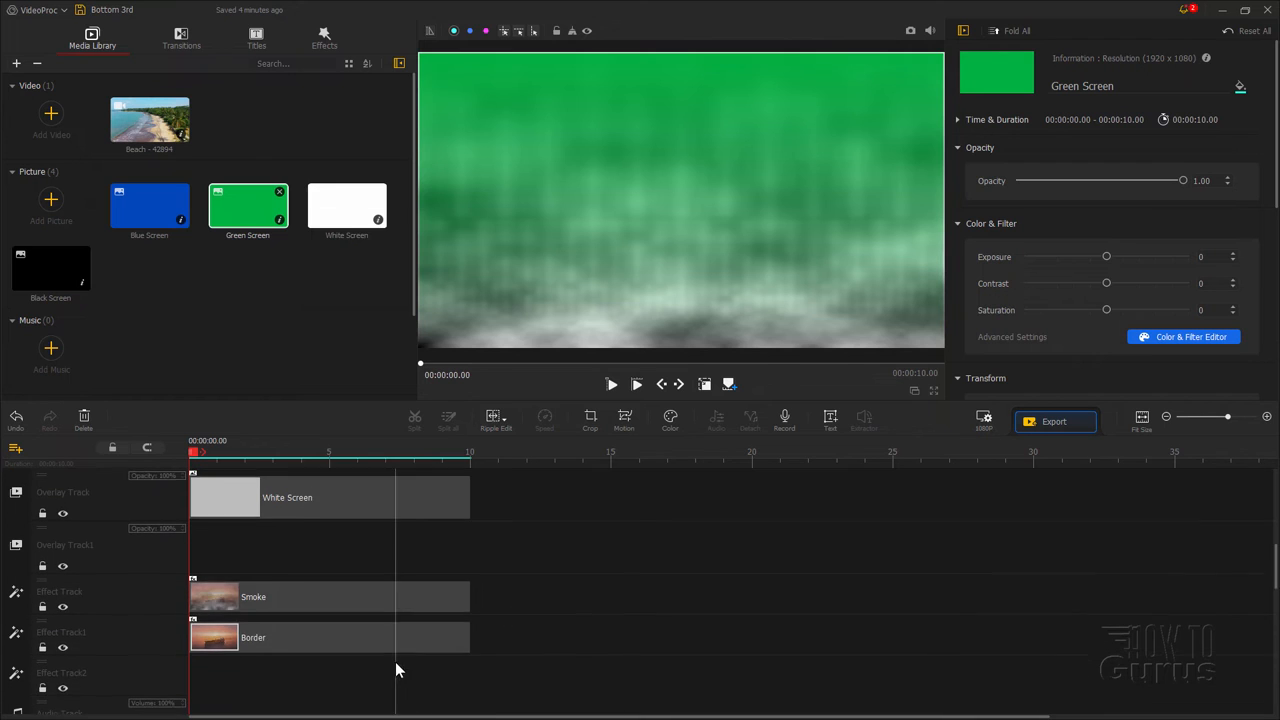
left_click(328, 594)
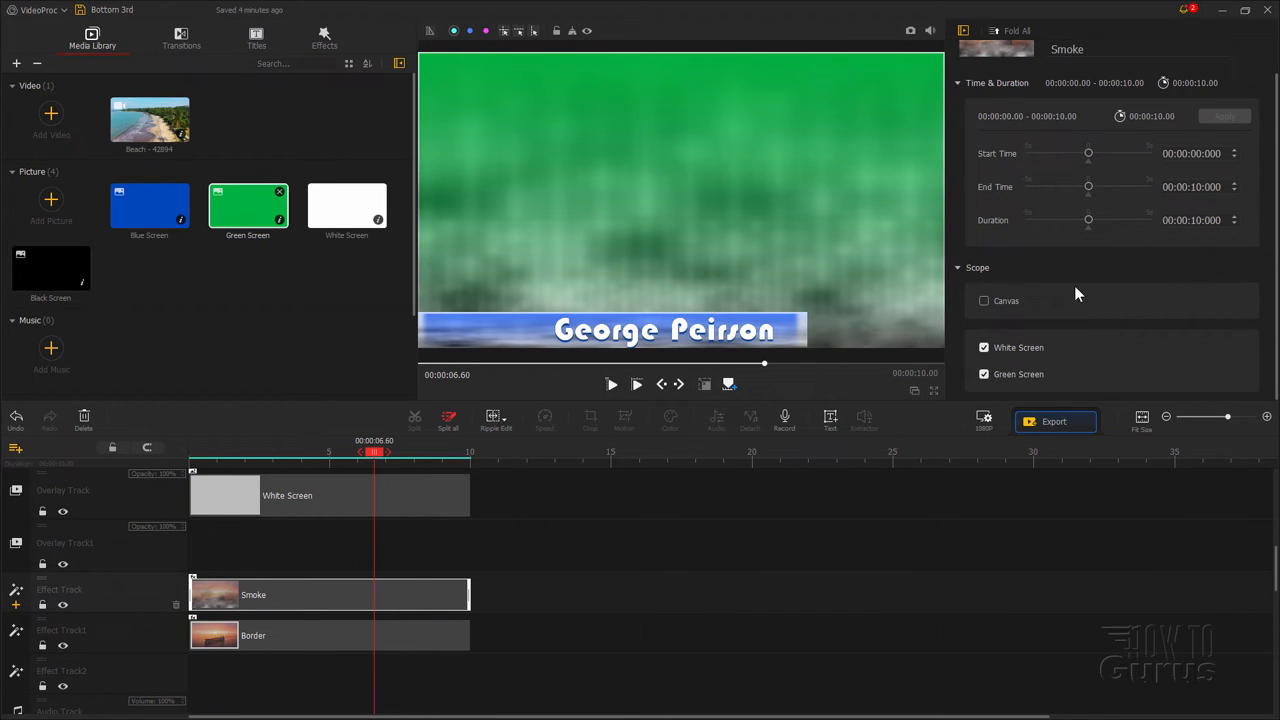
left_click(983, 373)
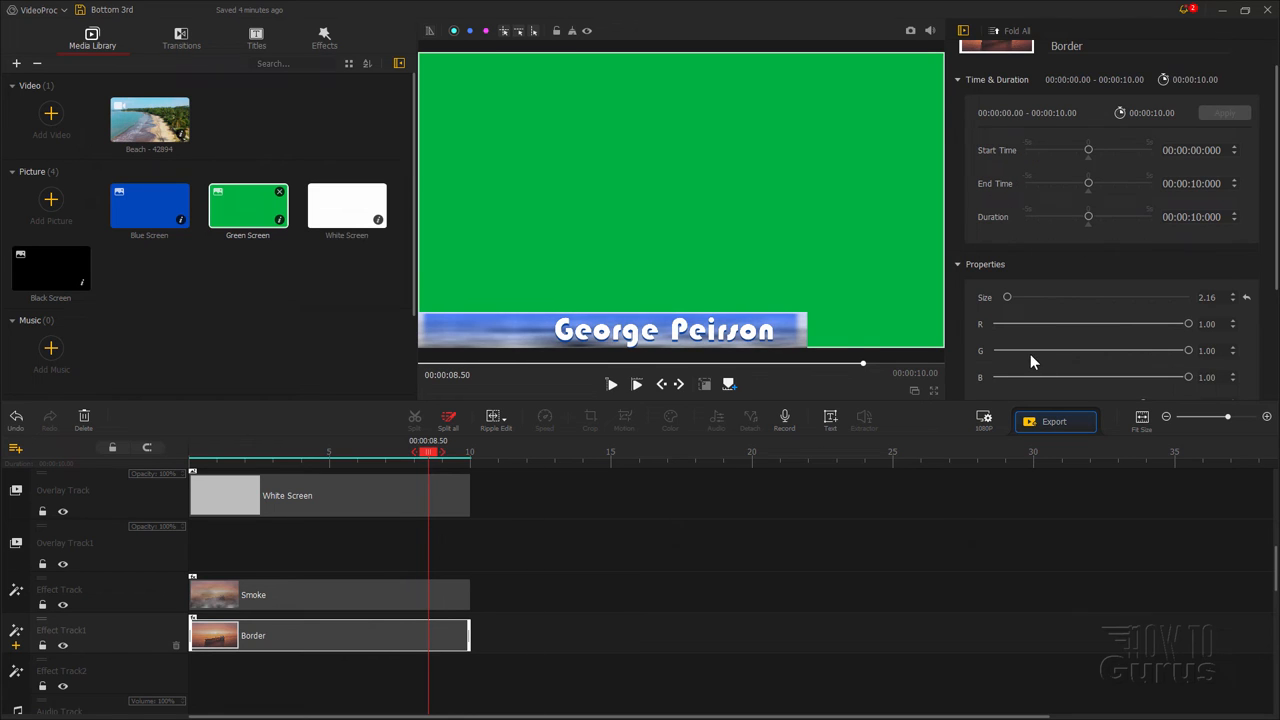
scroll("down", 3)
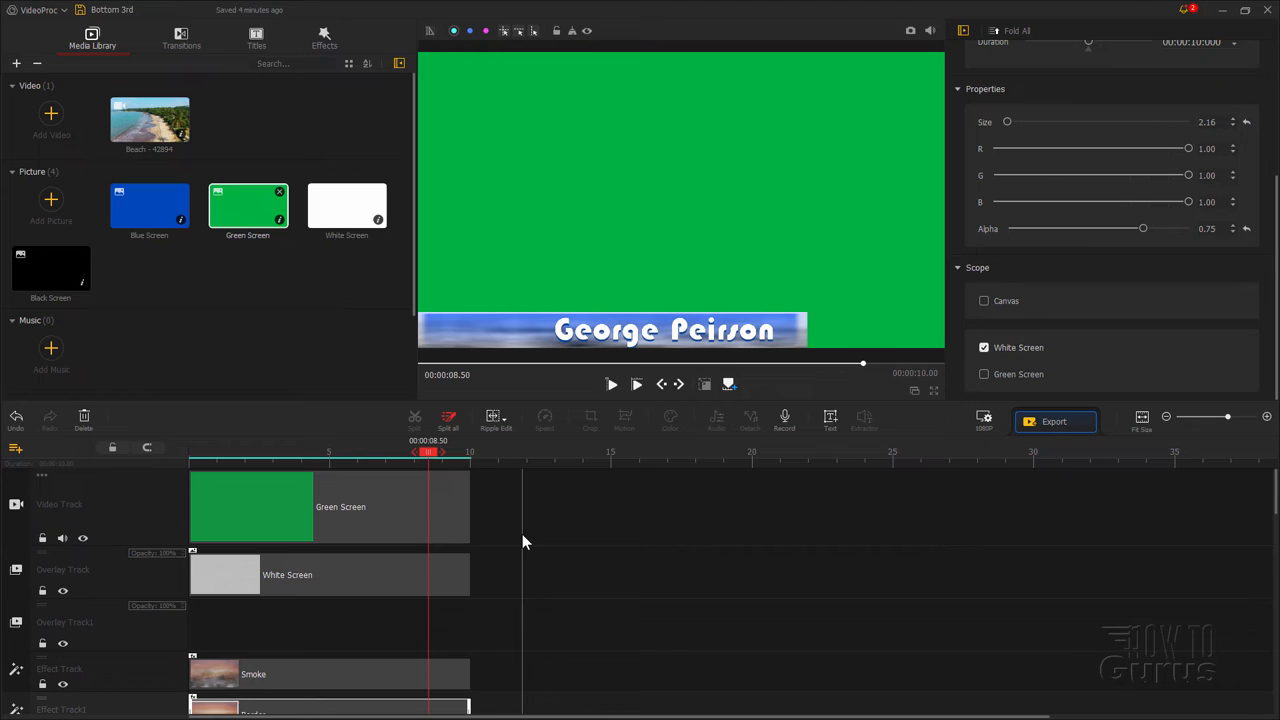
left_click(611, 384)
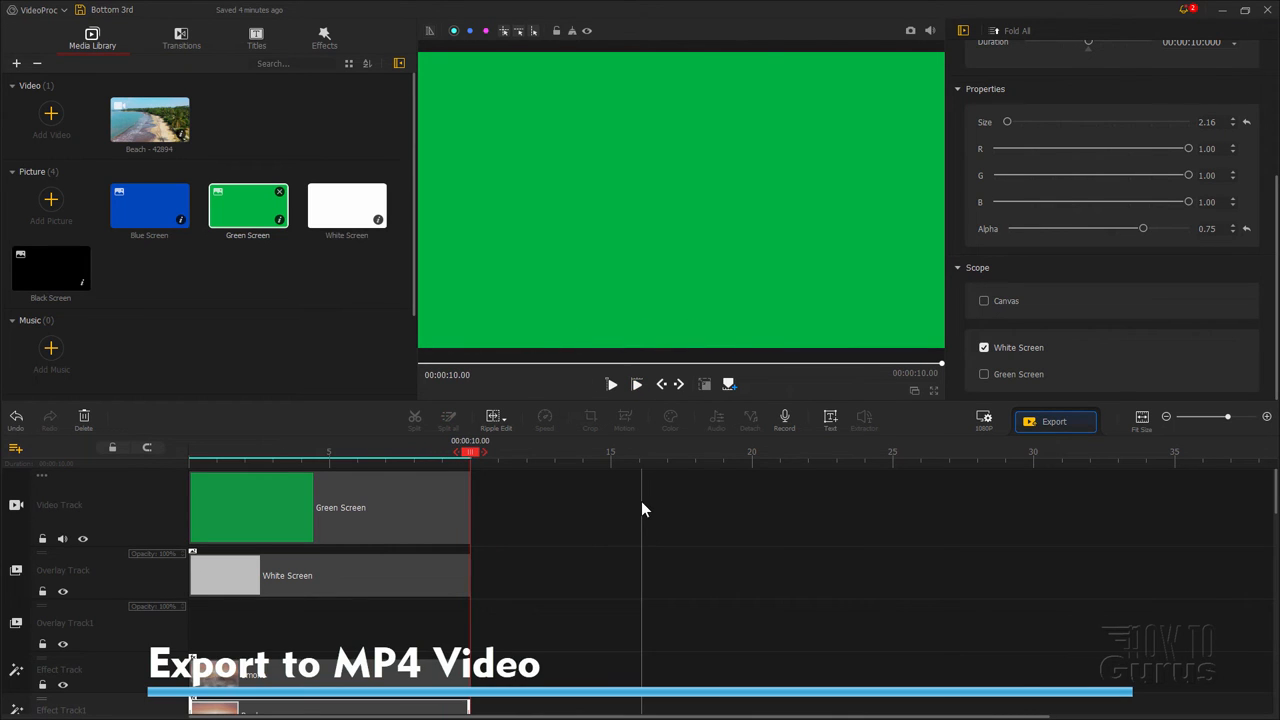
Step: Export as 'Bottom 3rd Name' in MP4 with High Quality Engine enabled
left_click(1055, 421)
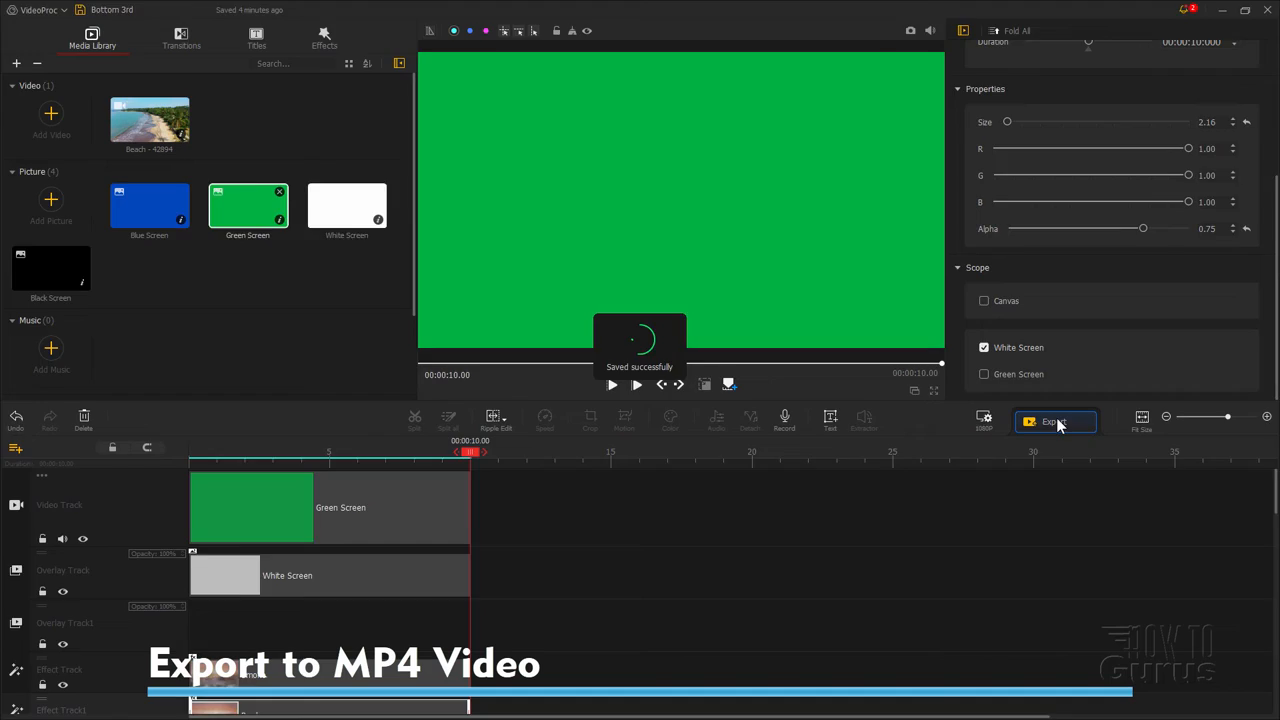
left_click(1054, 421)
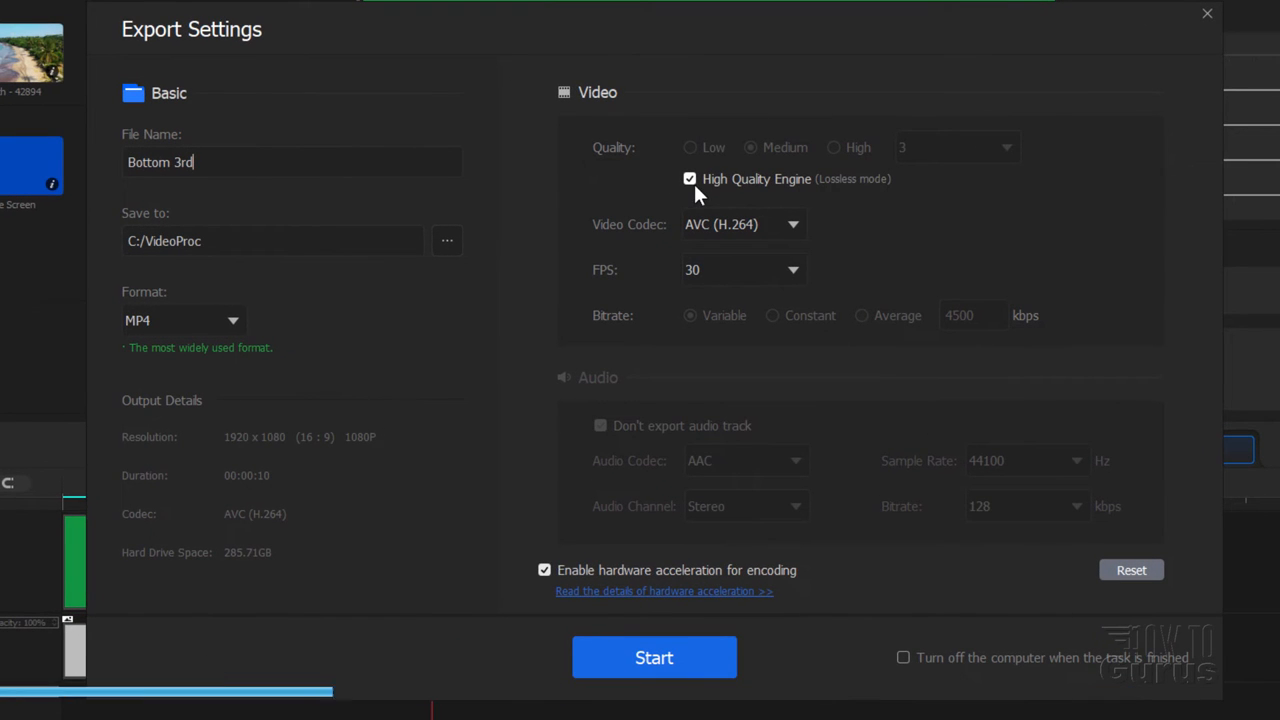
mouse_move(846, 207)
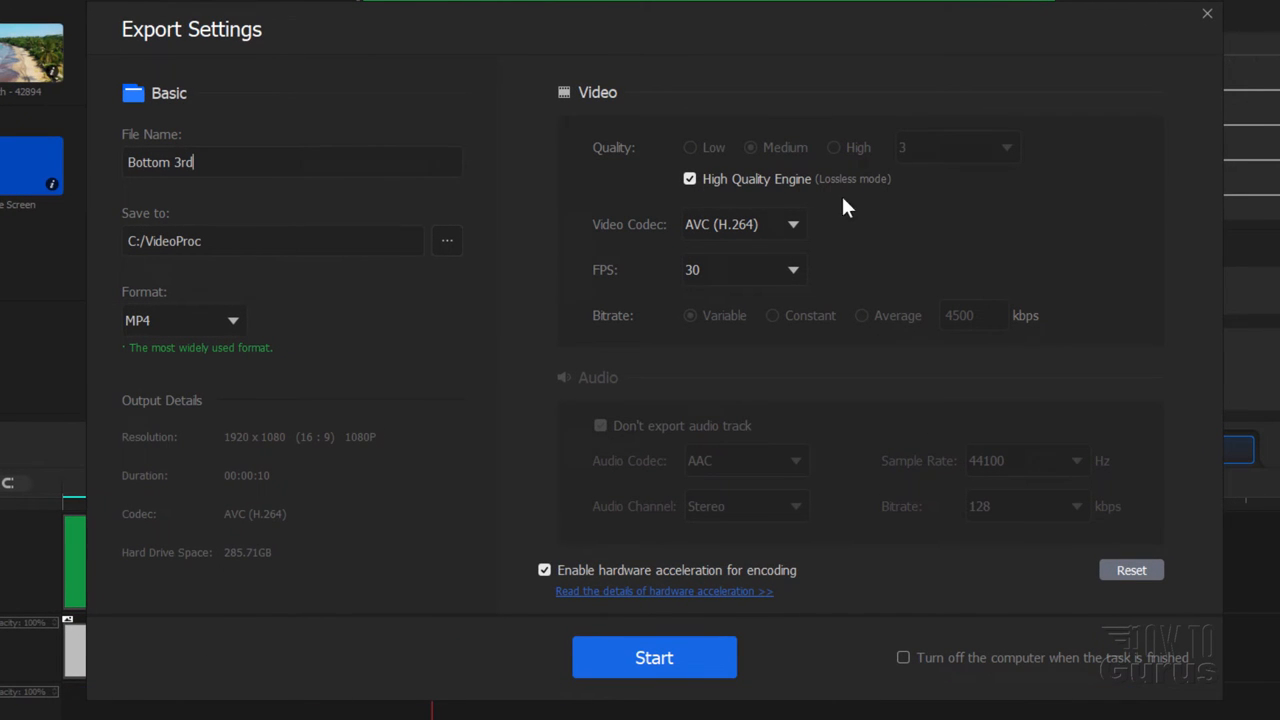
mouse_move(920, 247)
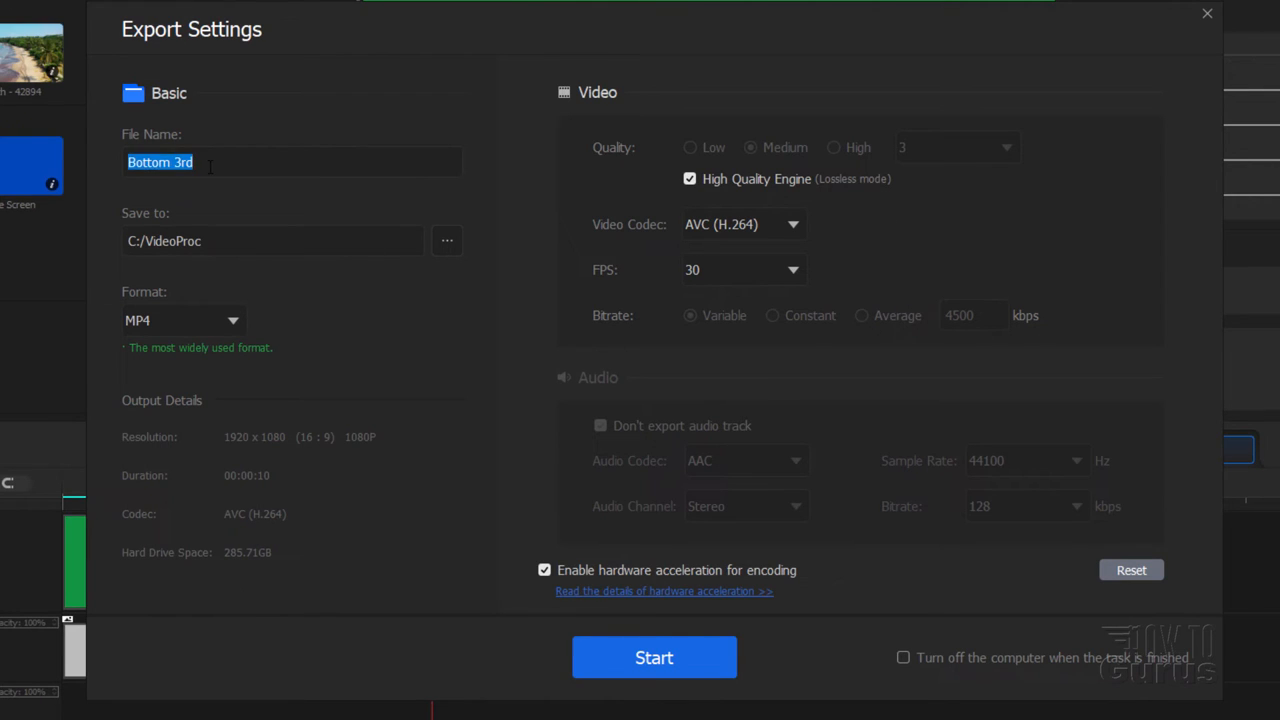
type("Na")
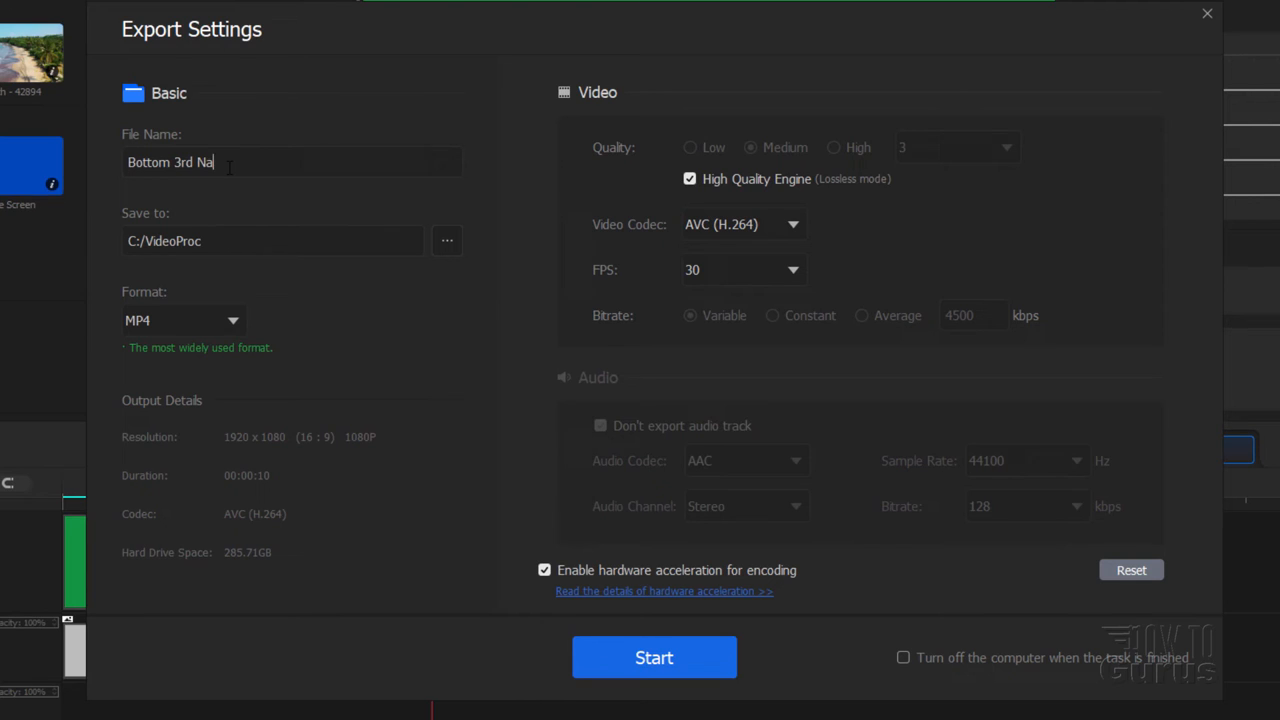
type("me")
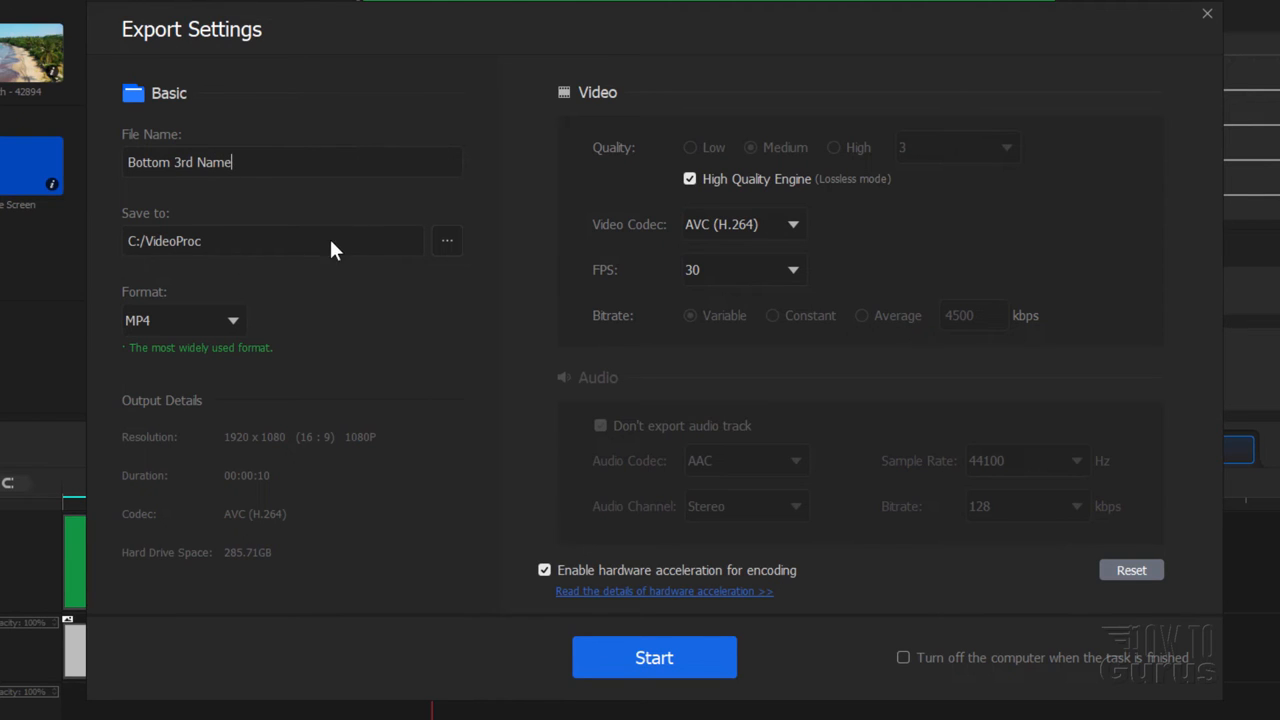
mouse_move(200, 245)
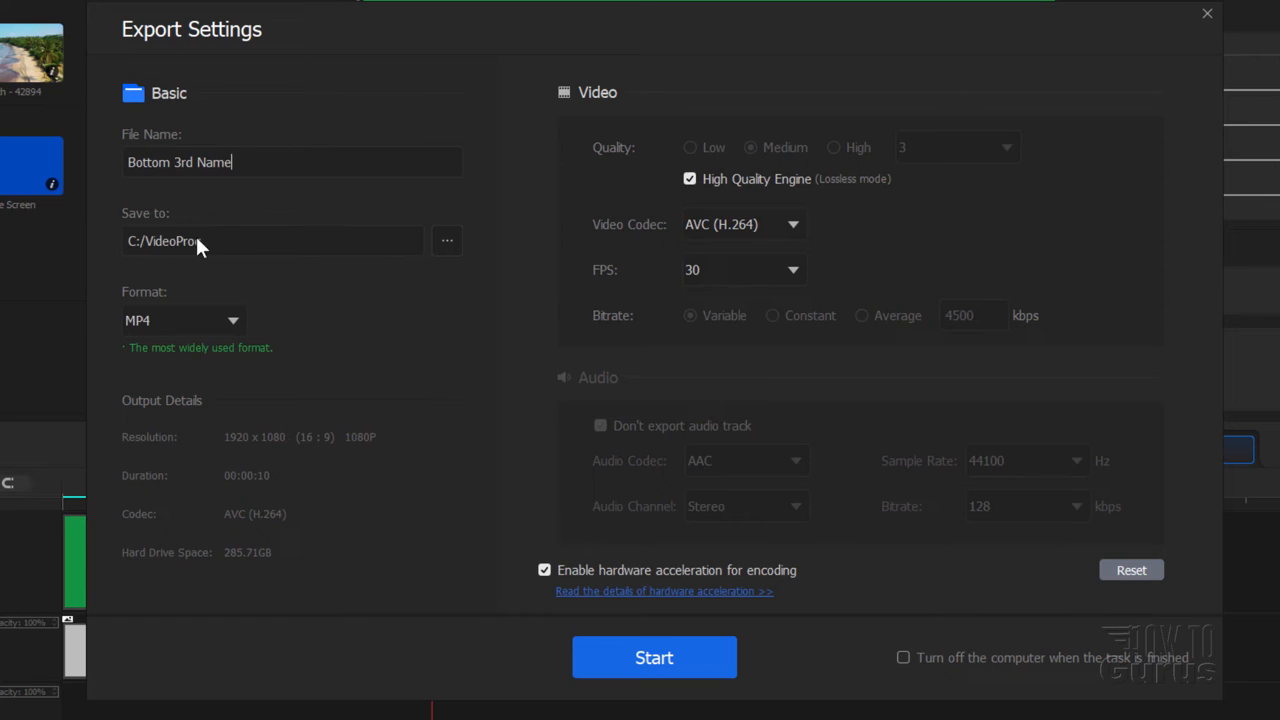
mouse_move(143, 265)
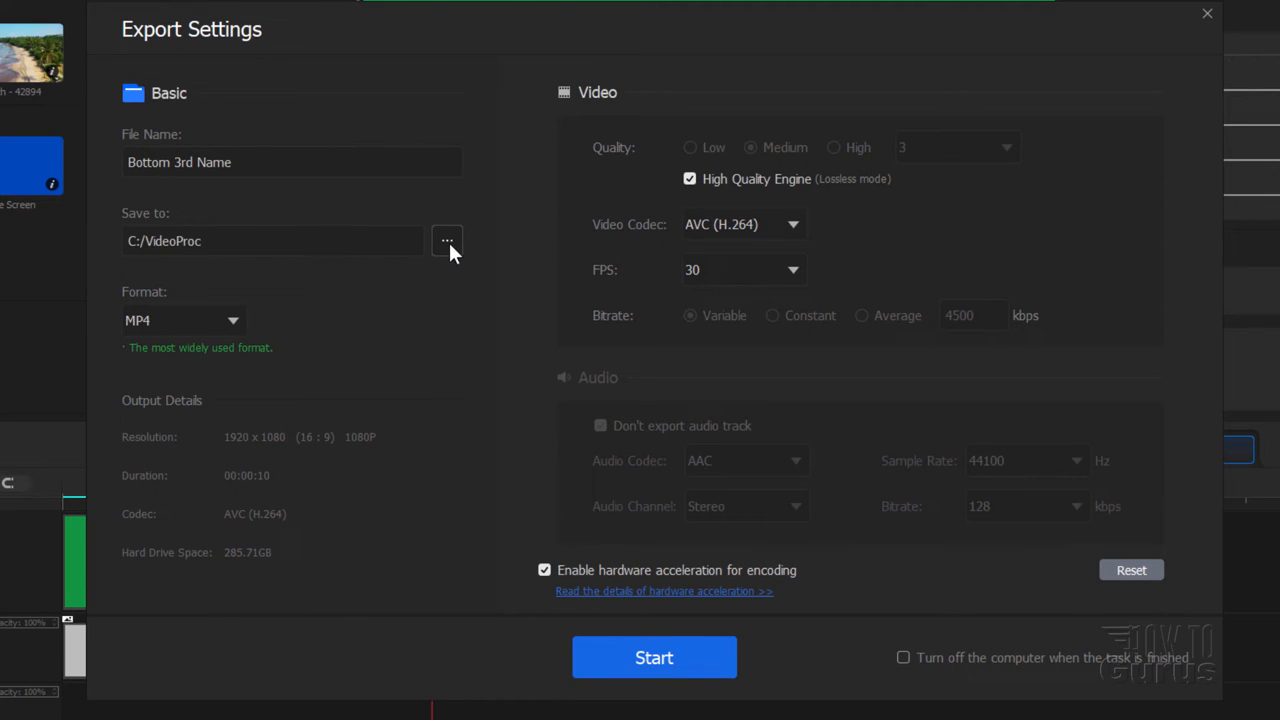
mouse_move(368, 301)
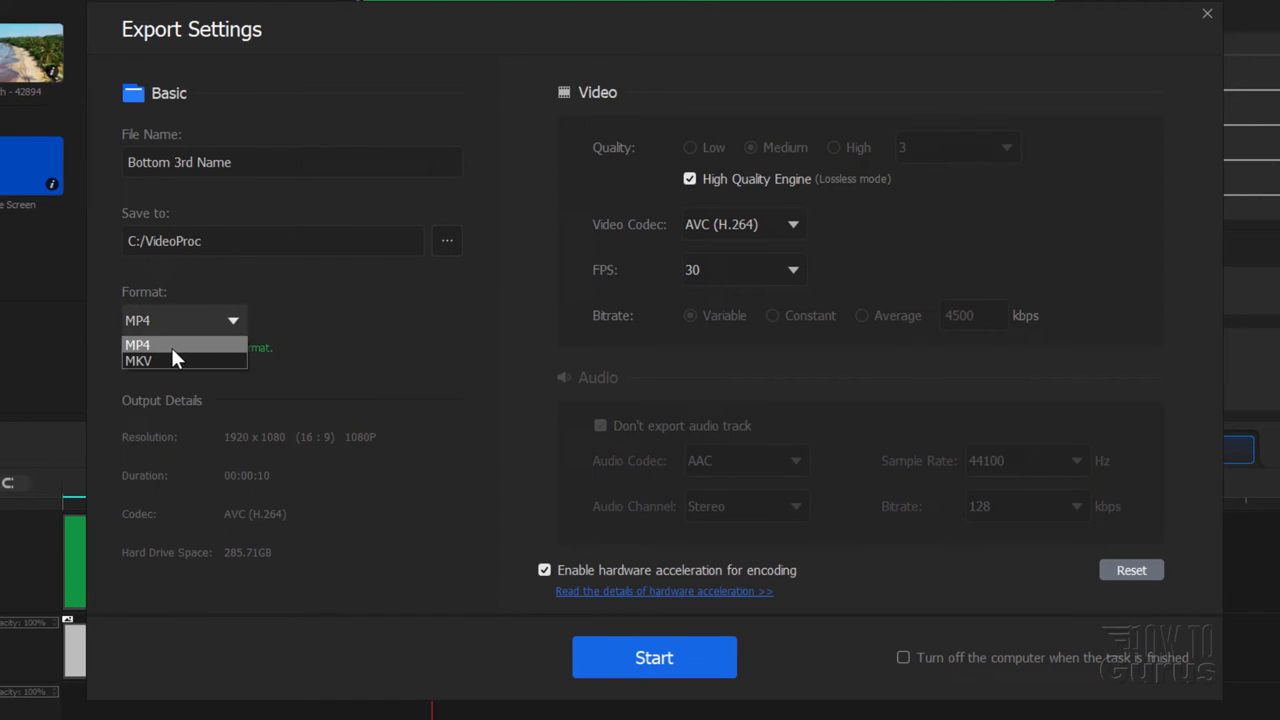
left_click(137, 344)
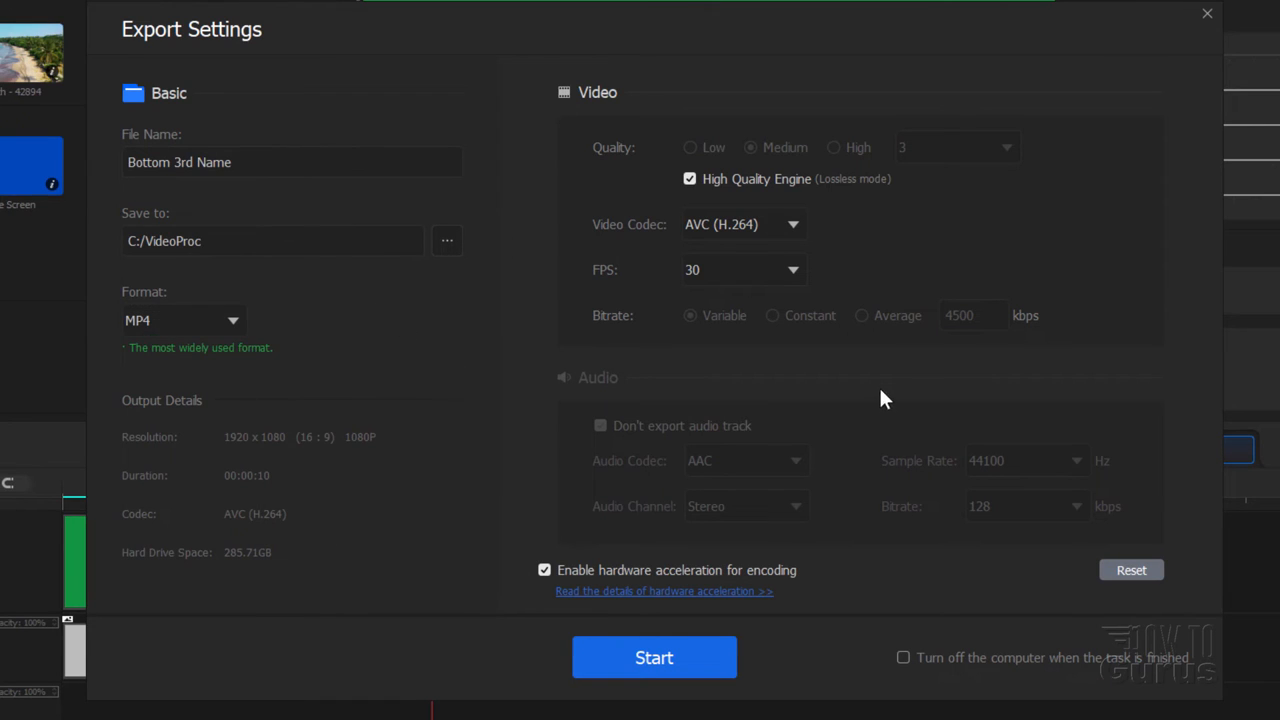
mouse_move(912, 547)
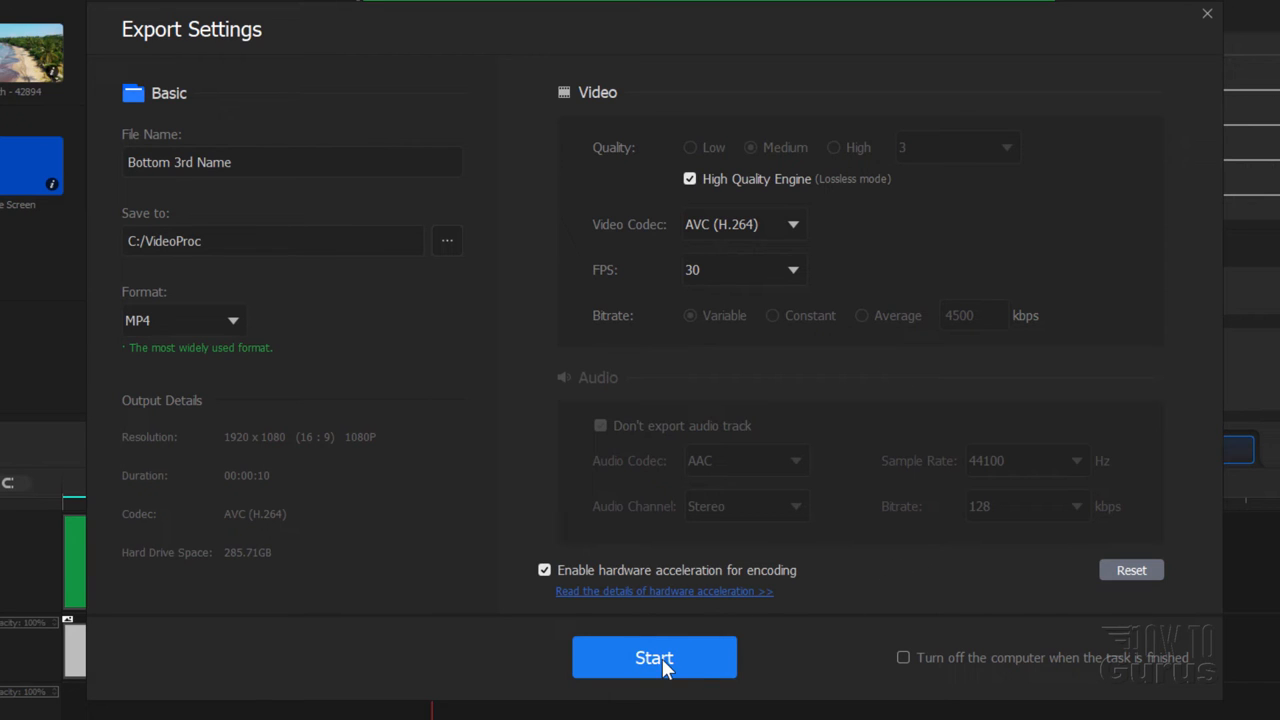
left_click(654, 657)
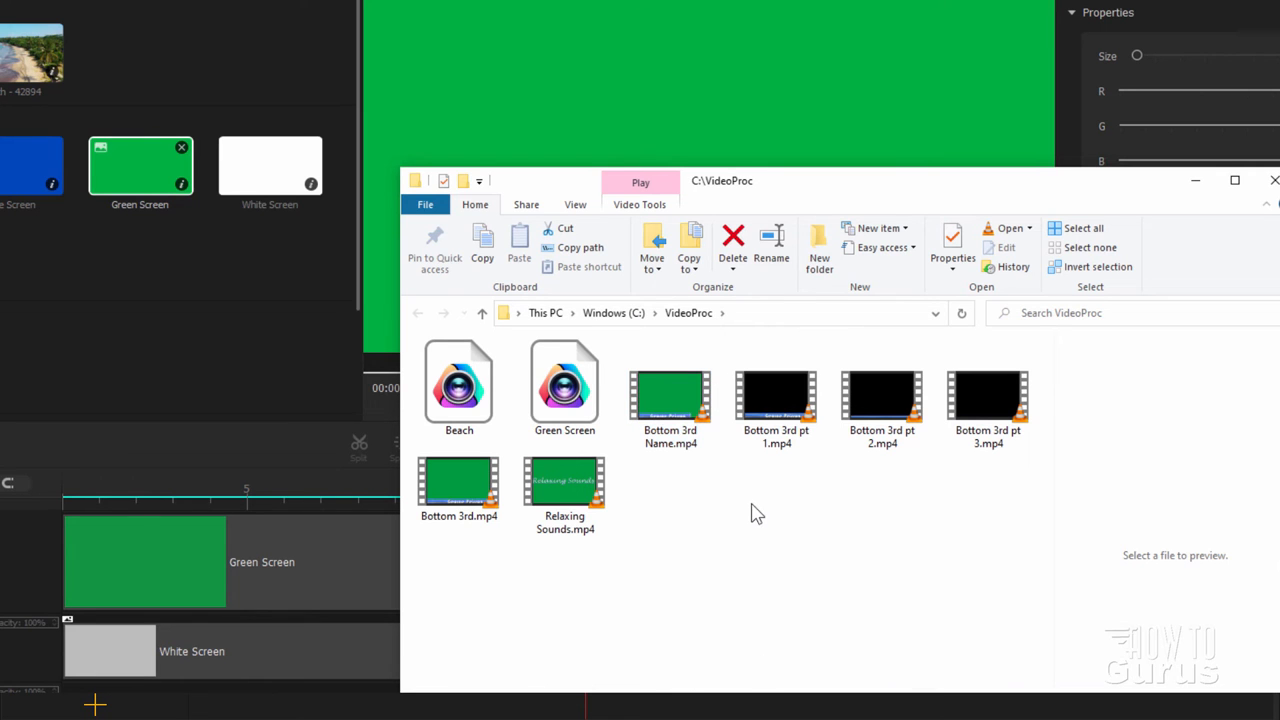
mouse_move(670, 390)
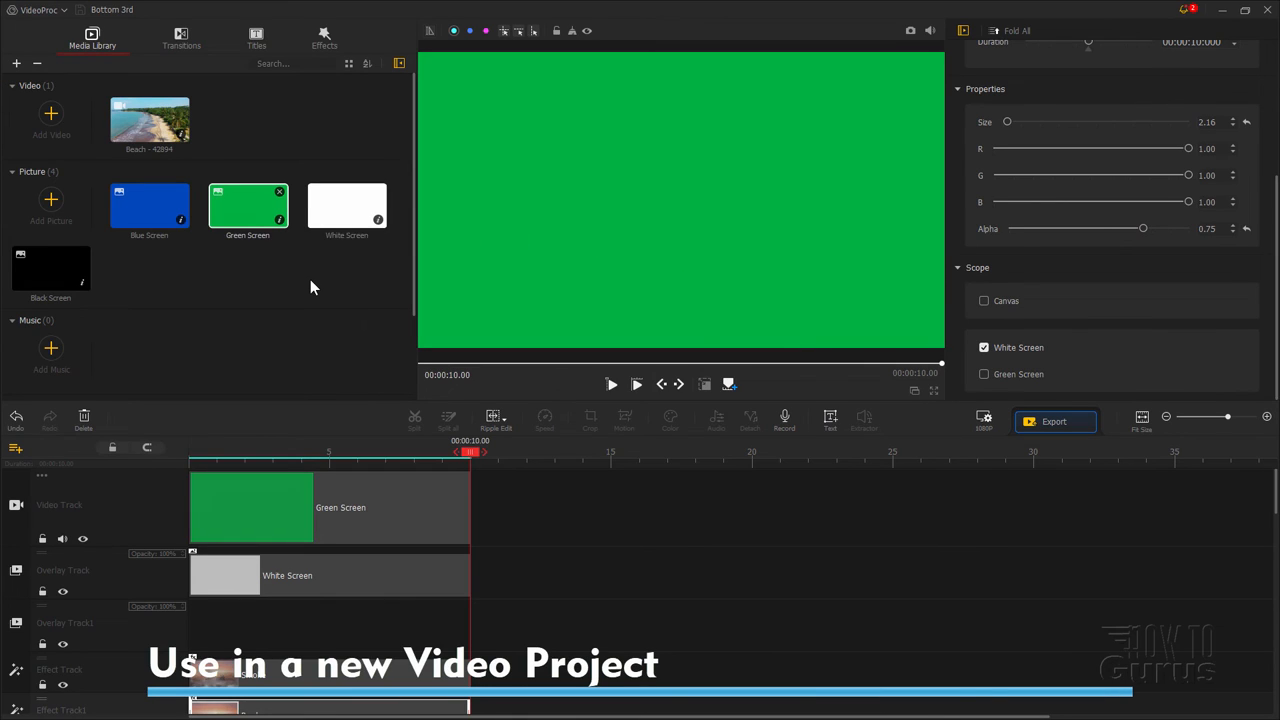
mouse_move(228, 110)
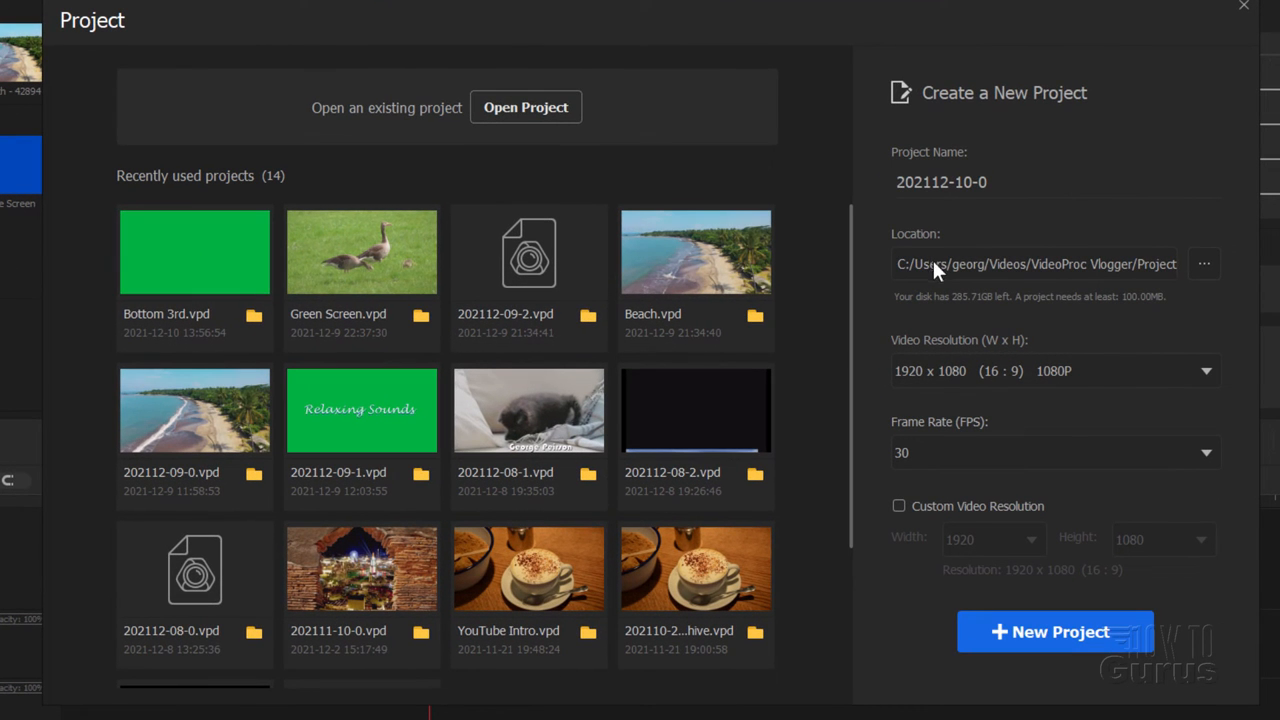
mouse_move(1185, 293)
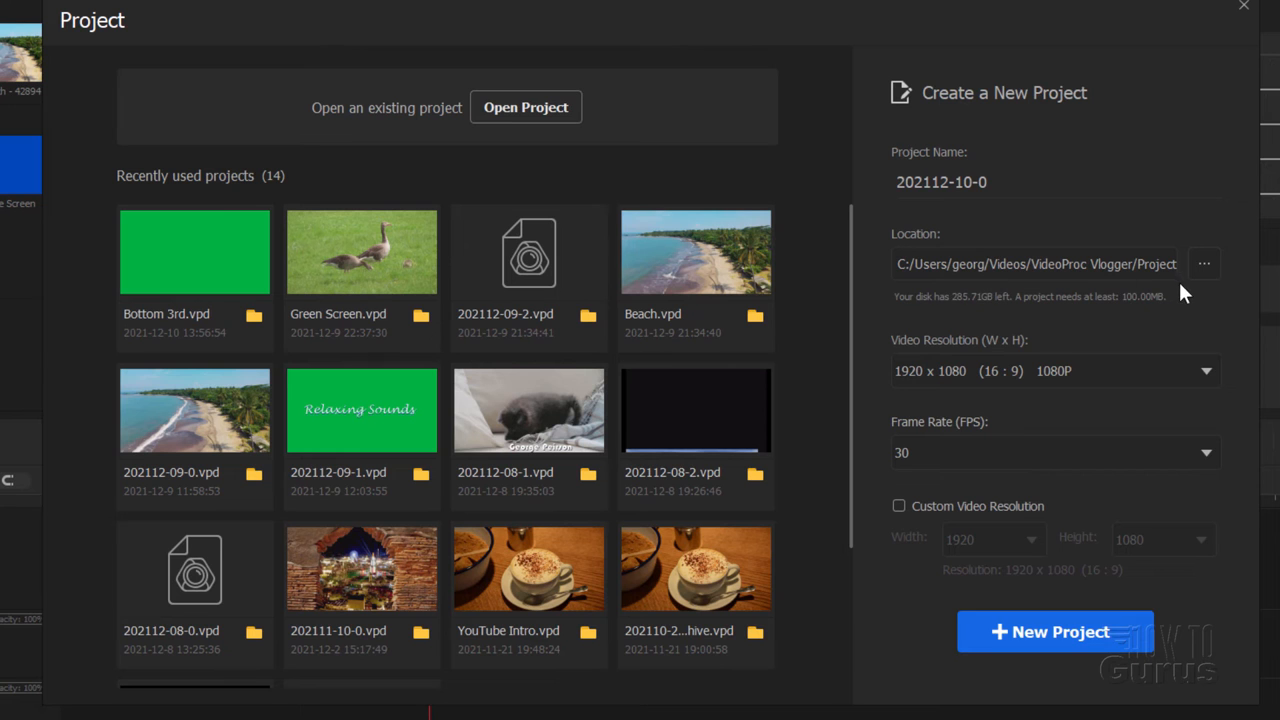
Step: Set the project folder to C:/VideoProc and name the project 'Lower 3rd Title Test'
left_click(1203, 263)
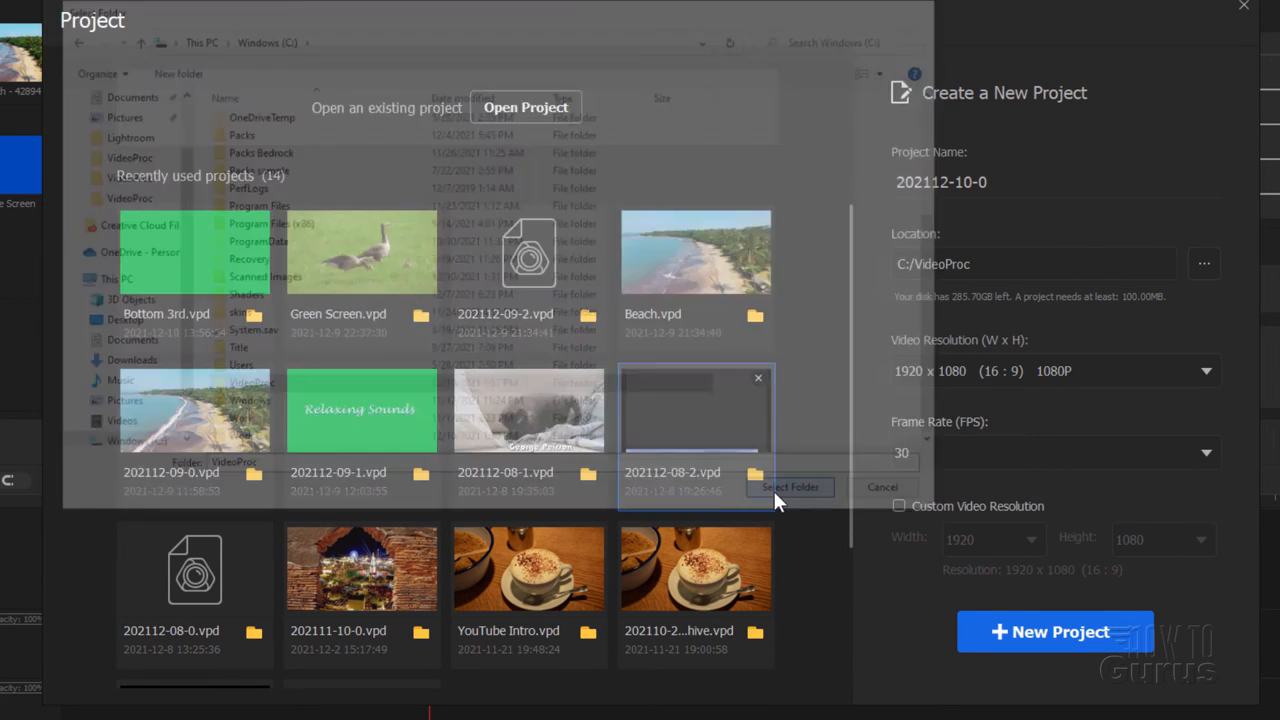
left_click(882, 487)
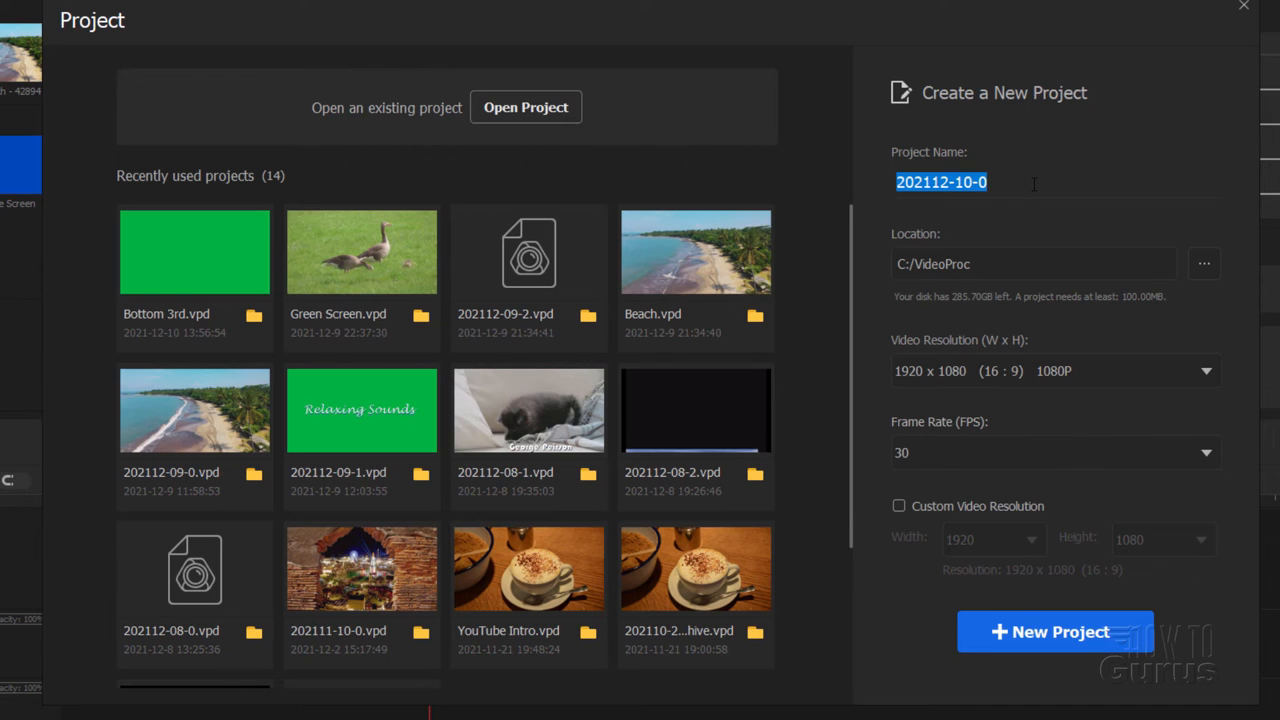
type("Lower 3rd Title")
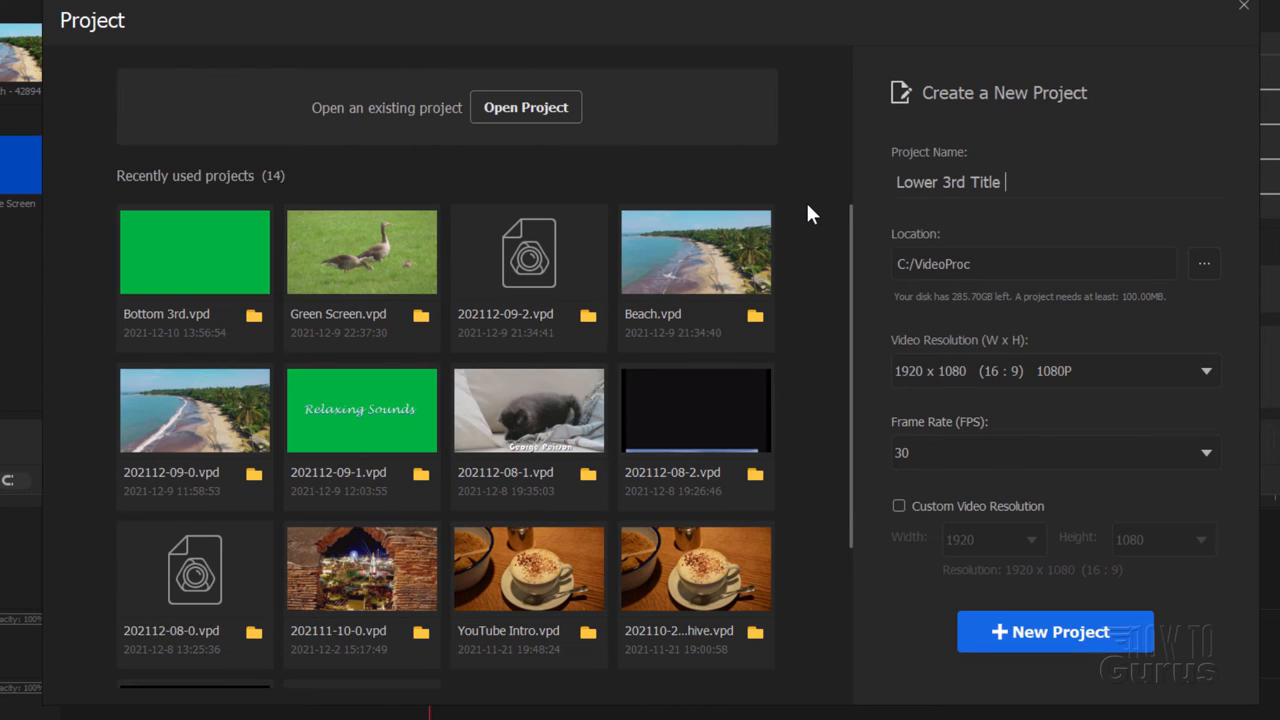
type("Test")
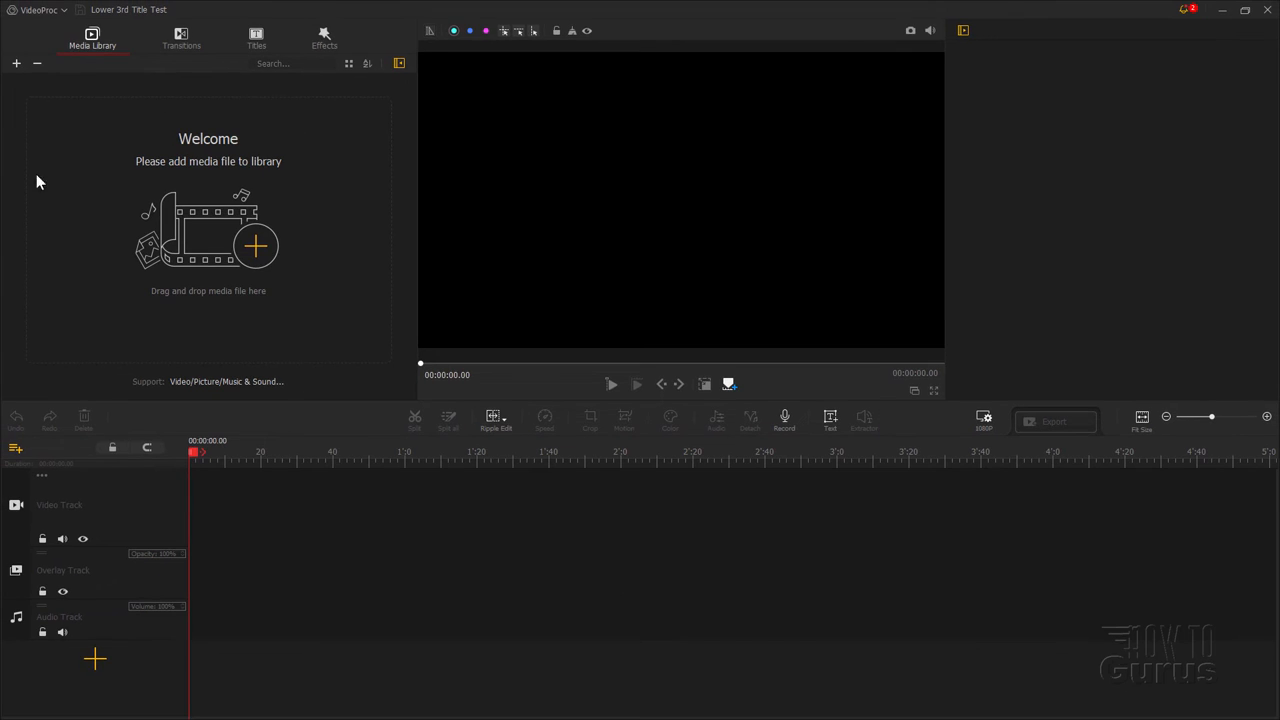
mouse_move(314, 179)
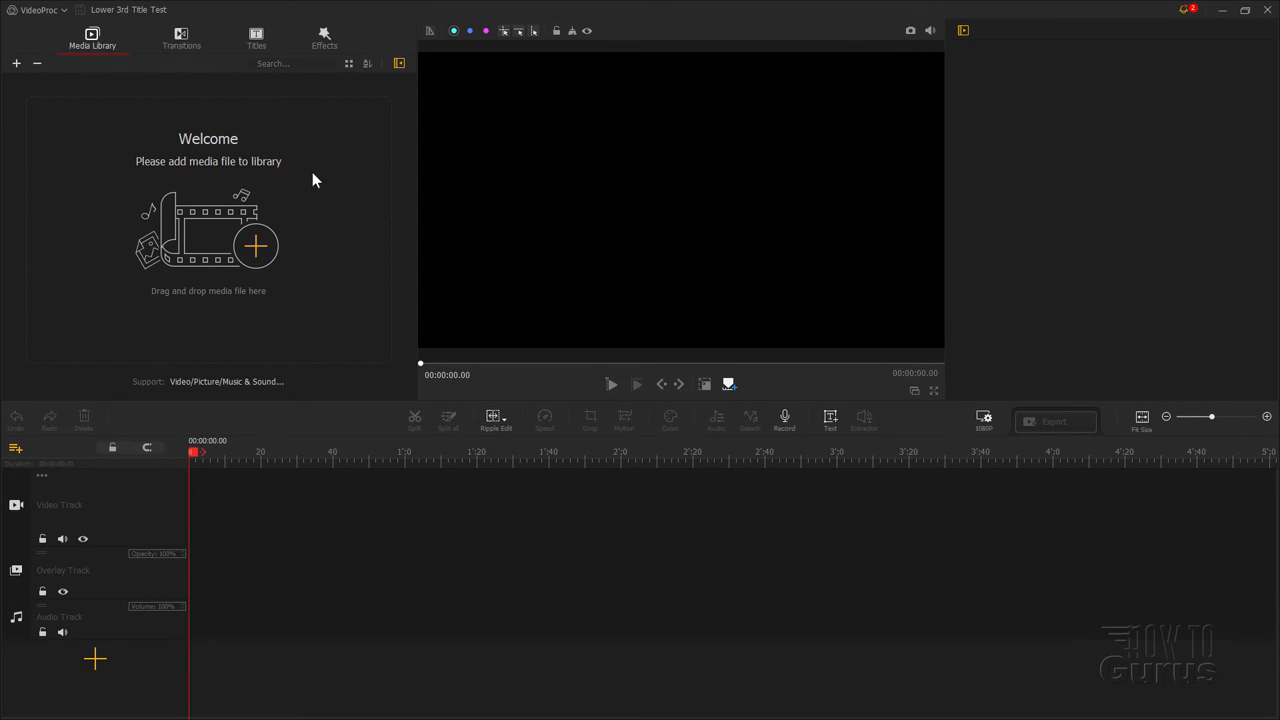
Step: Import Sea - 6399.mp4 and drag it from the Media Library onto the video track
left_click(255, 246)
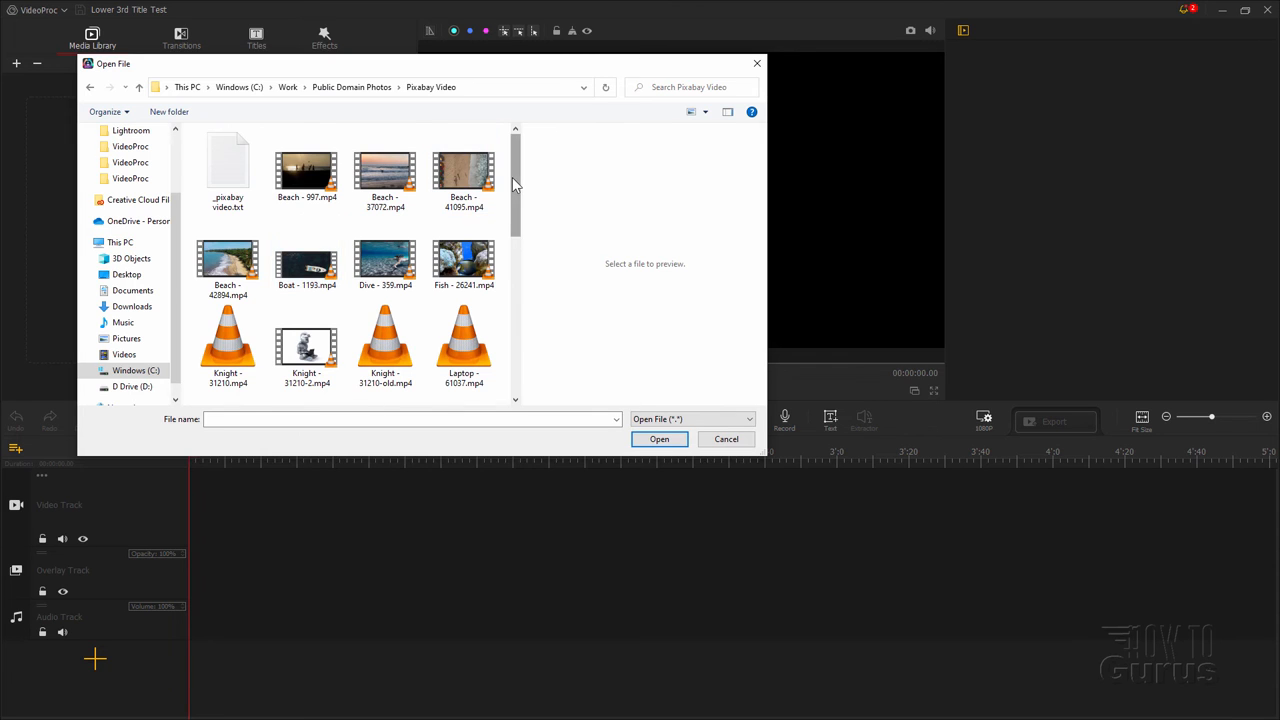
left_click(658, 439)
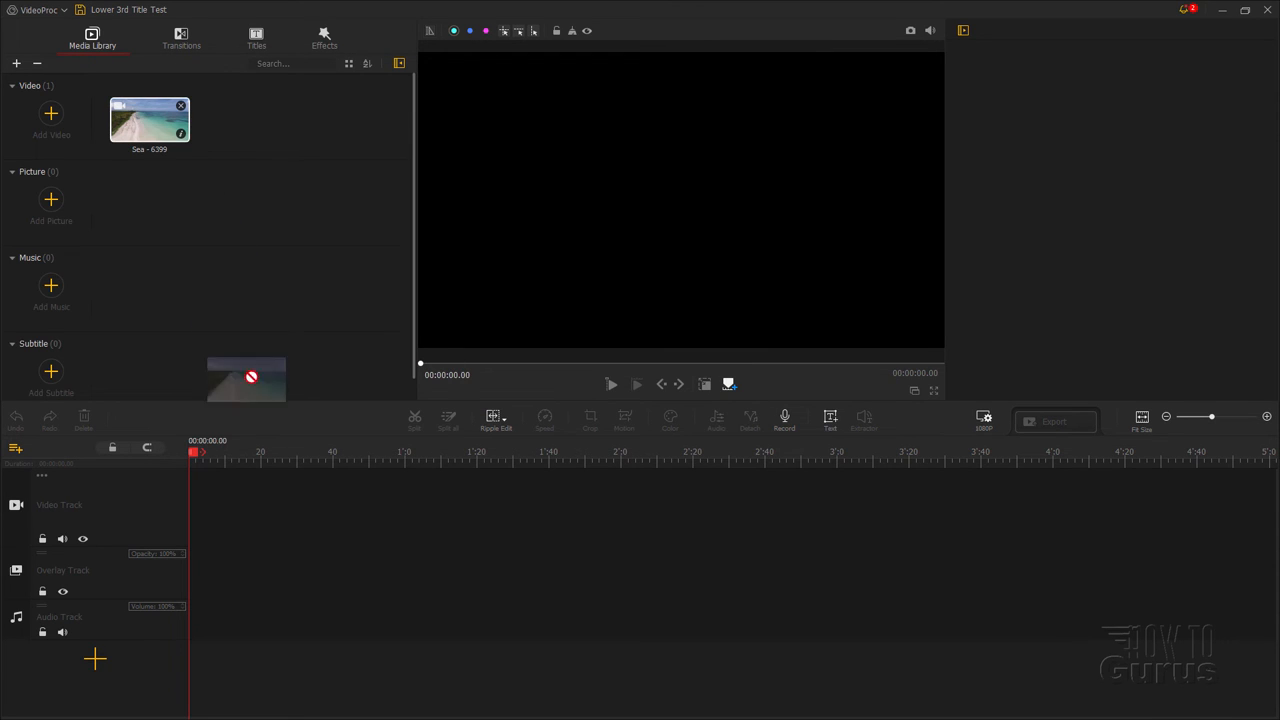
left_click_drag(149, 118, 210, 505)
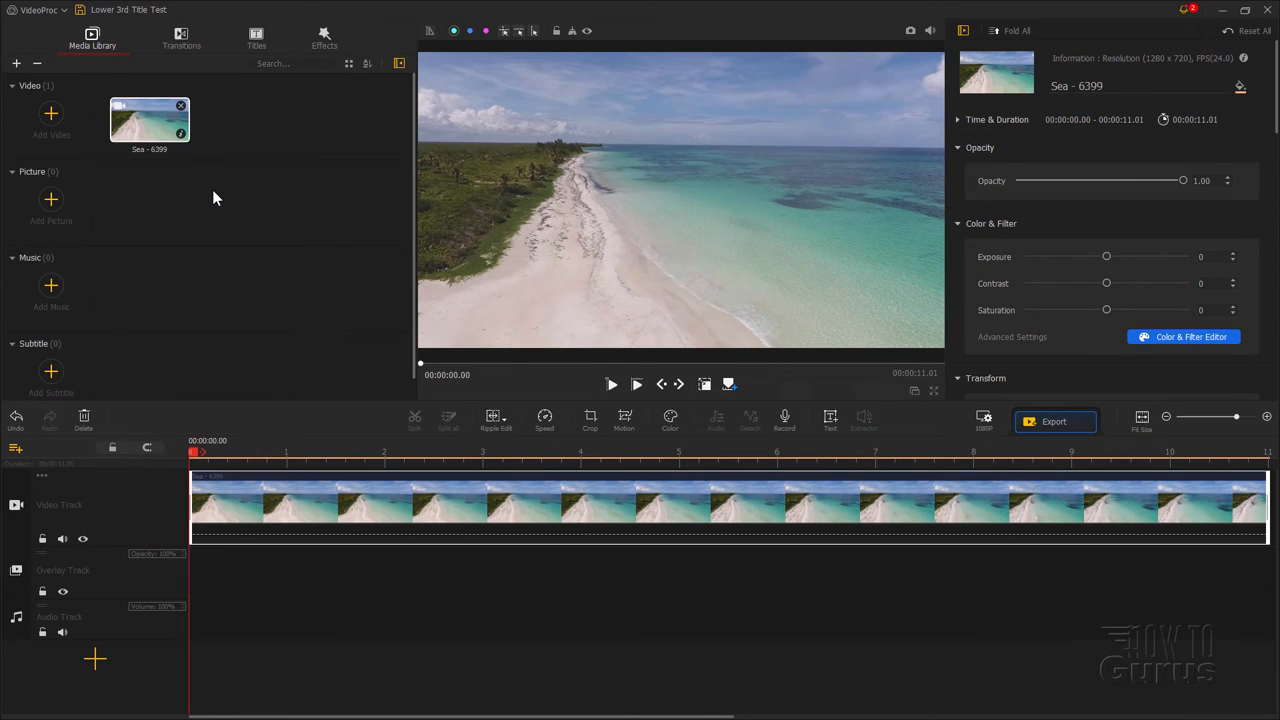
mouse_move(230, 128)
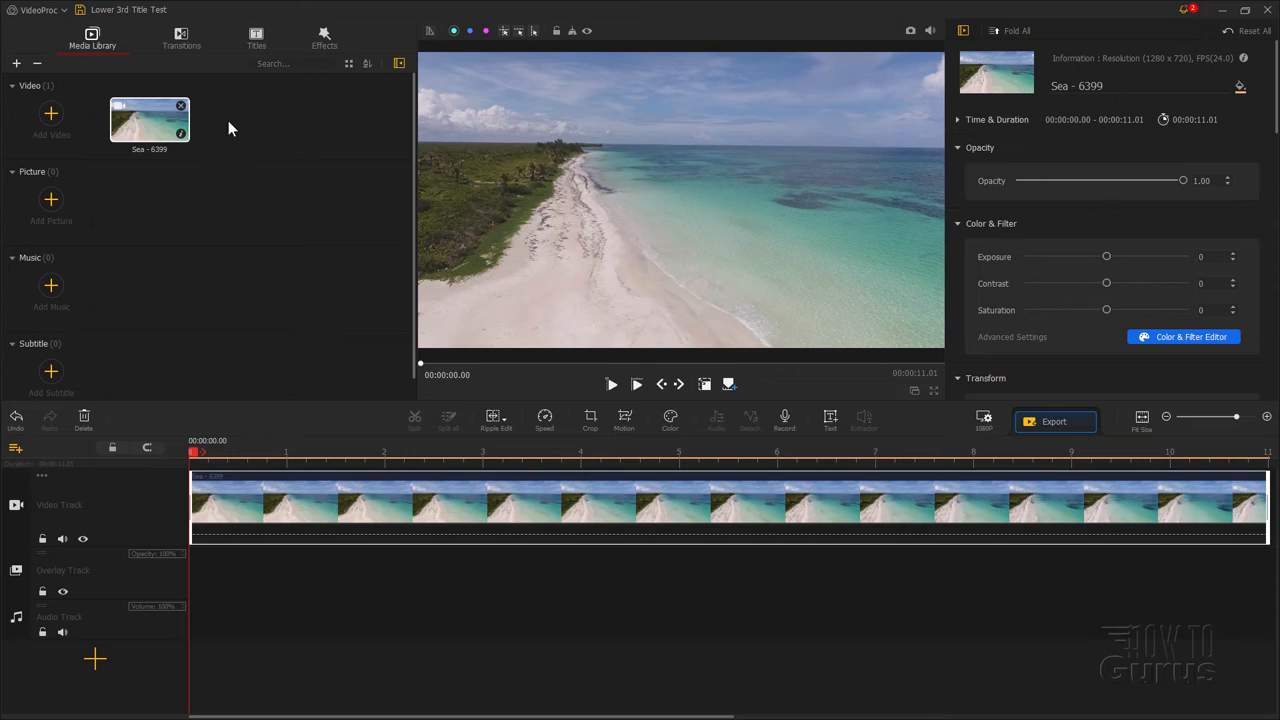
mouse_move(51, 113)
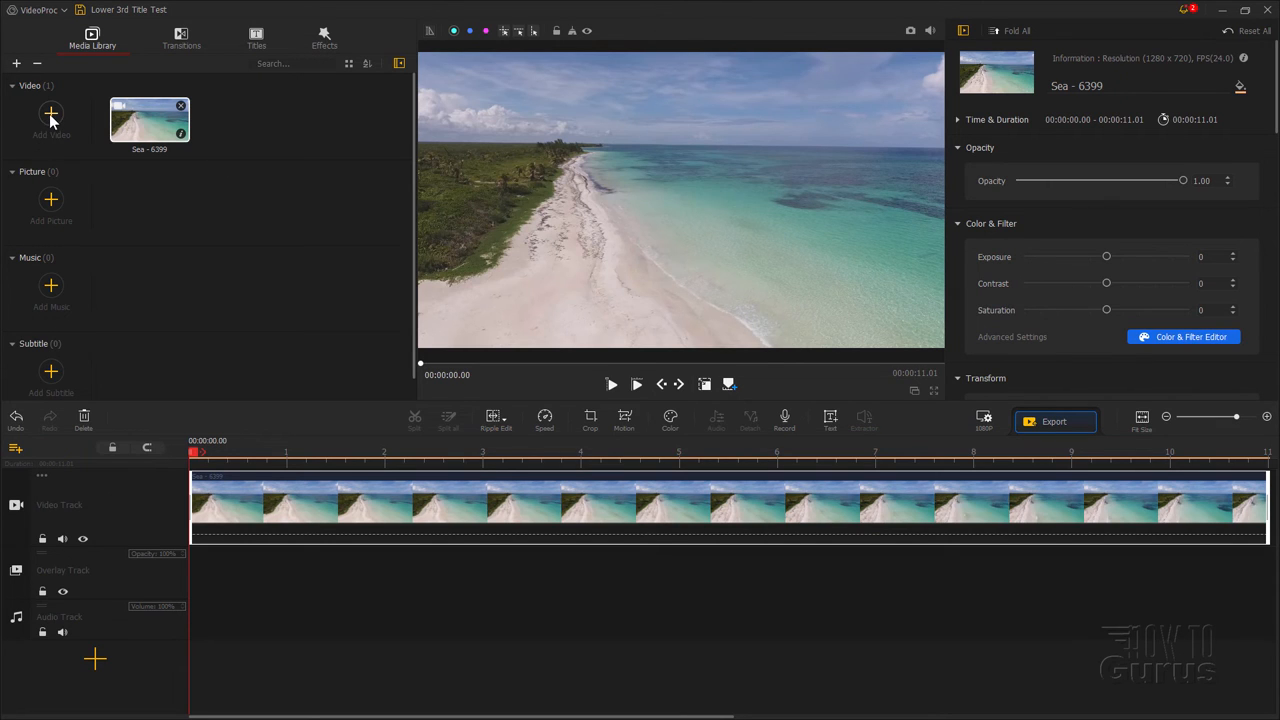
Step: Load Bottom 3rd Name.mp4 into the project and scrub to where the name appears
left_click(51, 113)
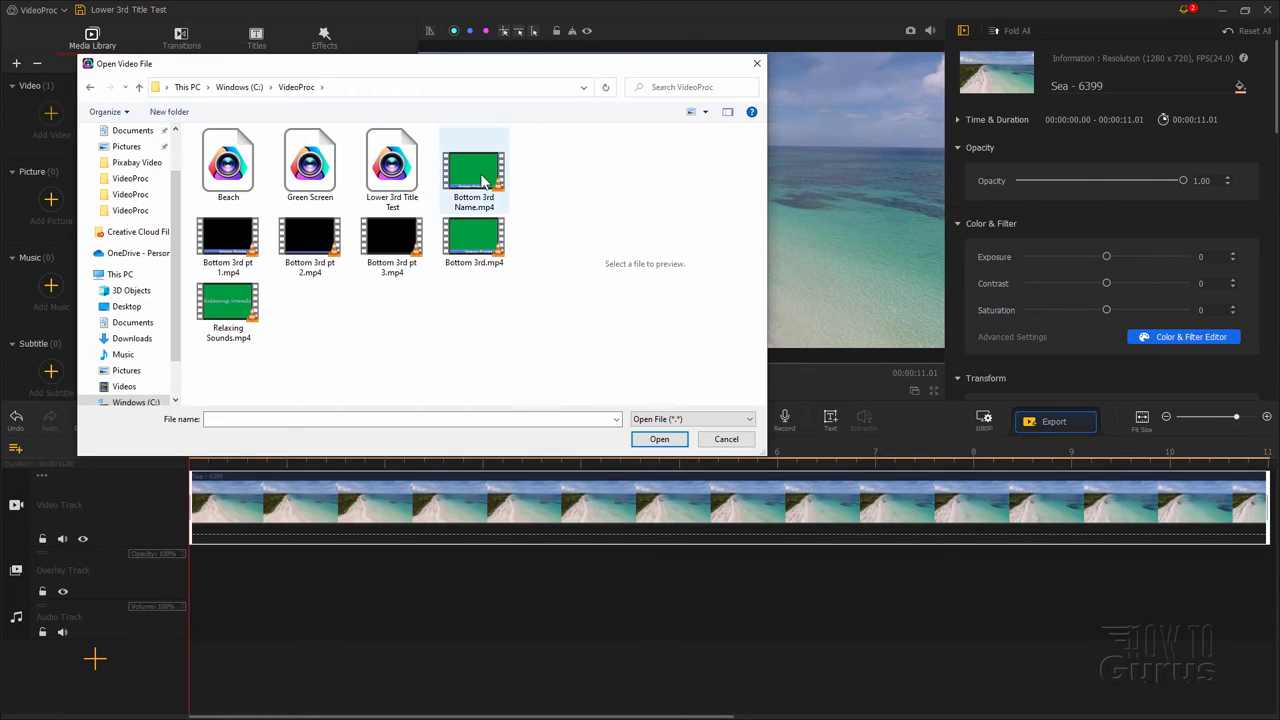
left_click(659, 439)
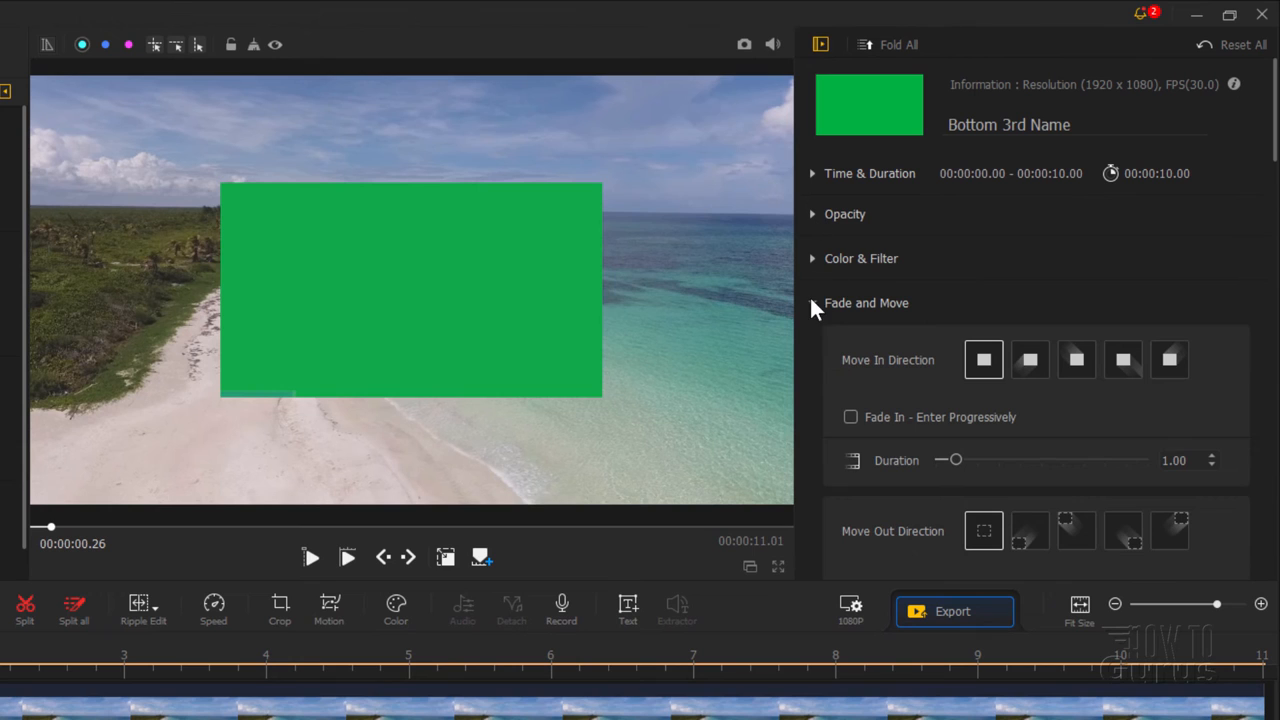
scroll("down", 3)
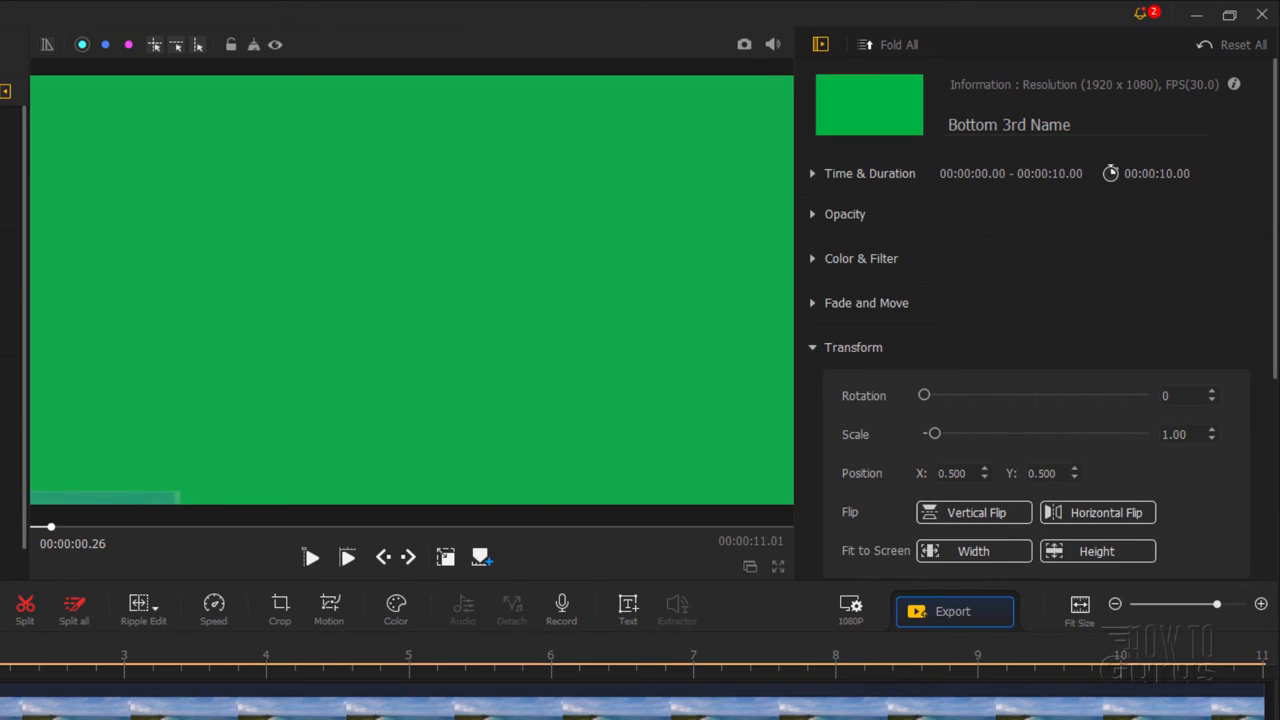
left_click_drag(46, 527, 172, 527)
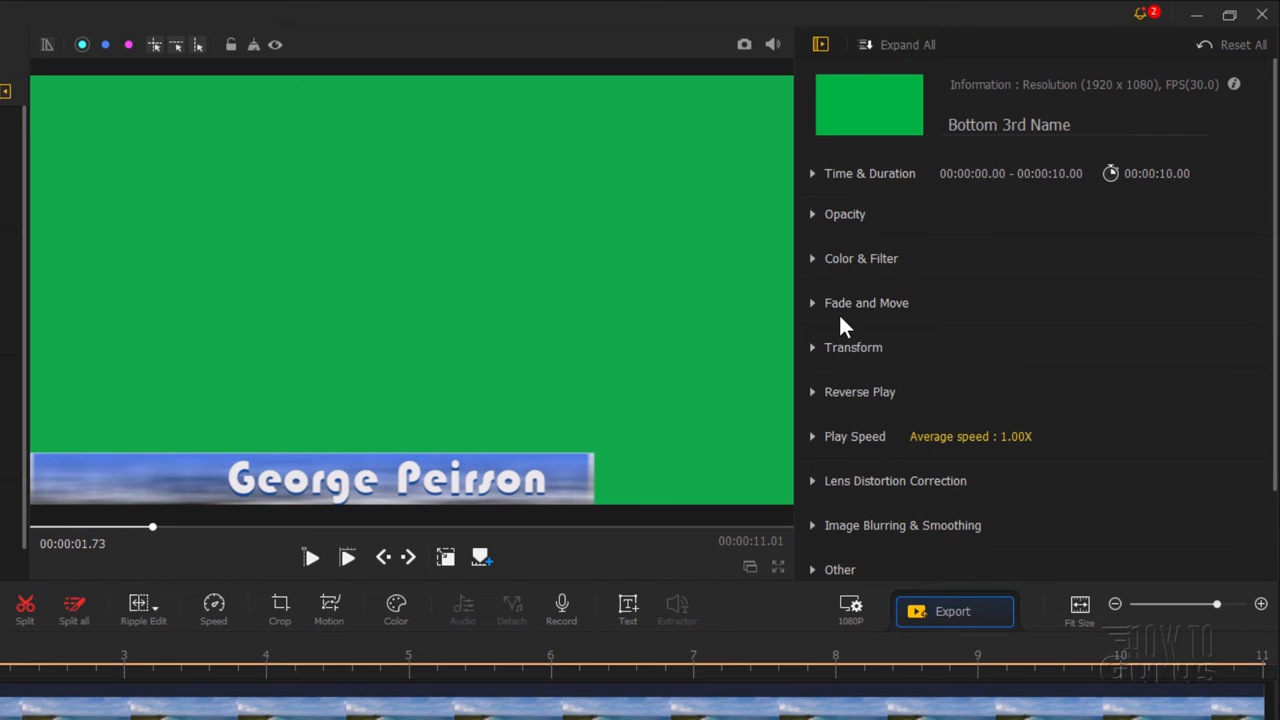
Step: Enable green Chroma Key on the Bottom 3rd Name overlay and play the keyed result
scroll("down", 3)
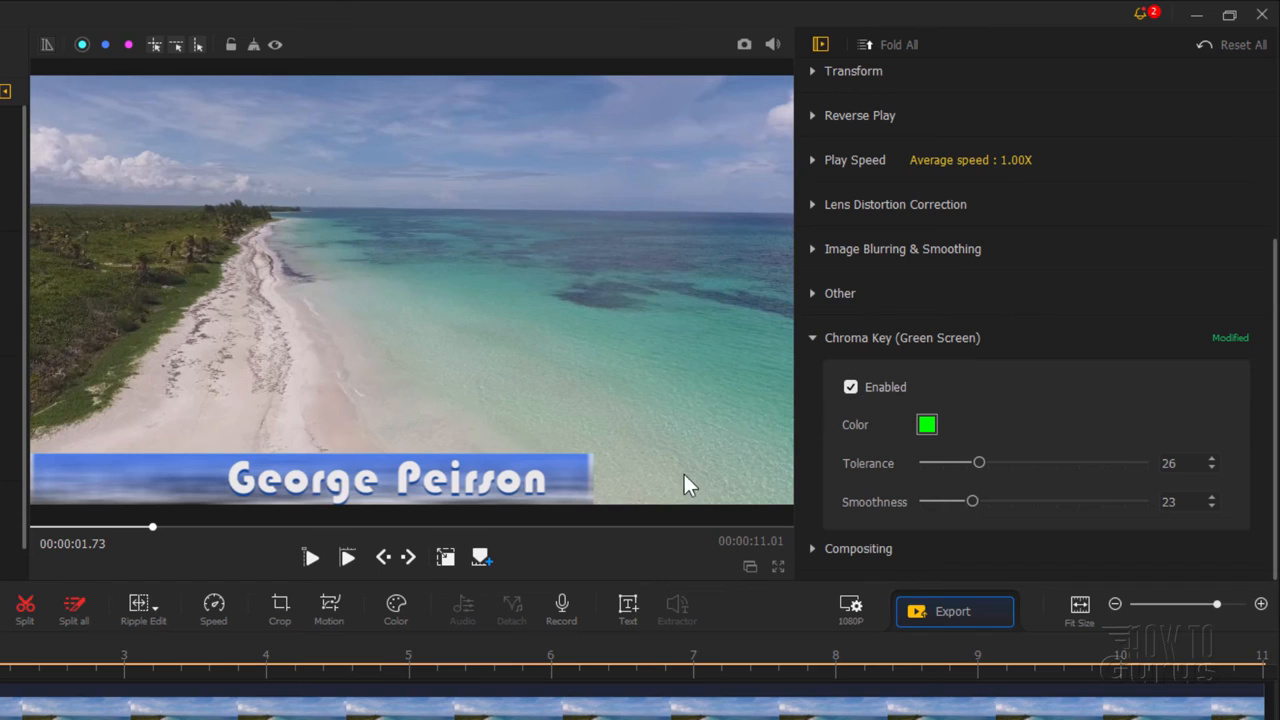
mouse_move(600, 503)
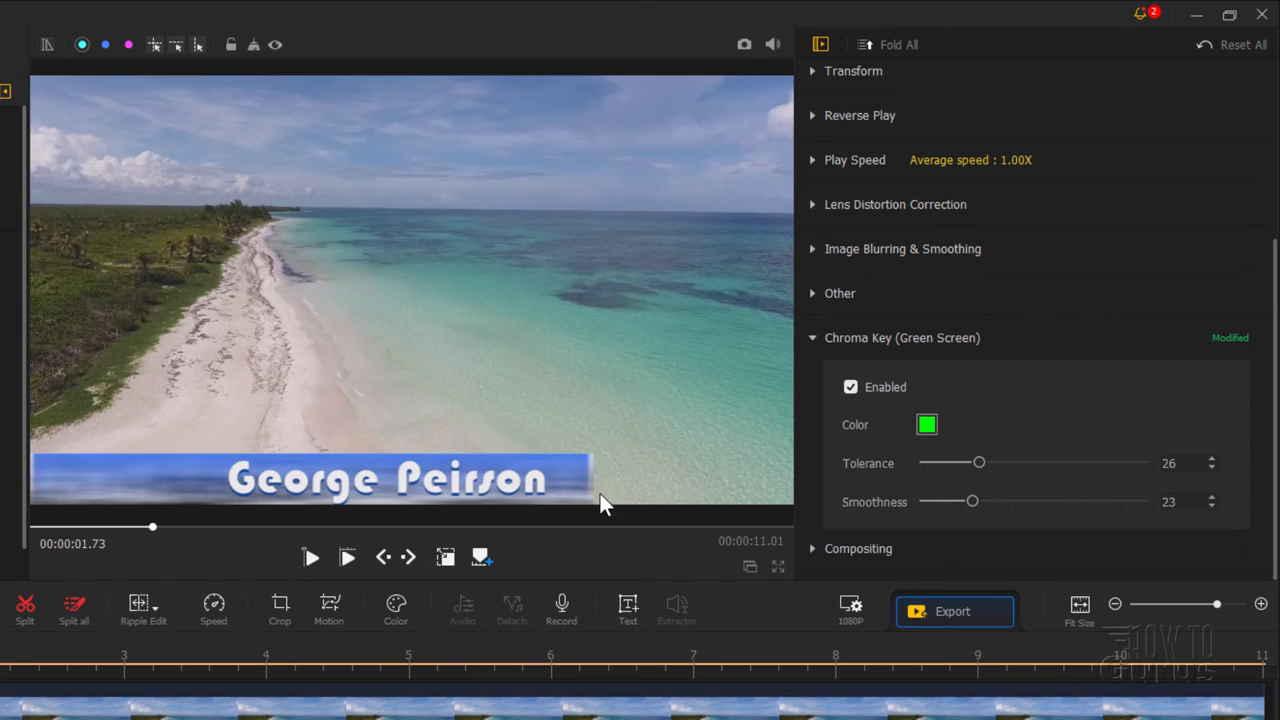
mouse_move(975, 470)
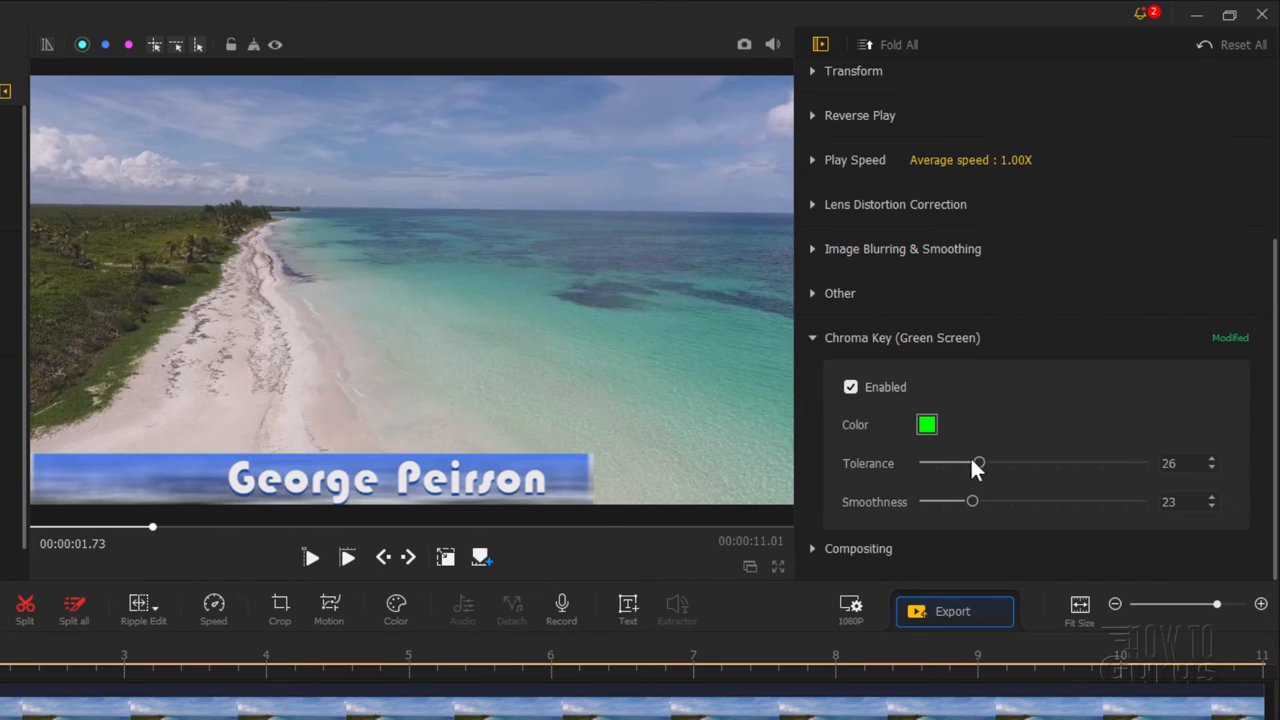
mouse_move(667, 444)
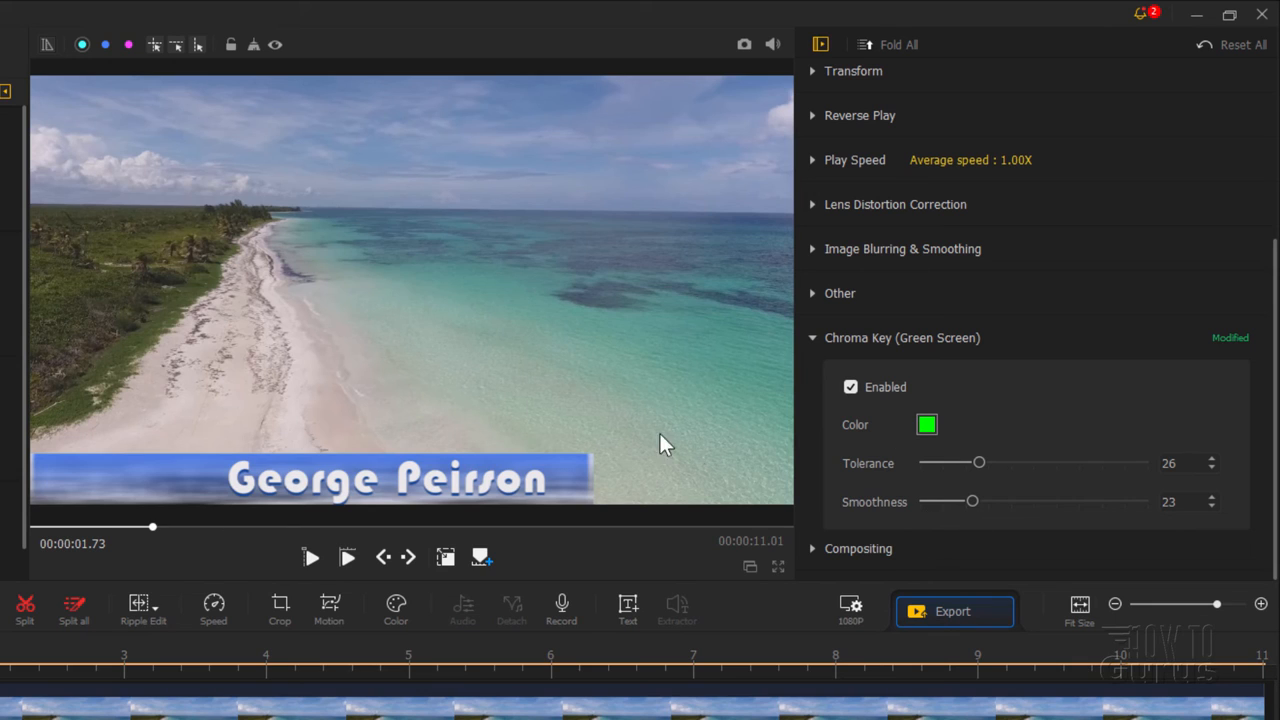
mouse_move(445, 414)
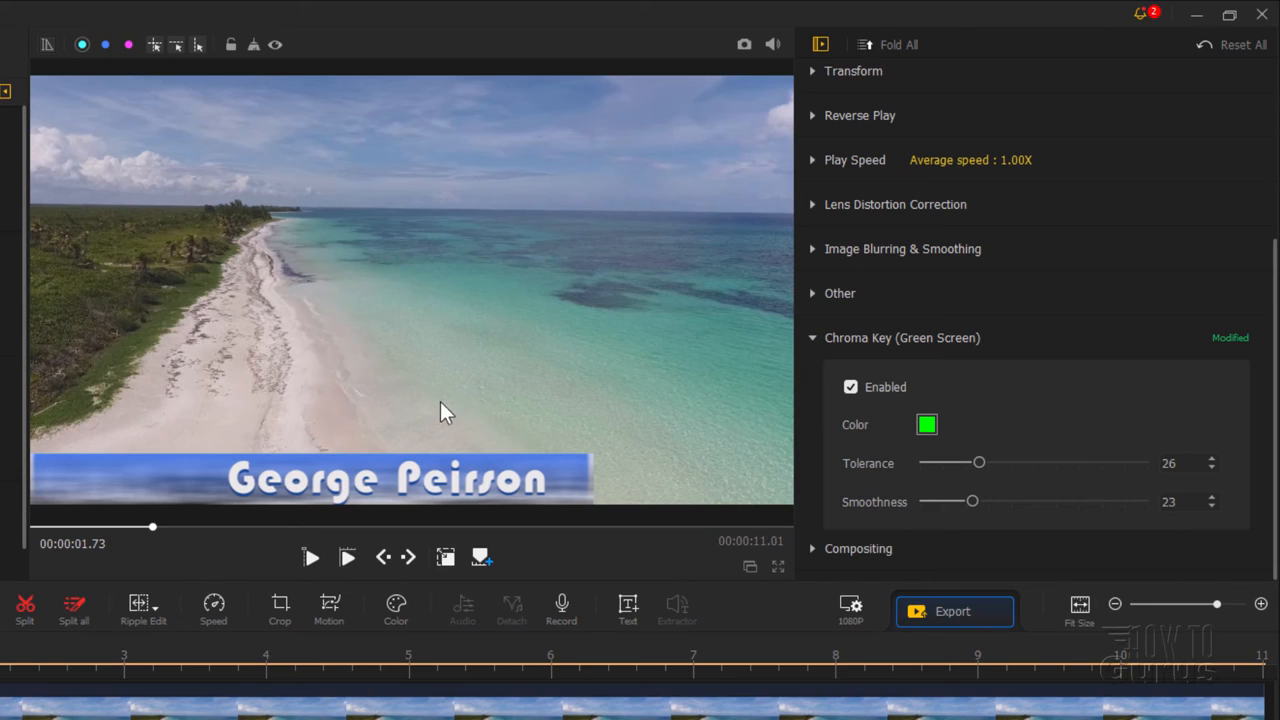
mouse_move(365, 581)
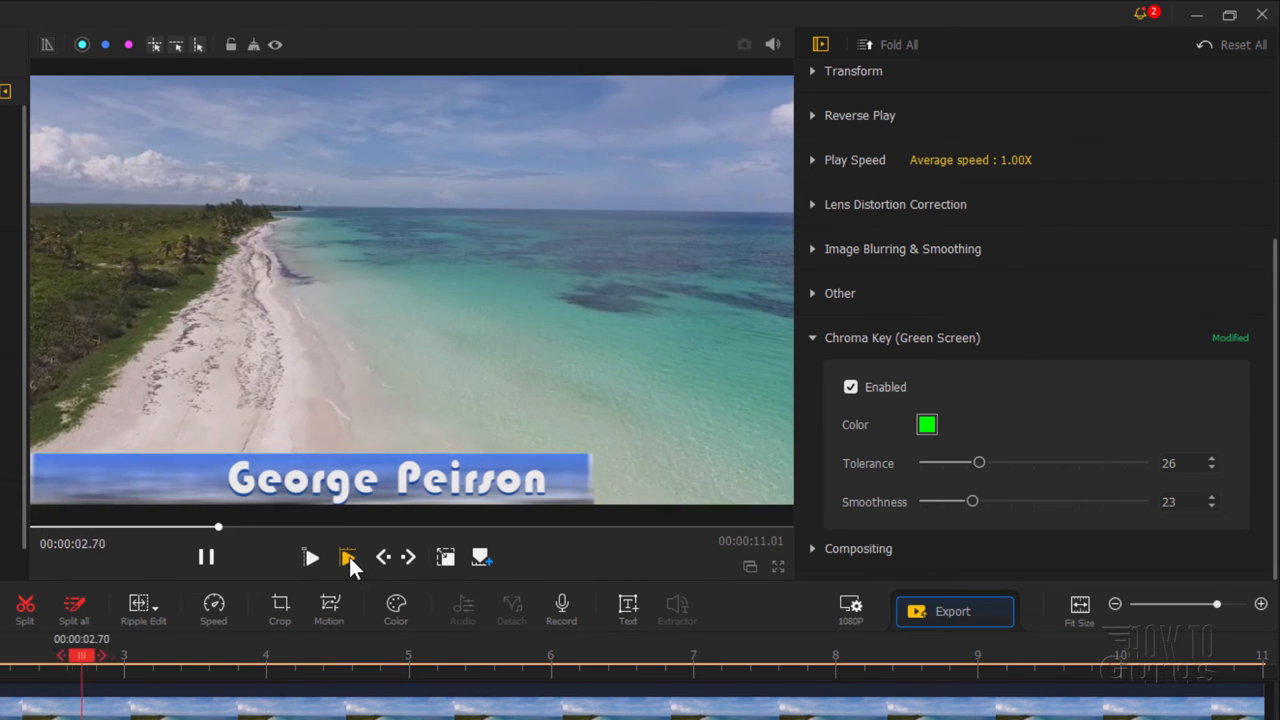
left_click(347, 557)
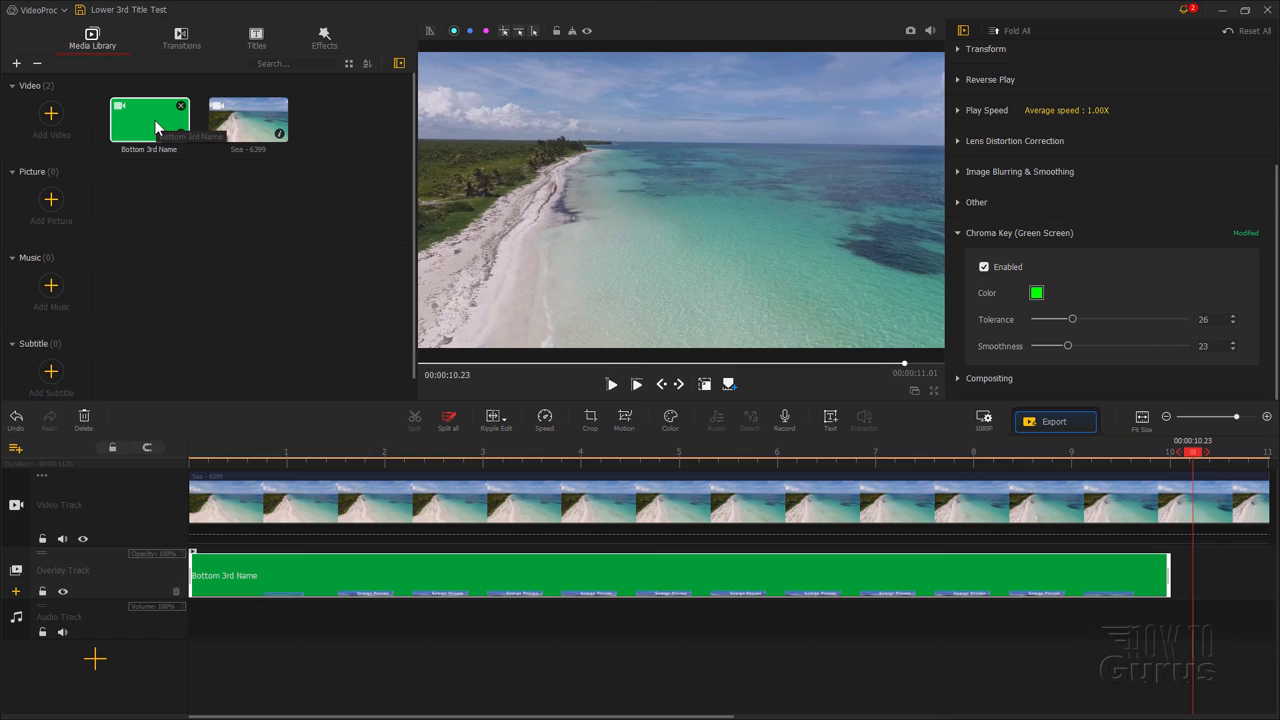
mouse_move(535, 461)
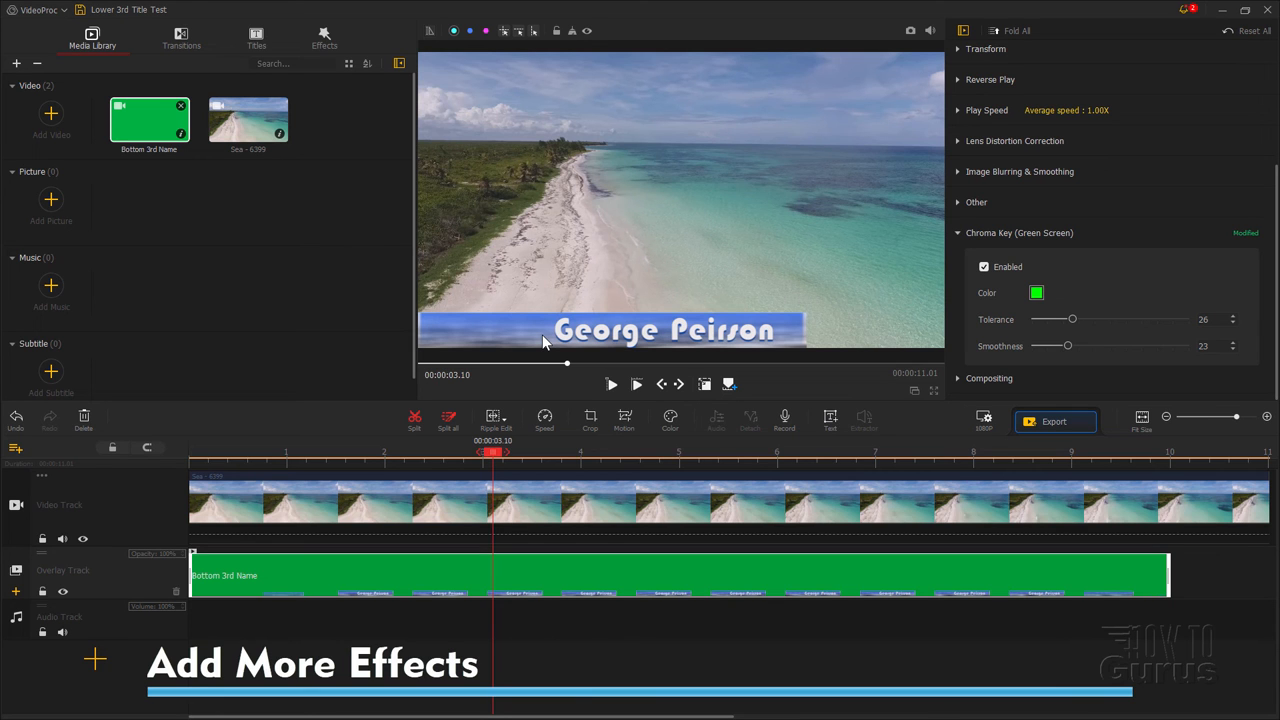
mouse_move(608, 338)
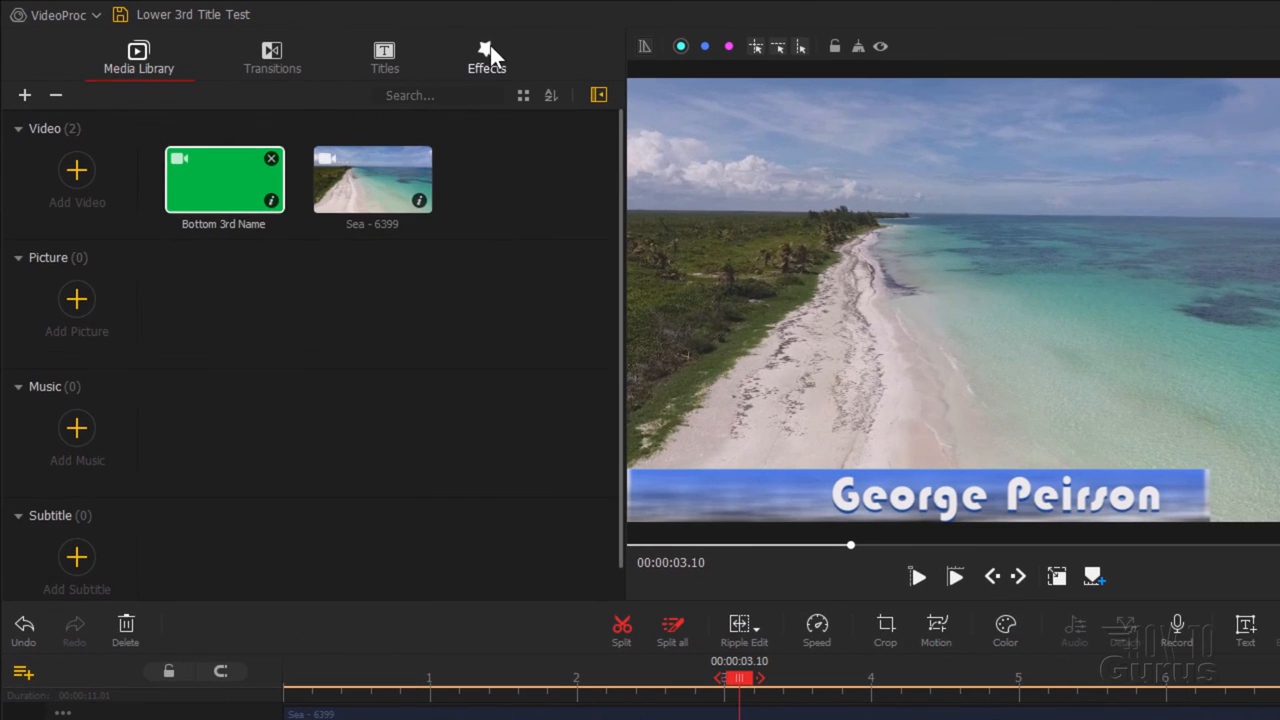
Step: Add Colorful Bubbles to the Effect Track and stretch it to the title clip's end
left_click(487, 57)
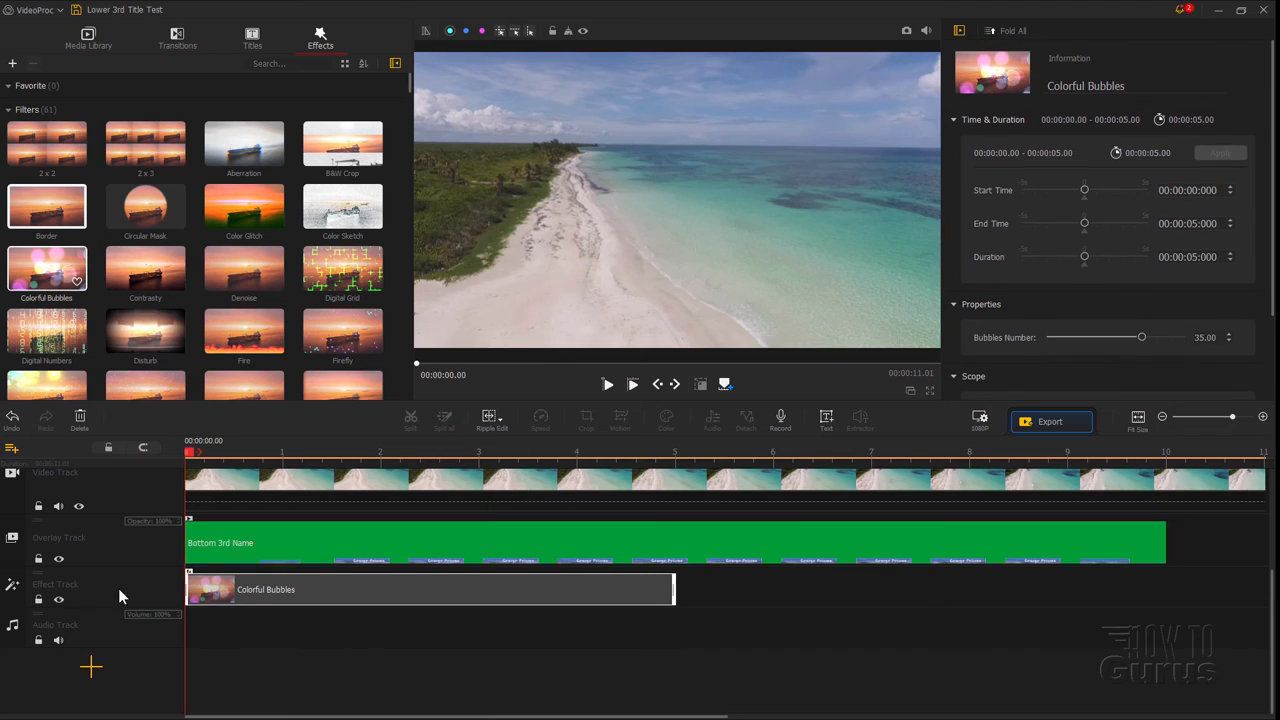
left_click_drag(672, 589, 678, 589)
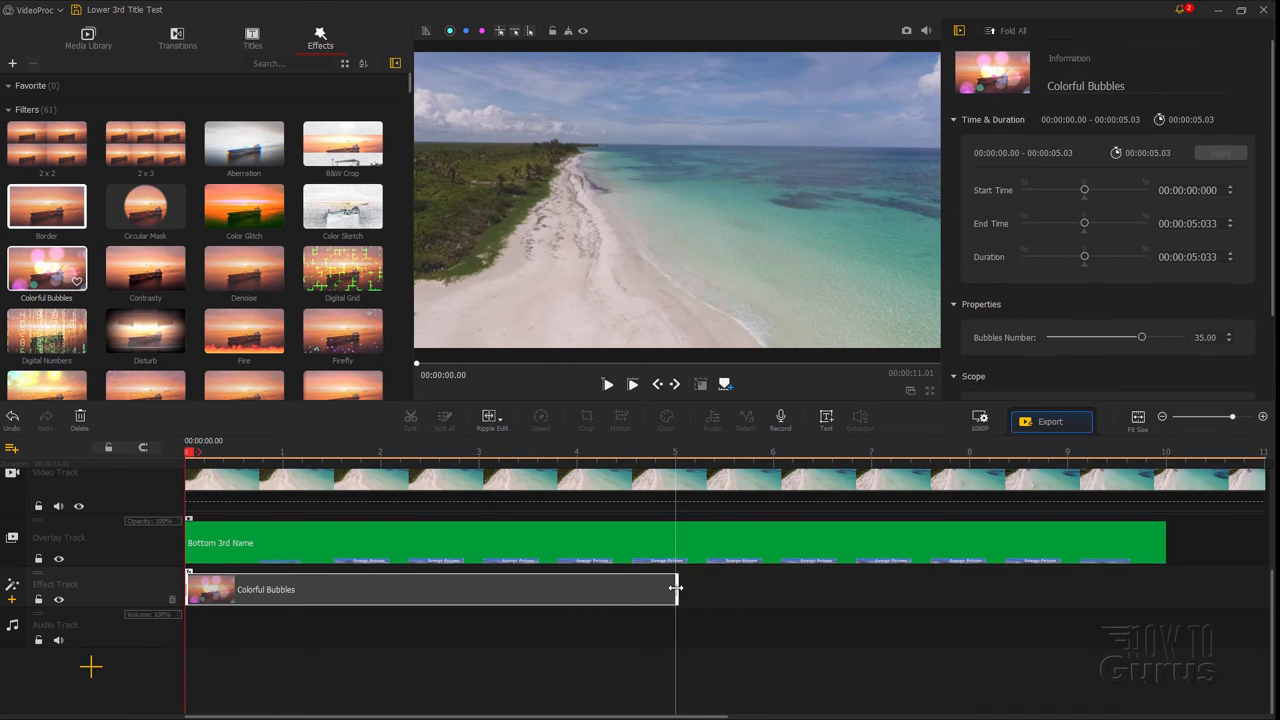
left_click_drag(675, 589, 1160, 589)
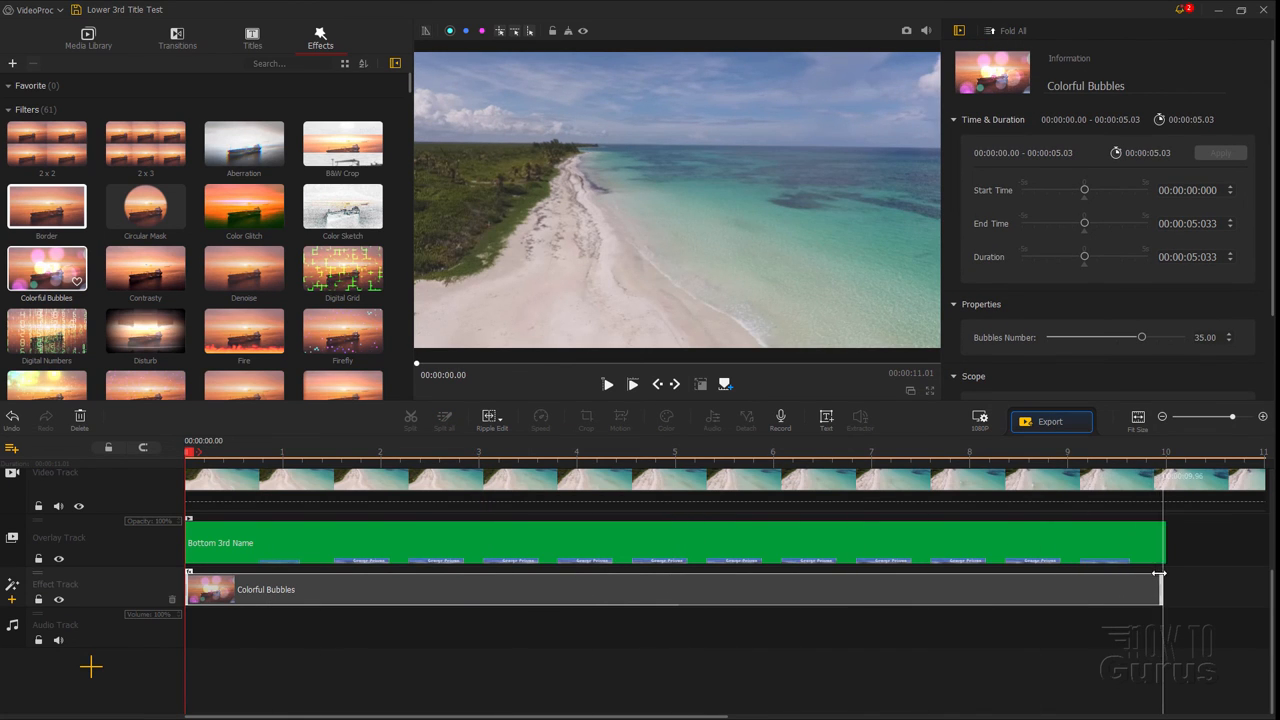
left_click_drag(1160, 575, 1165, 588)
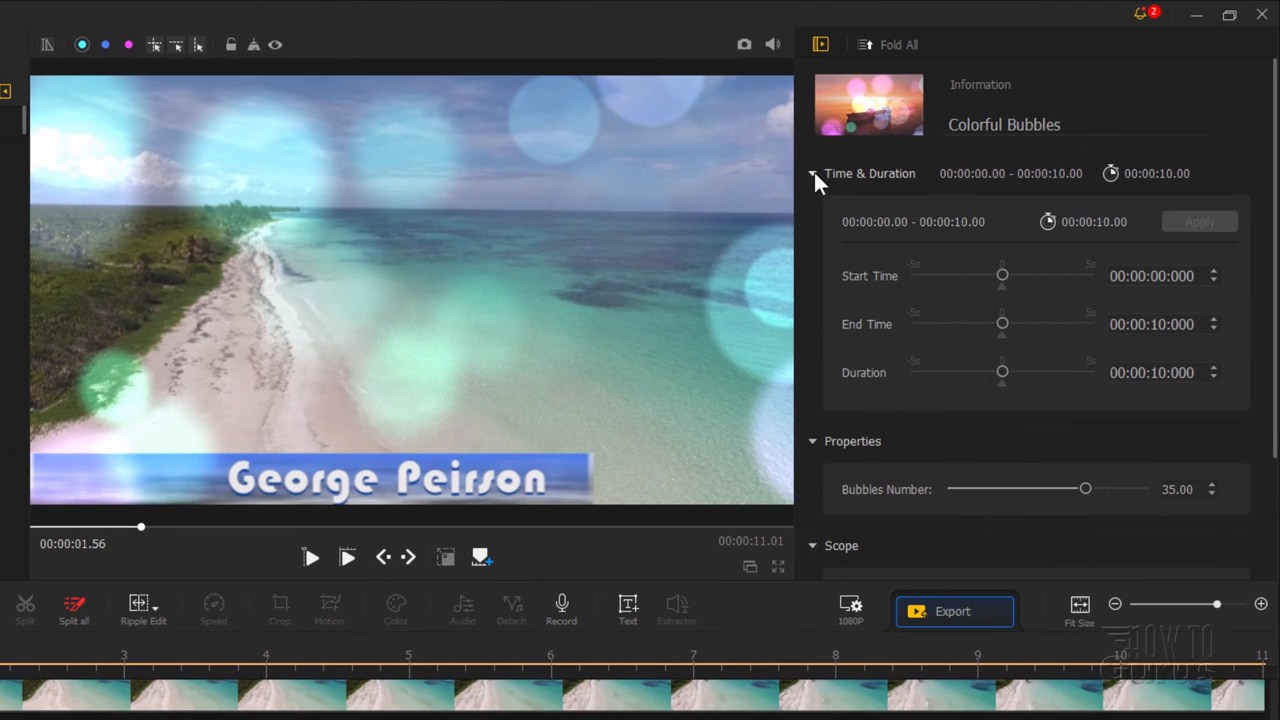
Step: In the Colorful Bubbles Scope, untick Canvas, tick Bottom 3rd Name, and preview
left_click(813, 173)
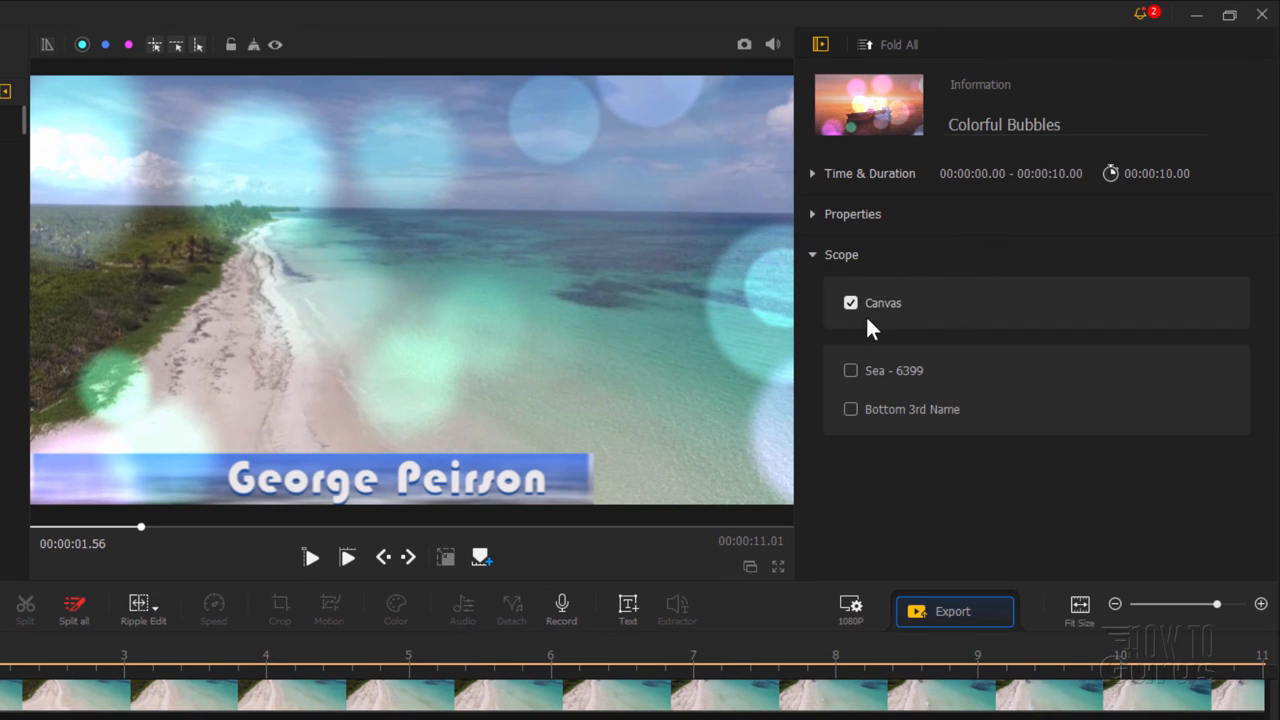
left_click(850, 302)
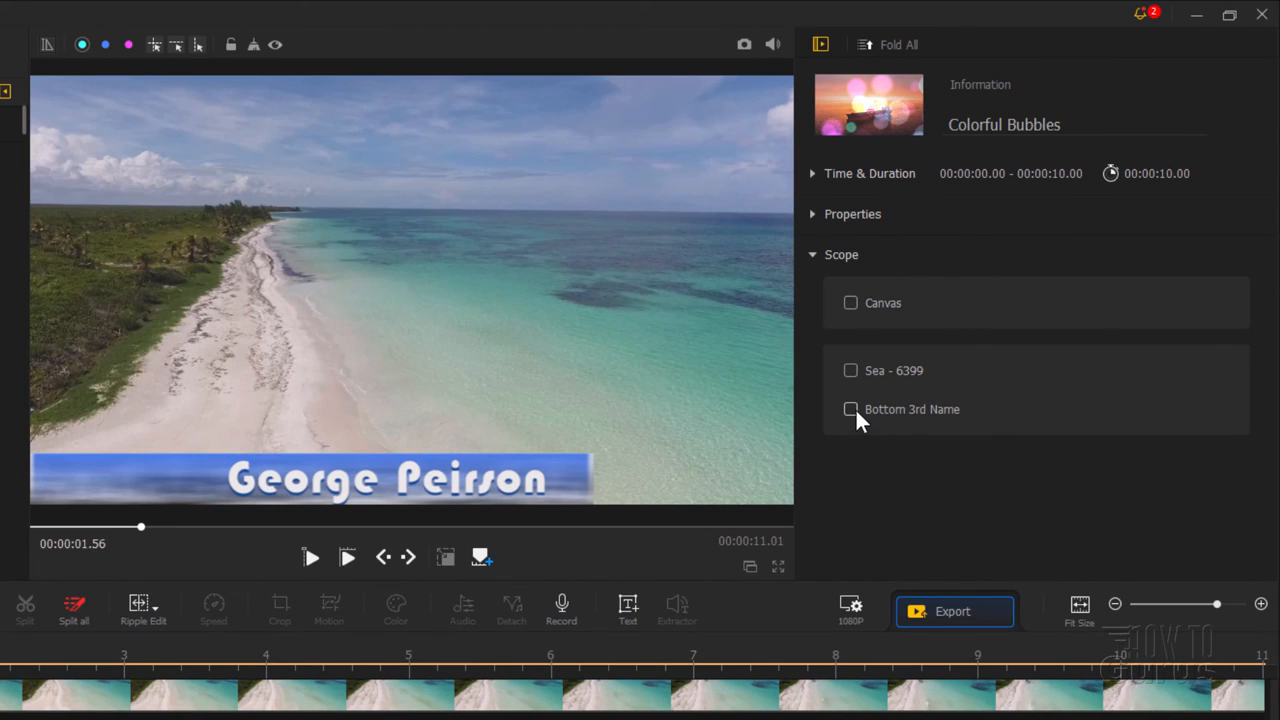
left_click(851, 409)
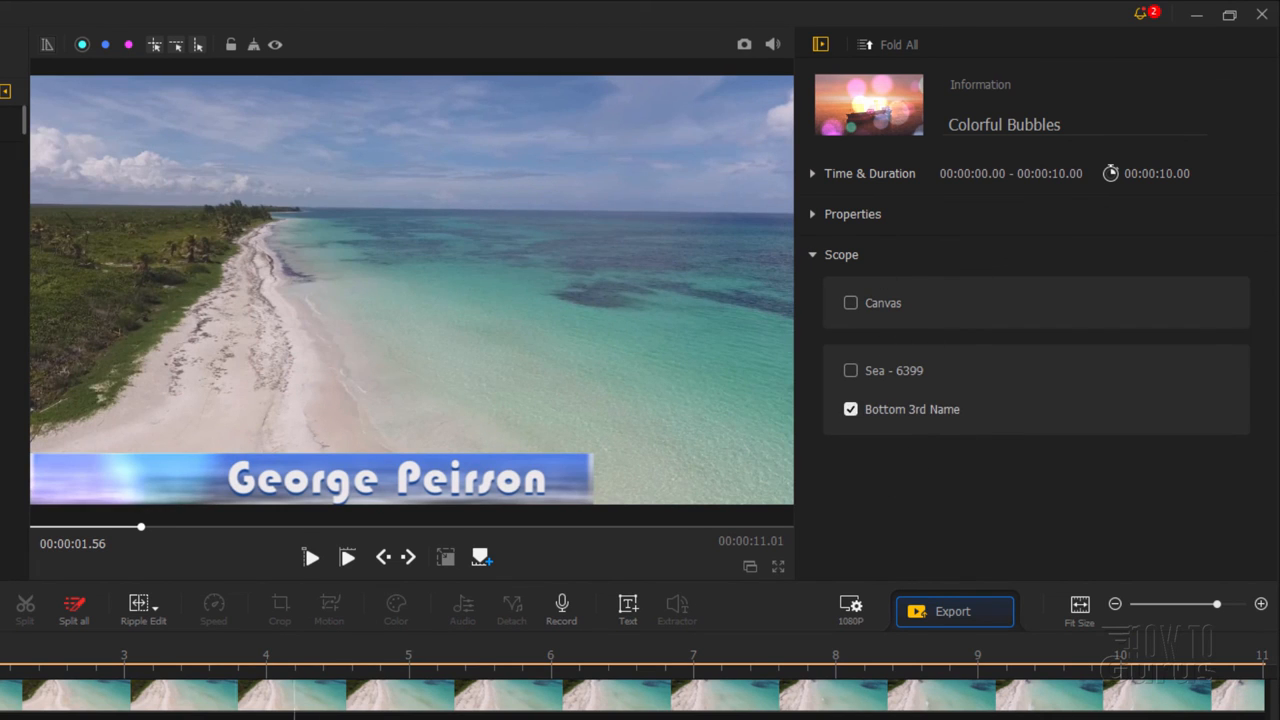
mouse_move(388, 485)
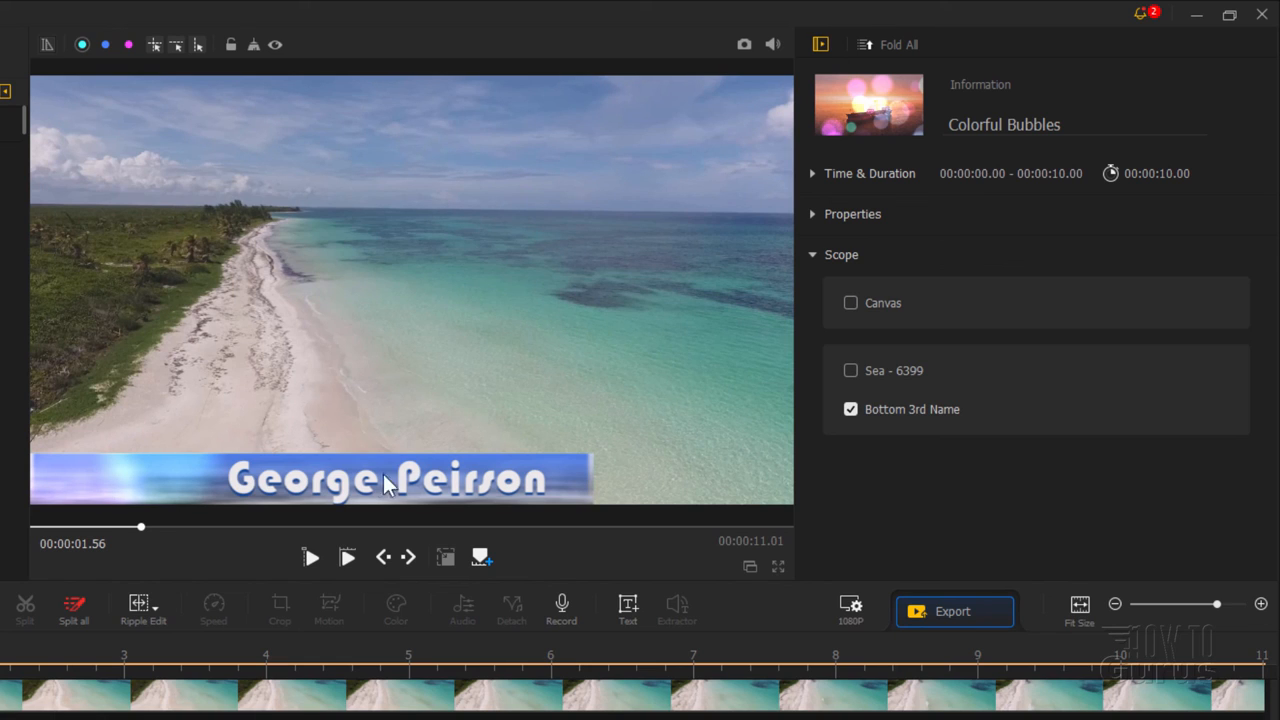
mouse_move(362, 653)
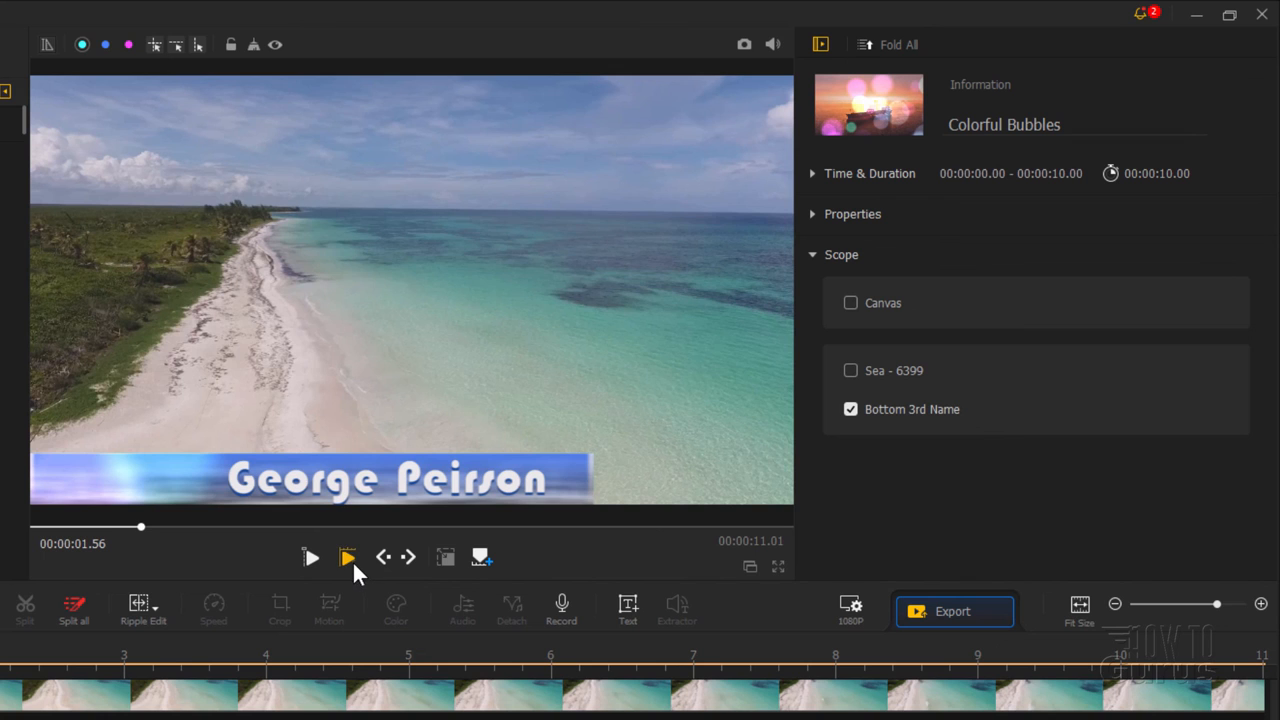
left_click(310, 557)
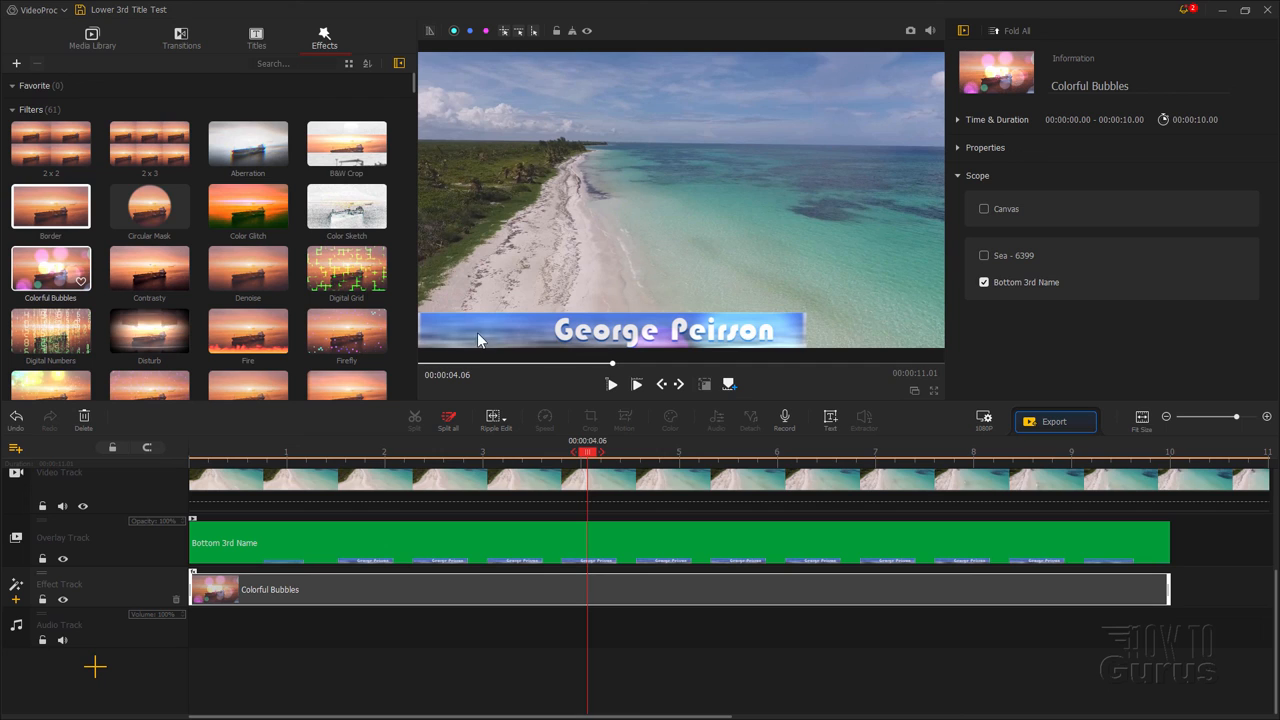
mouse_move(735, 323)
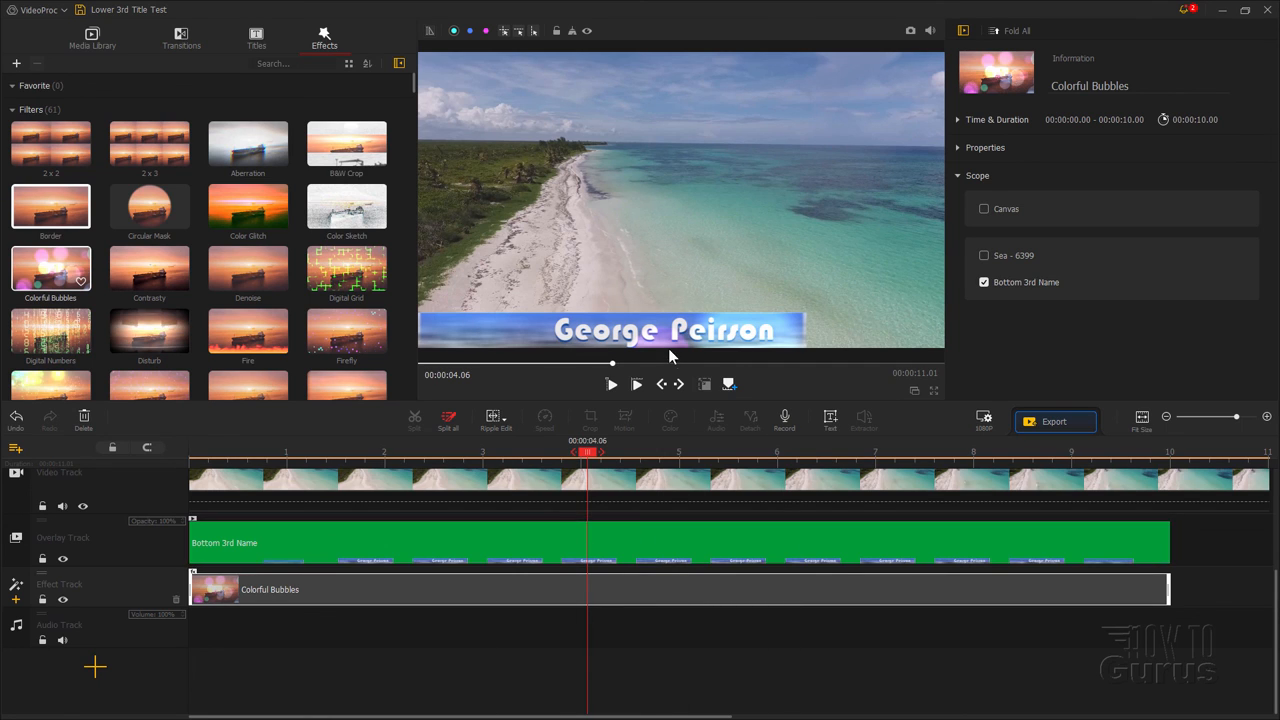
mouse_move(578, 191)
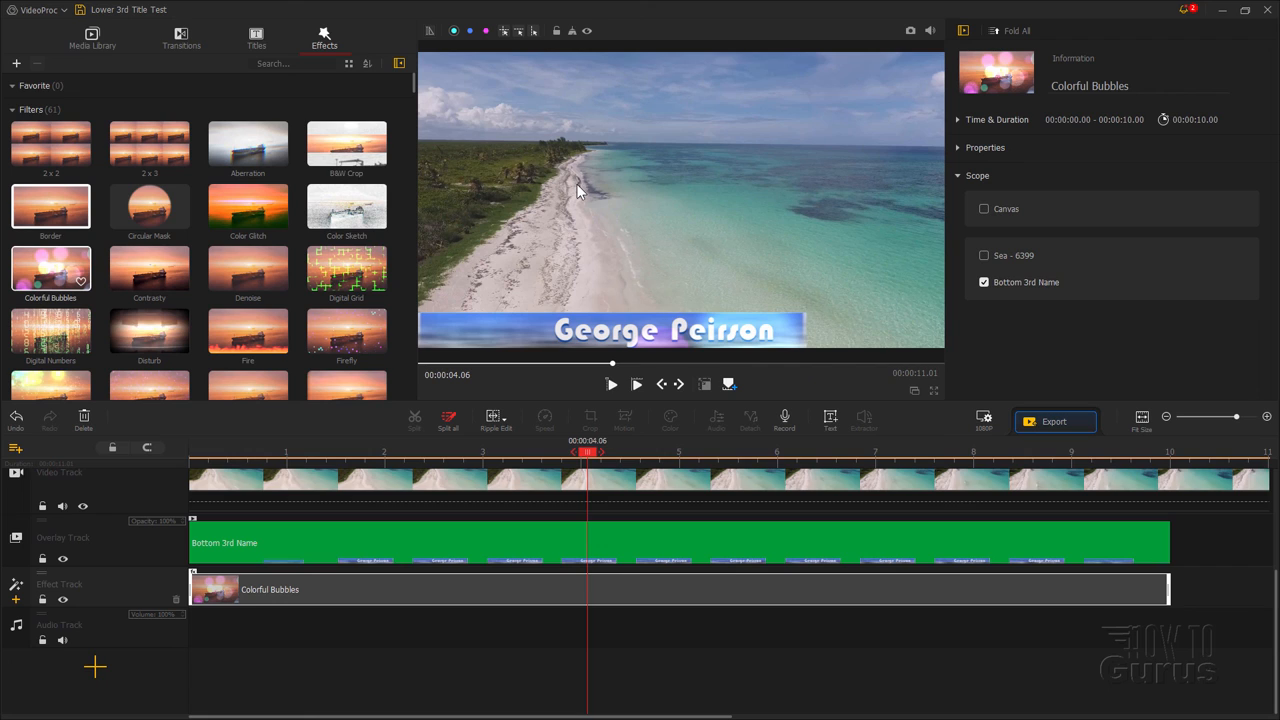